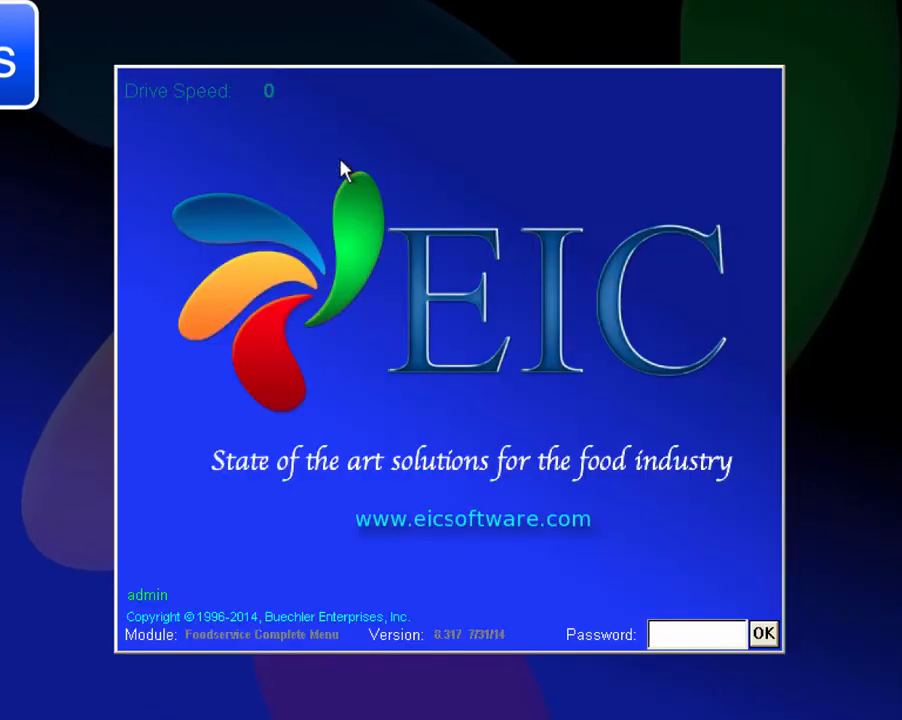
- Log in, search customers for 'marv' in Order Entry, and open Marvin's Bar & Grill's order guide
{"action": "left_click", "coordinate": [766, 634]}
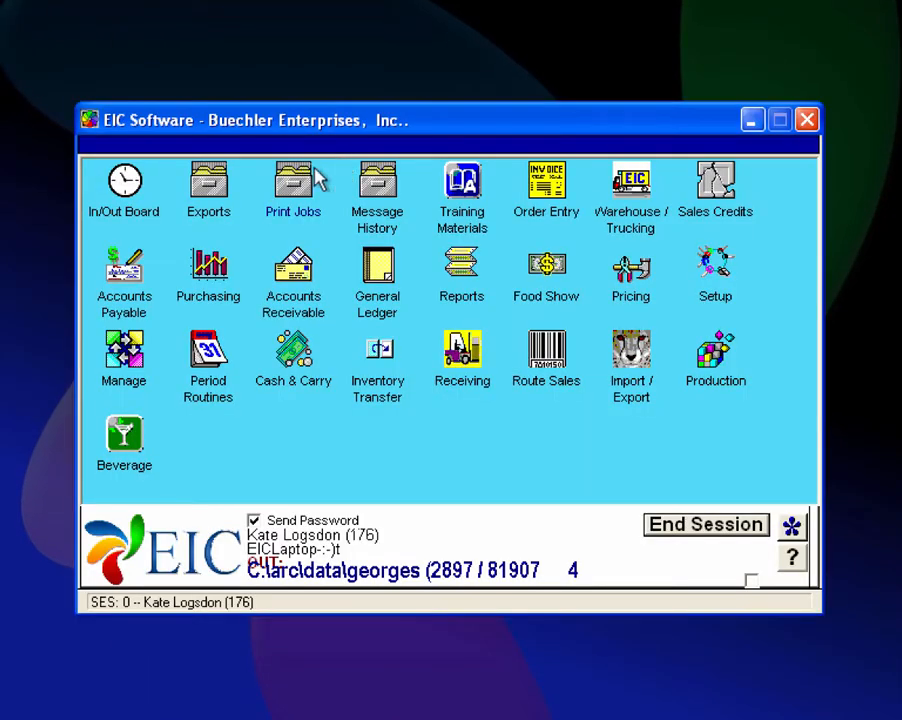
{"action": "left_click", "coordinate": [545, 182]}
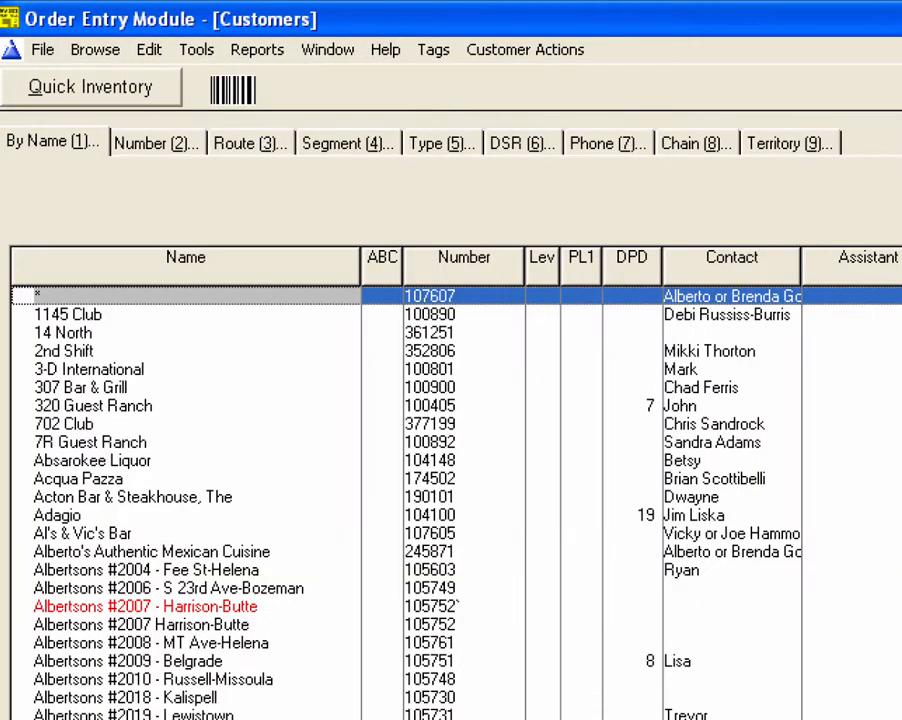
{"action": "type", "text": "marv"}
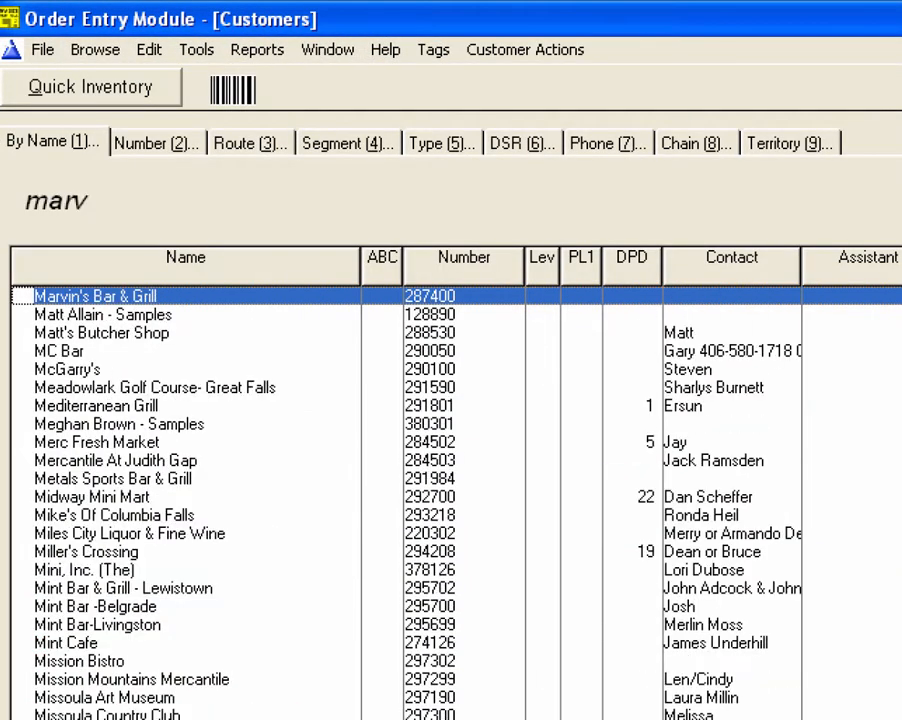
{"action": "scroll", "scroll_direction": "down", "scroll_amount": 3}
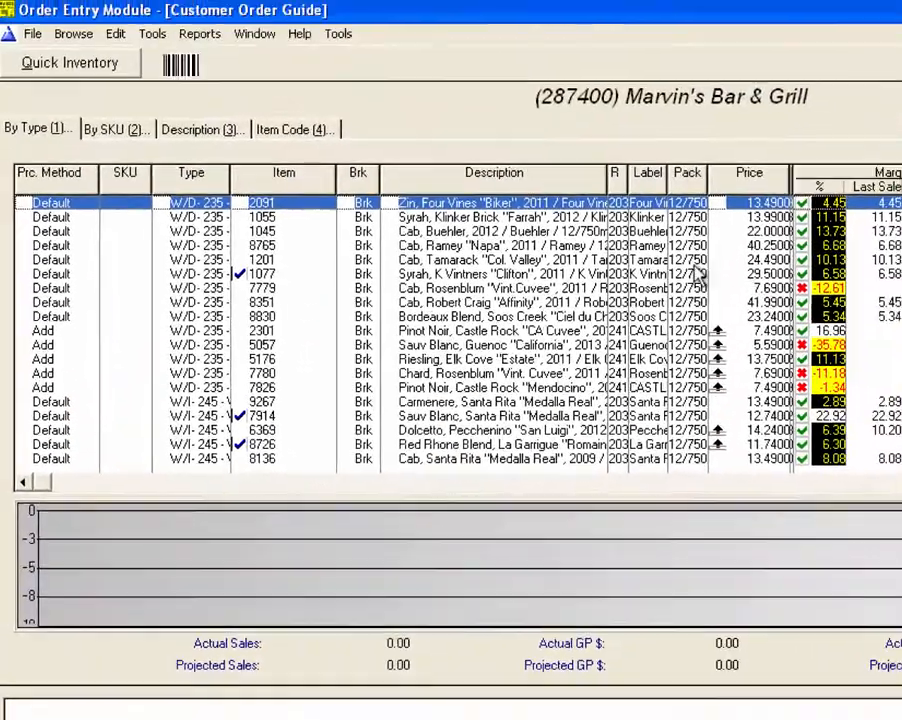
- View the Last 10 Weeks Sales columns, then close the guide to the Customers list
{"action": "left_click", "coordinate": [490, 402]}
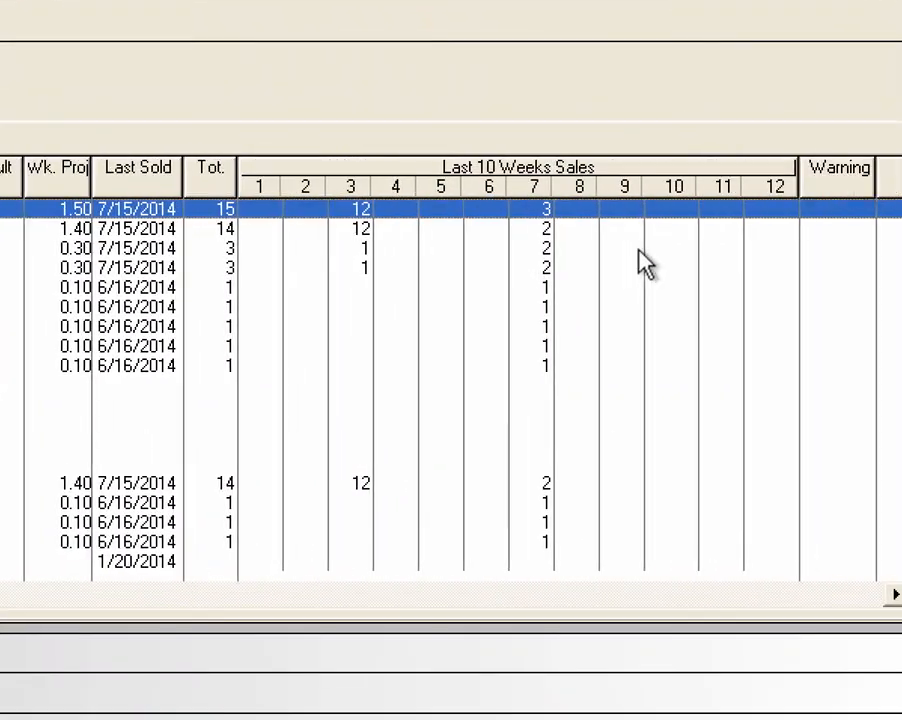
{"action": "mouse_move", "coordinate": [232, 222]}
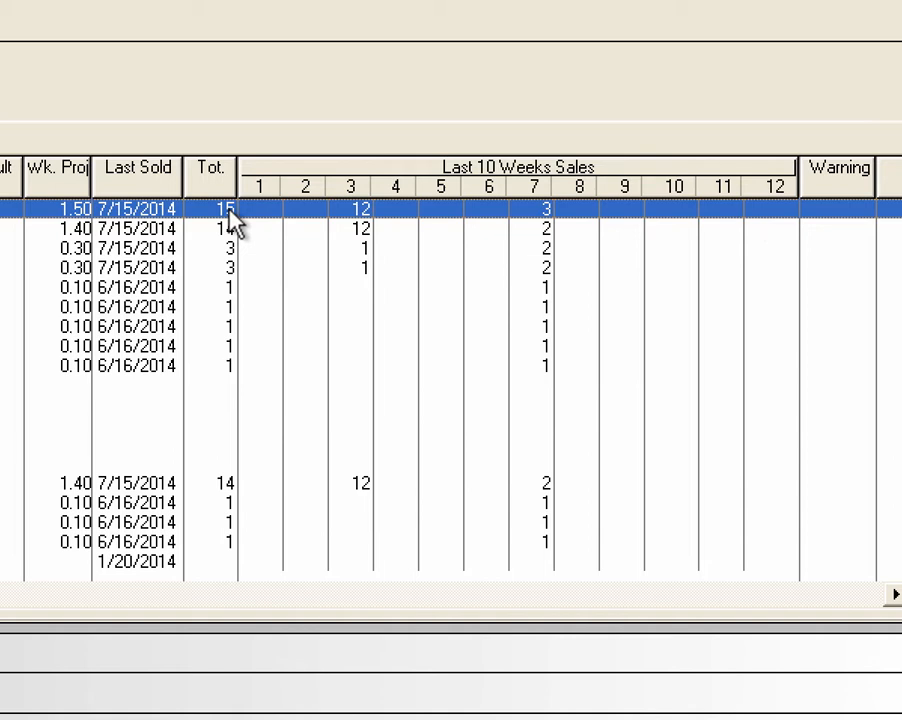
{"action": "mouse_move", "coordinate": [222, 231]}
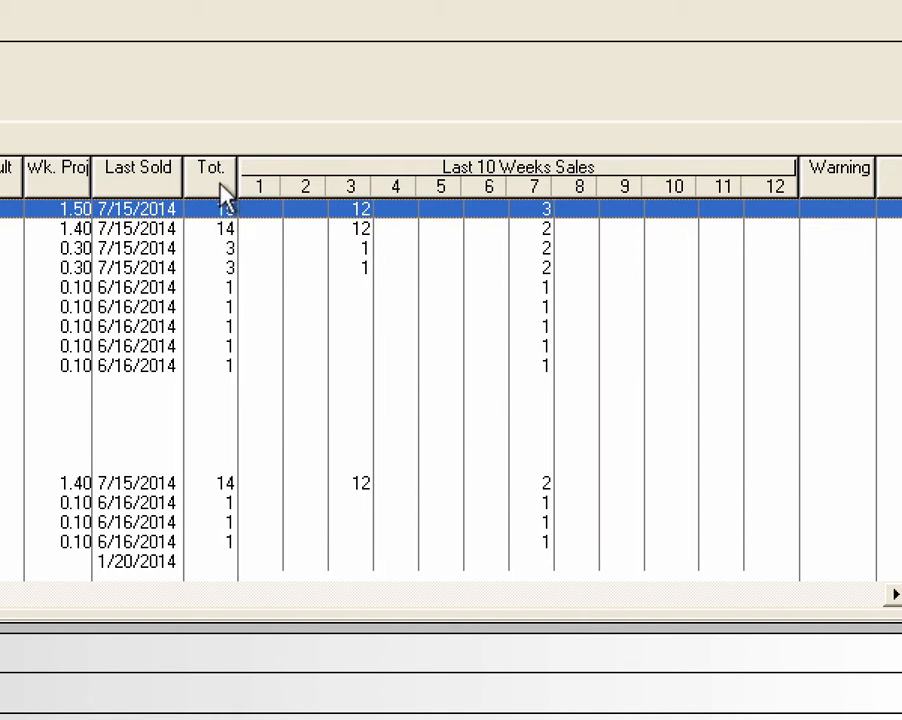
{"action": "mouse_move", "coordinate": [300, 230]}
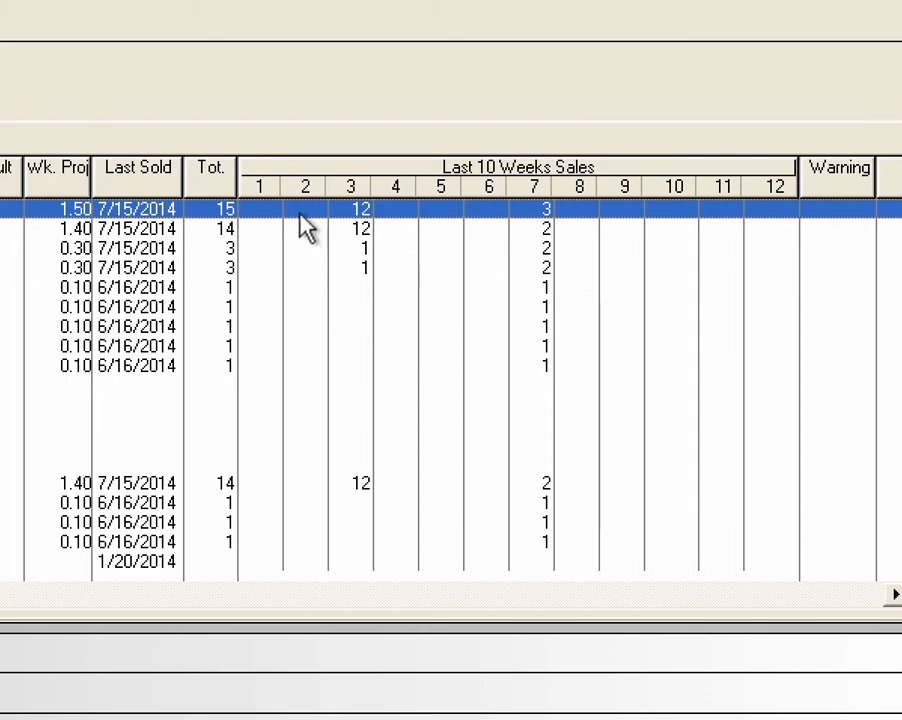
{"action": "mouse_move", "coordinate": [358, 226]}
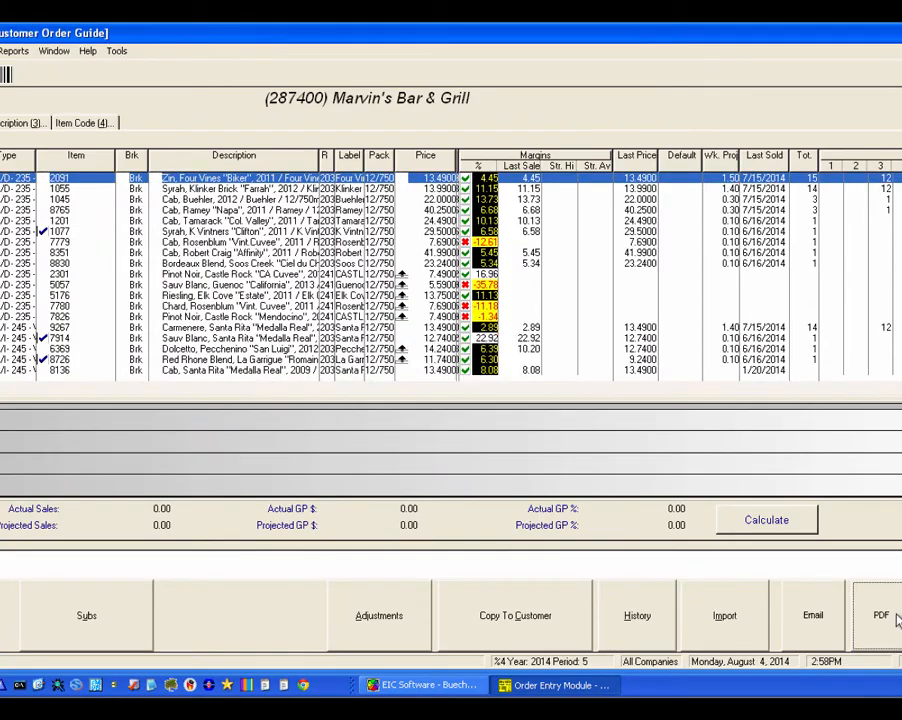
{"action": "left_click", "coordinate": [877, 615]}
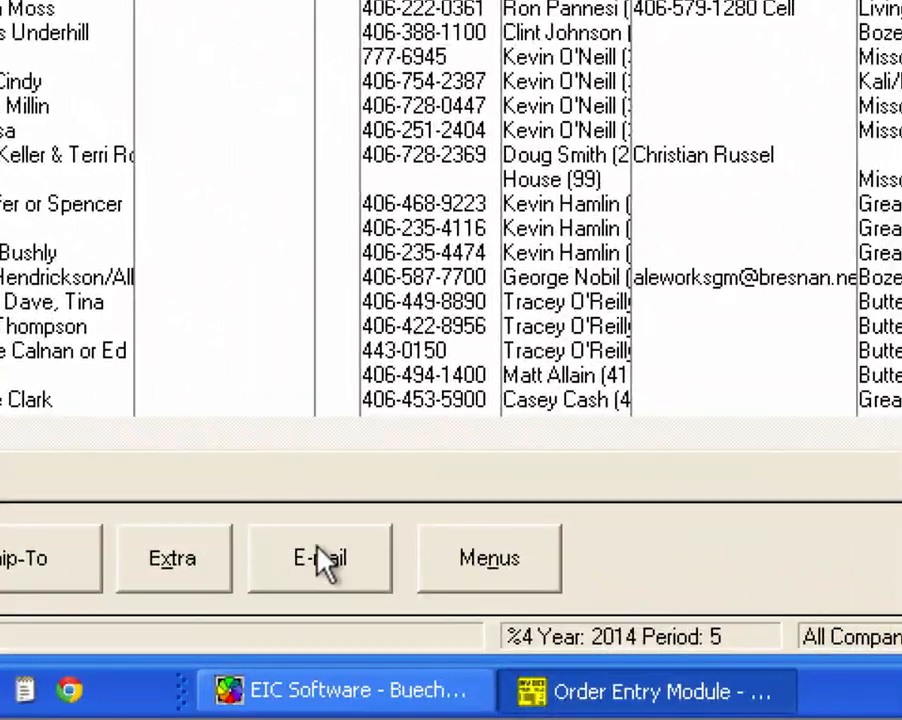
{"action": "left_click", "coordinate": [318, 559]}
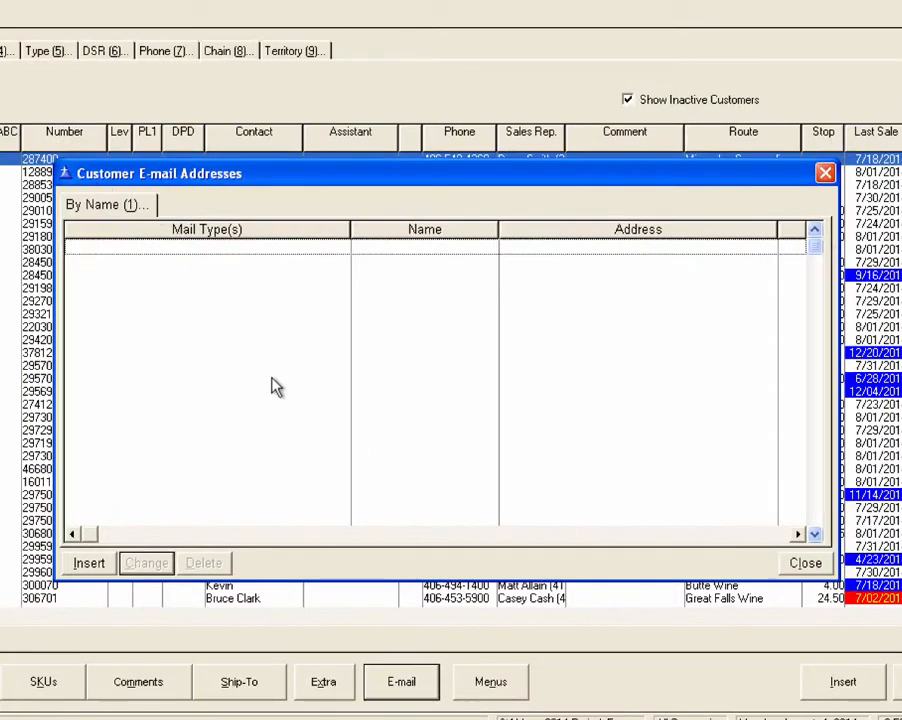
{"action": "left_click", "coordinate": [87, 563]}
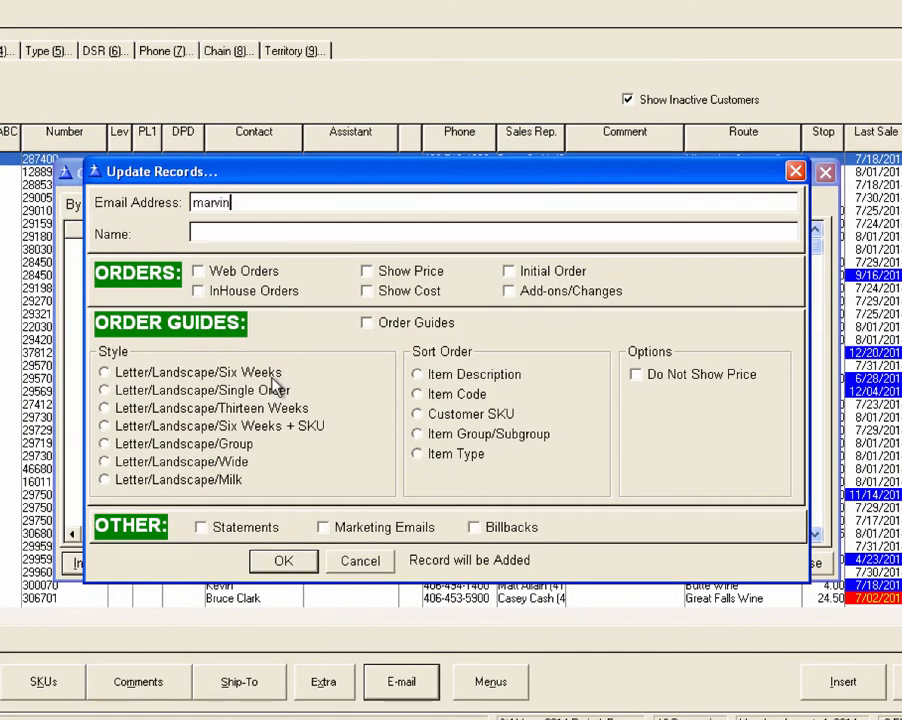
{"action": "type", "text": "@marvinsbar.c"}
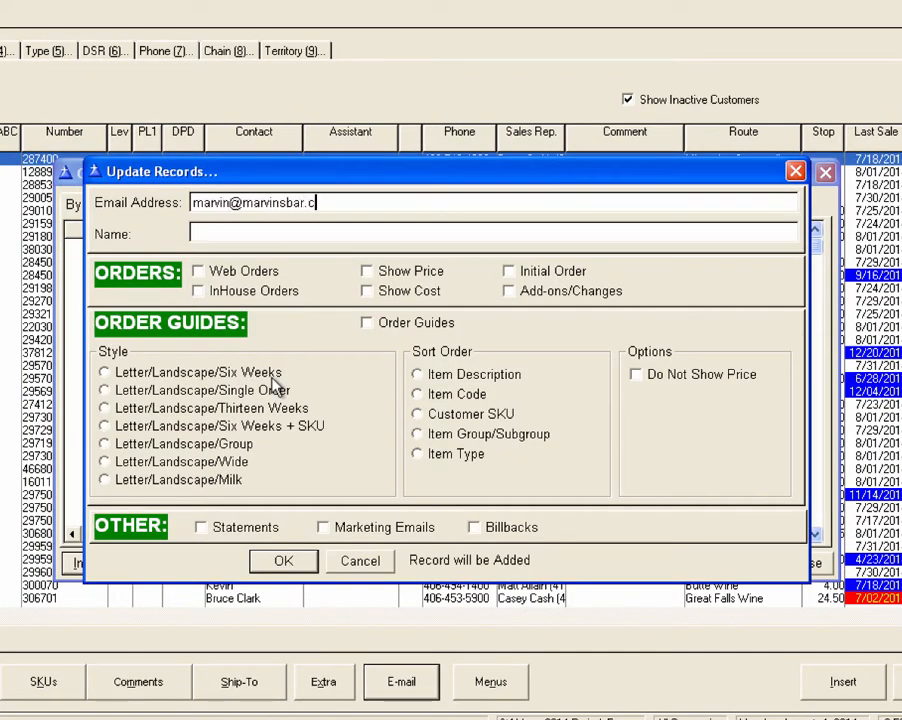
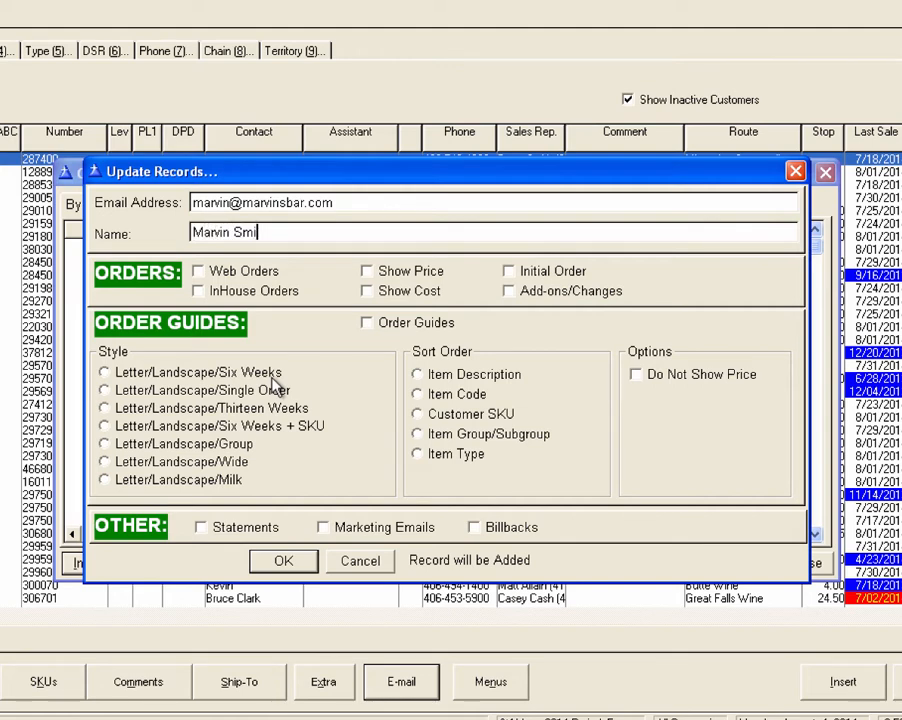
{"action": "left_click", "coordinate": [366, 322]}
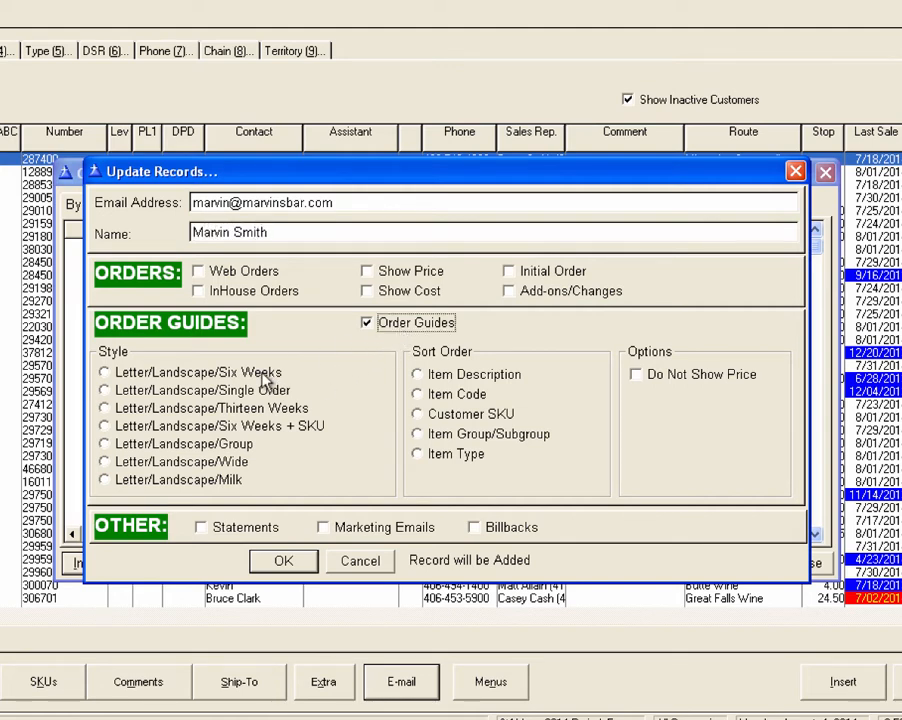
{"action": "left_click", "coordinate": [105, 372]}
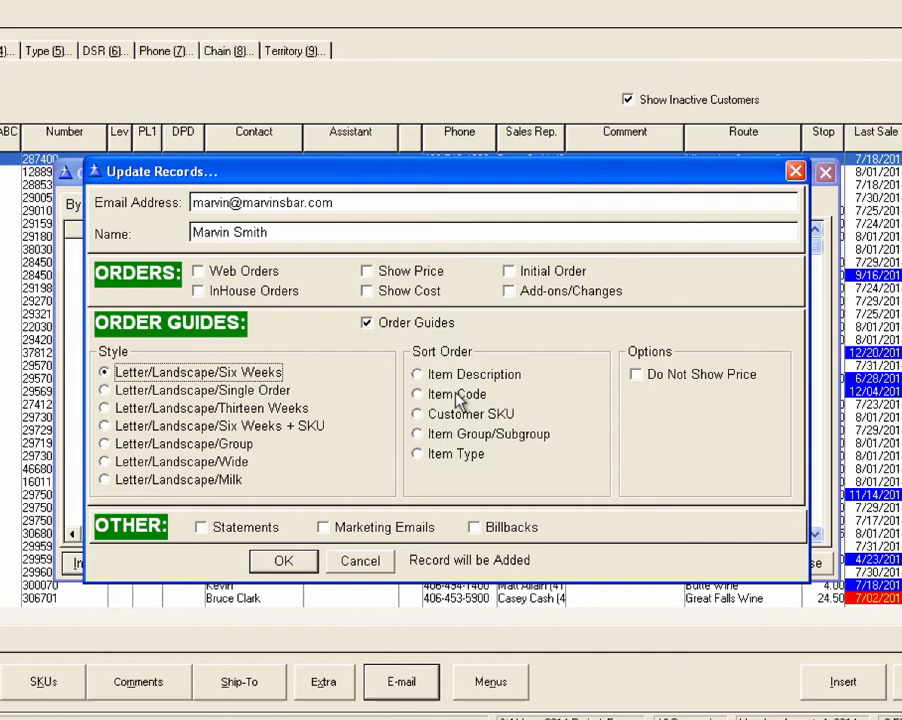
{"action": "left_click", "coordinate": [418, 374]}
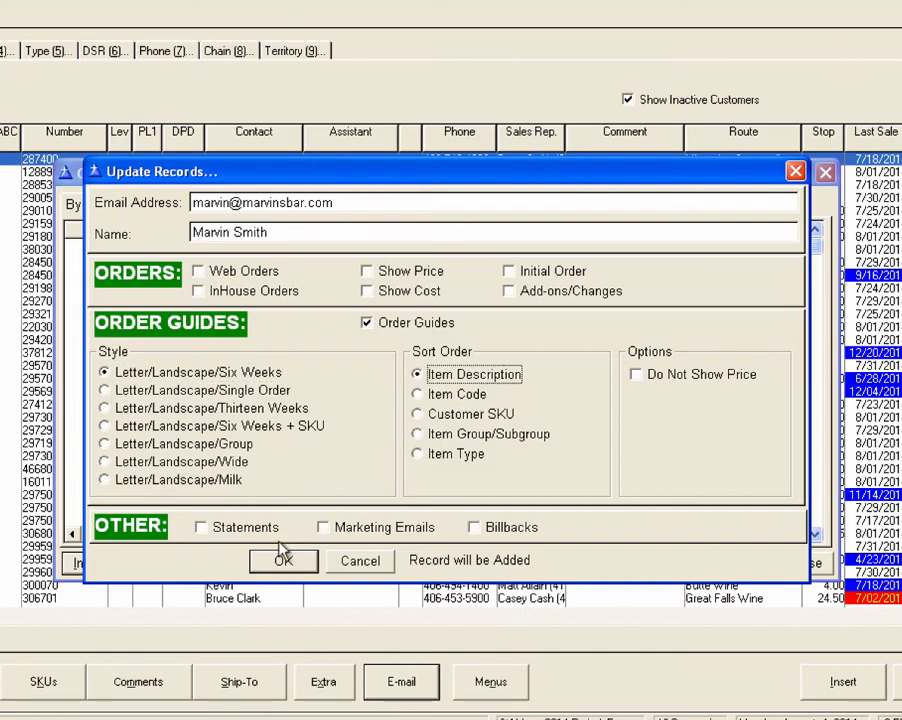
{"action": "left_click", "coordinate": [200, 527]}
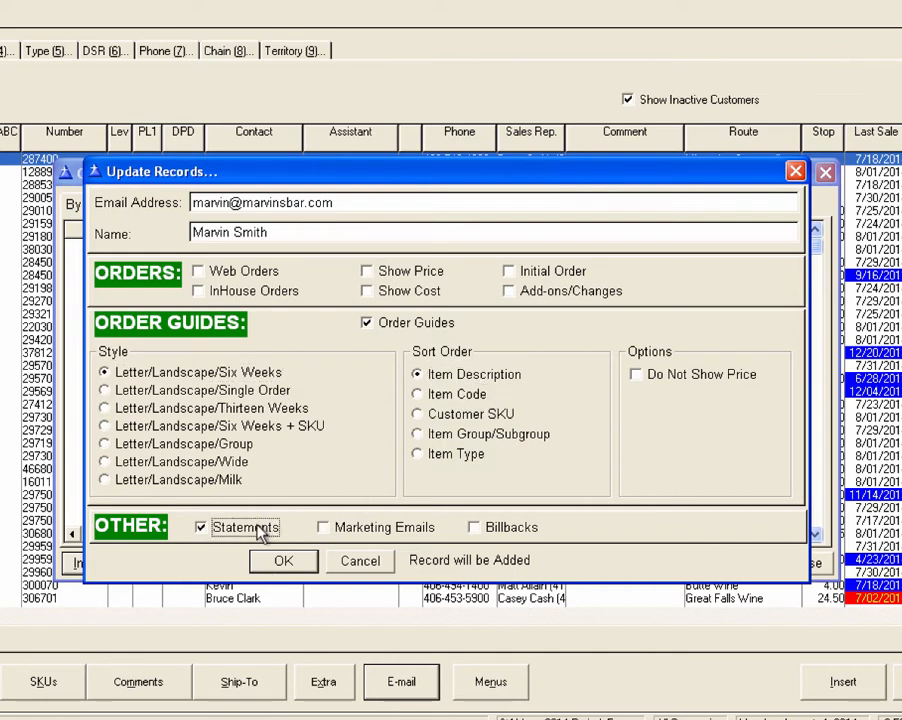
{"action": "left_click", "coordinate": [198, 271]}
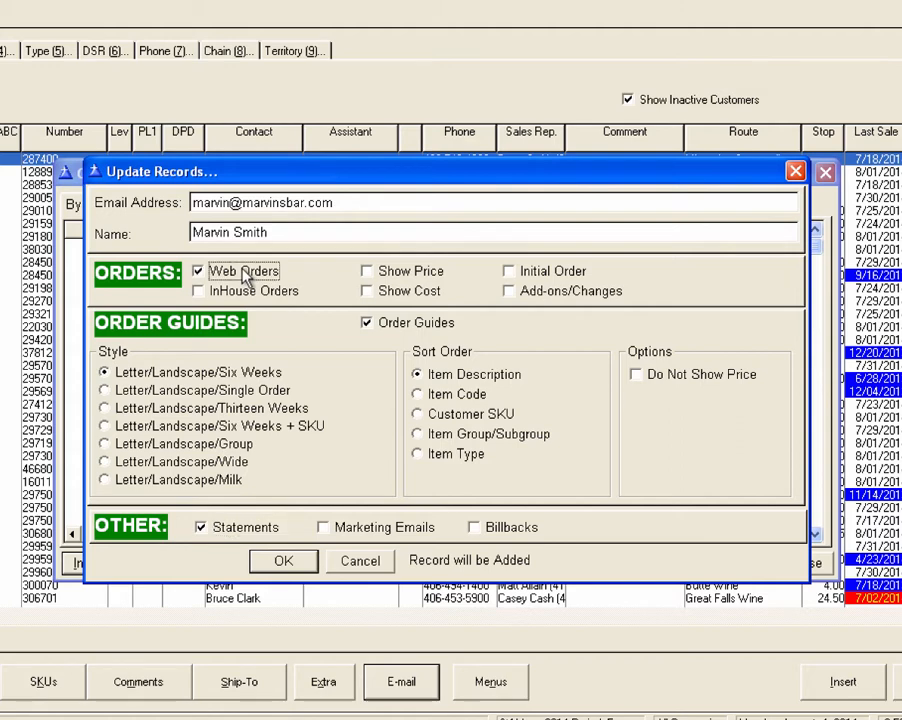
{"action": "left_click", "coordinate": [283, 561]}
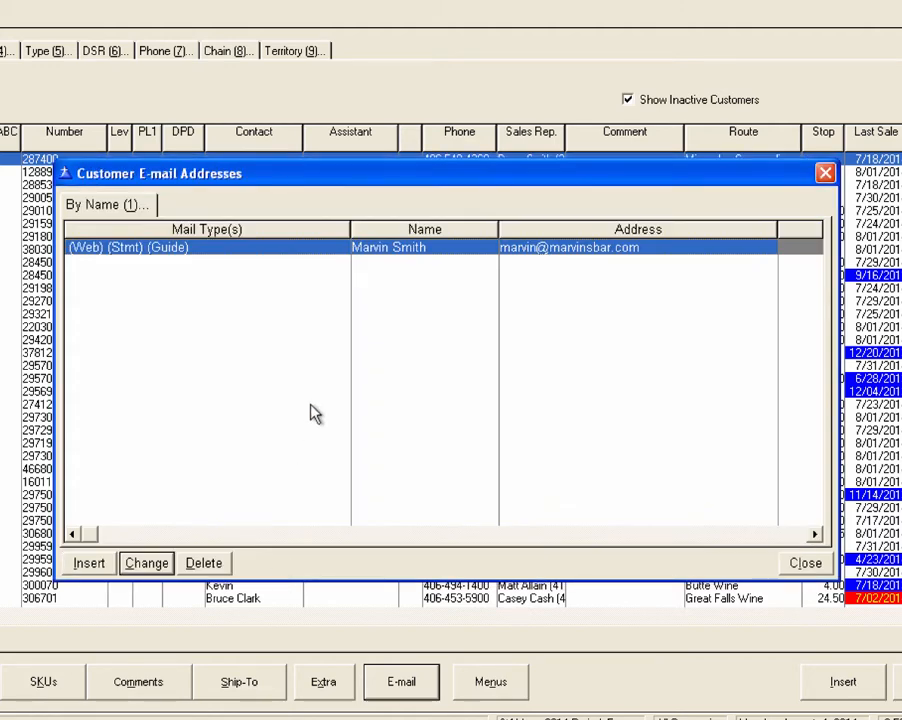
{"action": "left_click", "coordinate": [88, 563]}
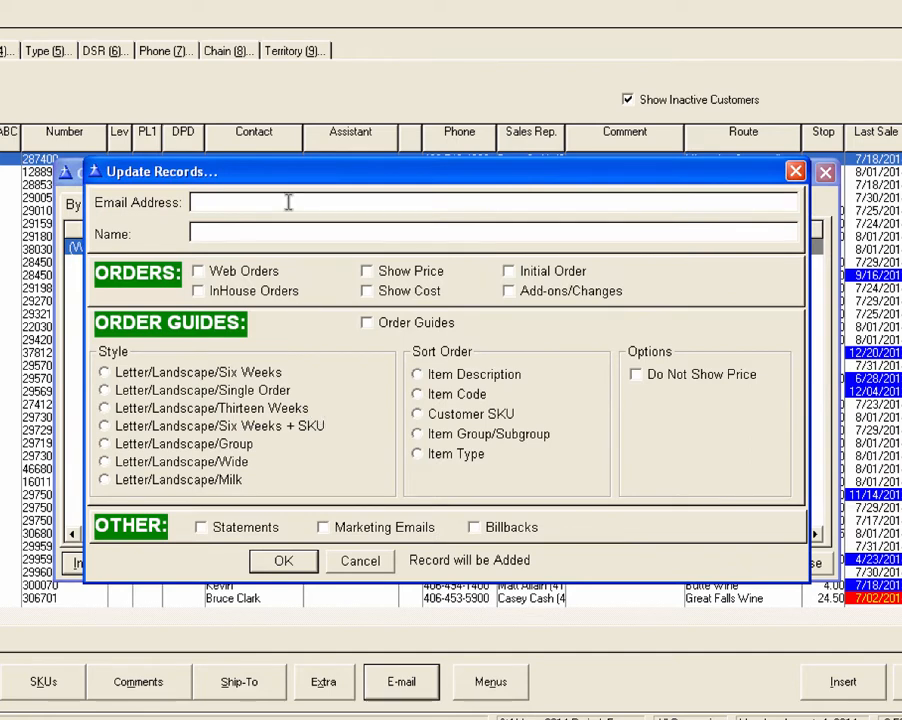
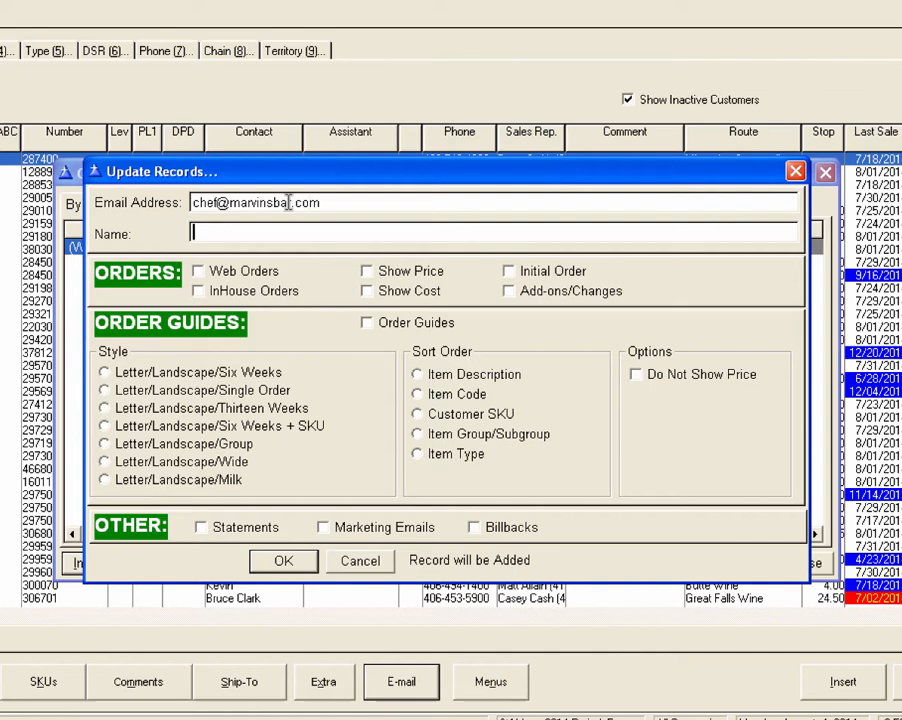
{"action": "type", "text": "Chef Bob"}
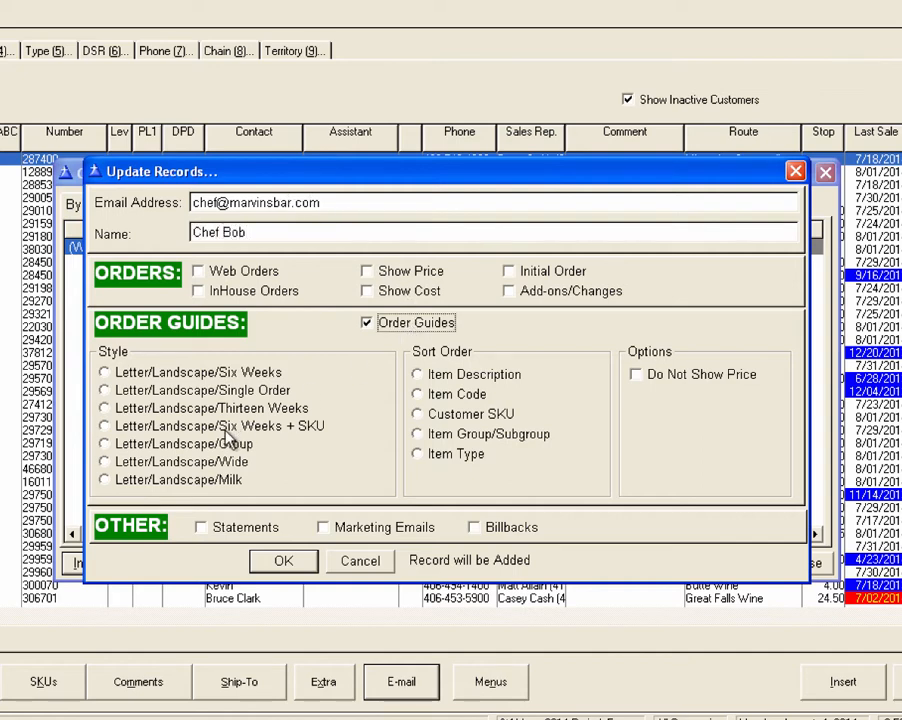
{"action": "left_click", "coordinate": [417, 394]}
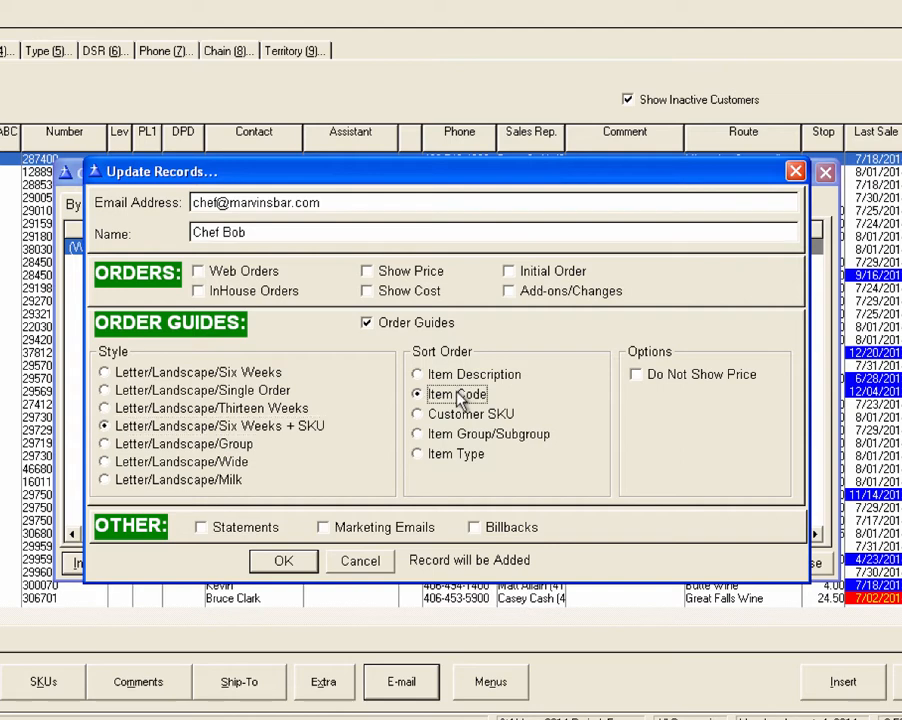
{"action": "mouse_move", "coordinate": [283, 560]}
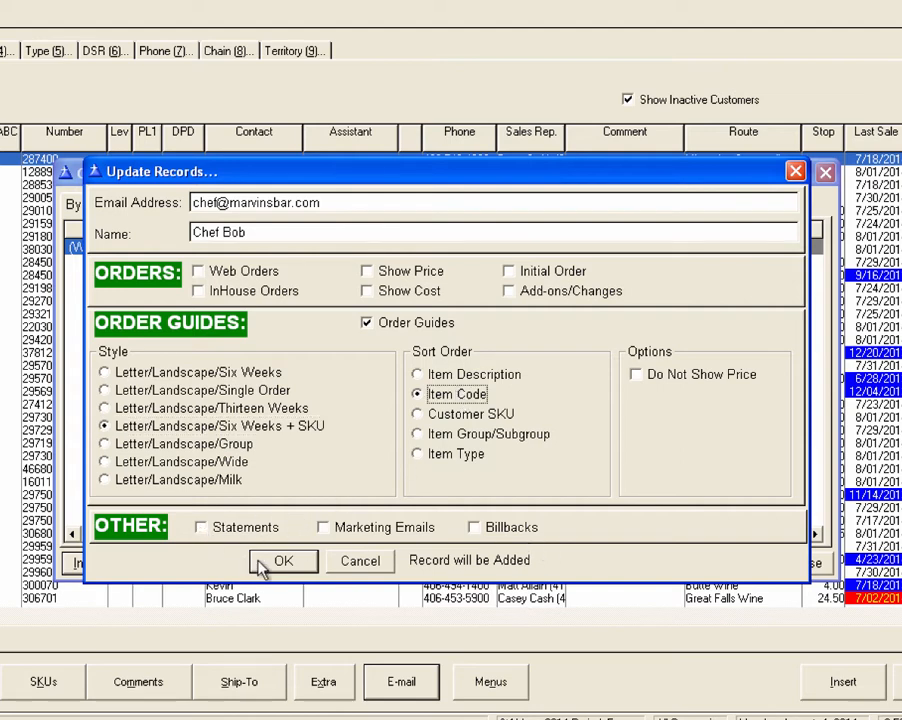
{"action": "left_click", "coordinate": [283, 560]}
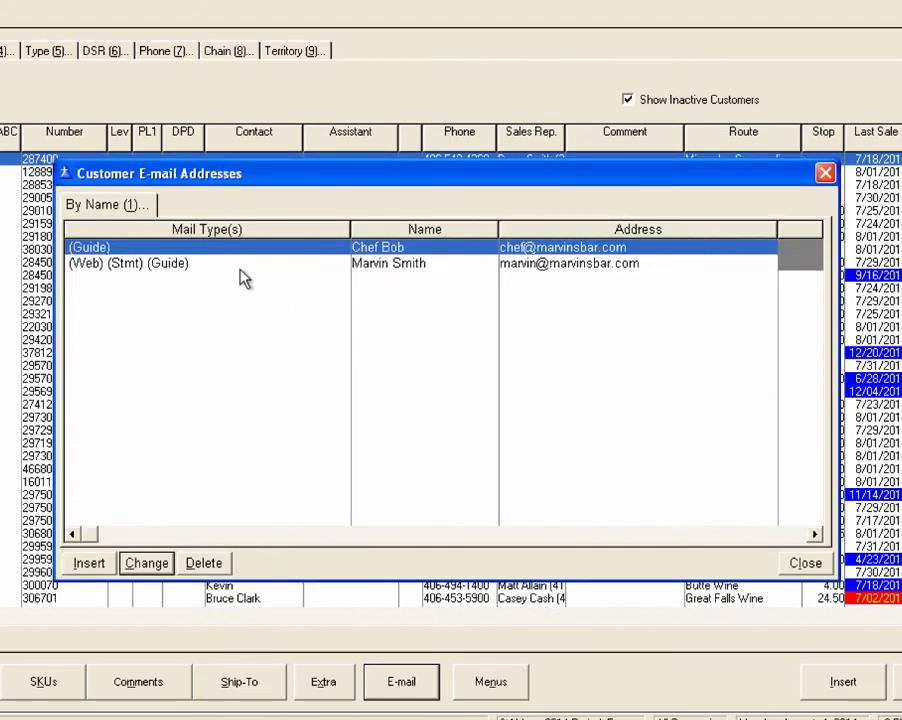
{"action": "mouse_move", "coordinate": [280, 310]}
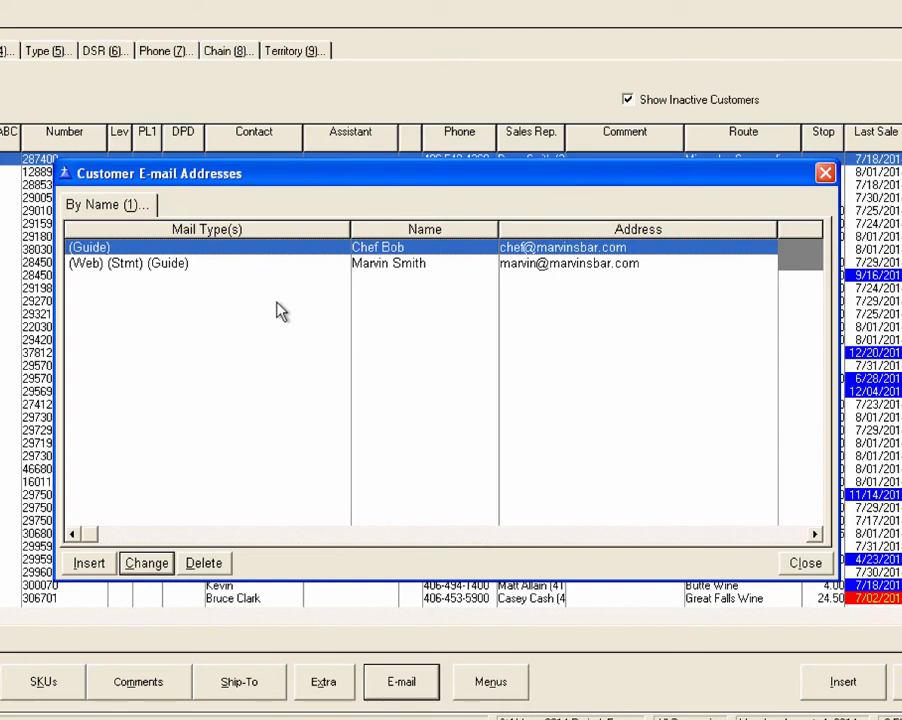
{"action": "mouse_move", "coordinate": [345, 288]}
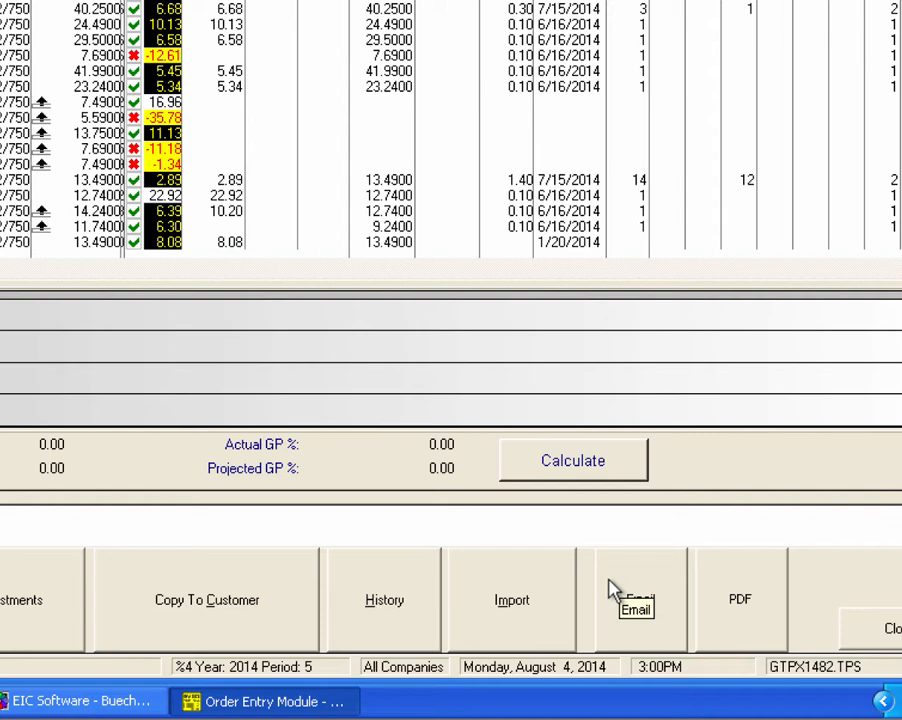
{"action": "mouse_move", "coordinate": [610, 588]}
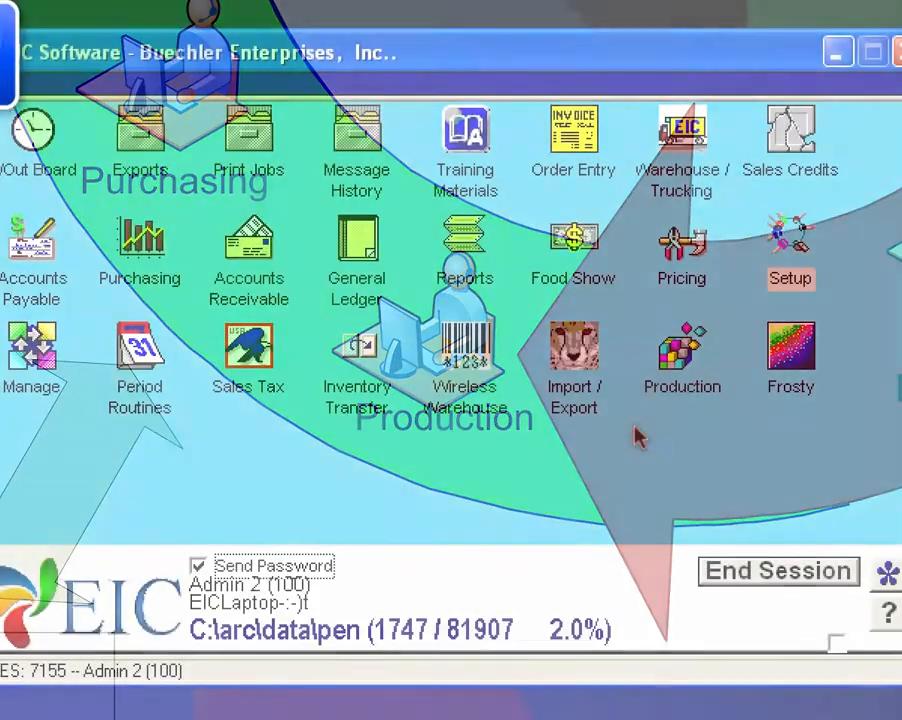
- Launch Production Tracking and browse production batches to reach job #653's batch detail
{"action": "left_click", "coordinate": [682, 345]}
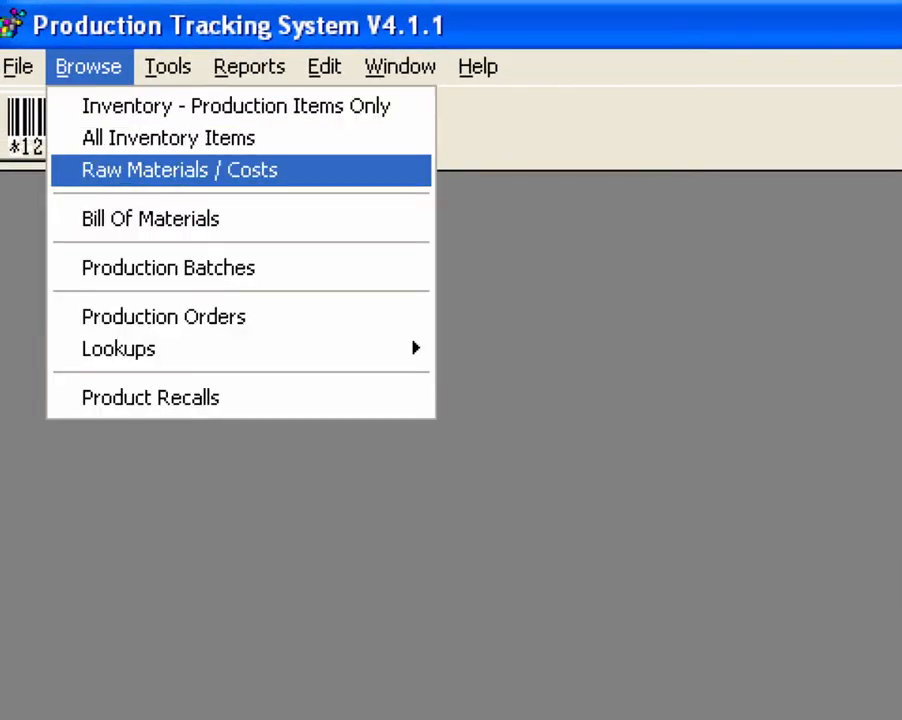
{"action": "left_click", "coordinate": [168, 267]}
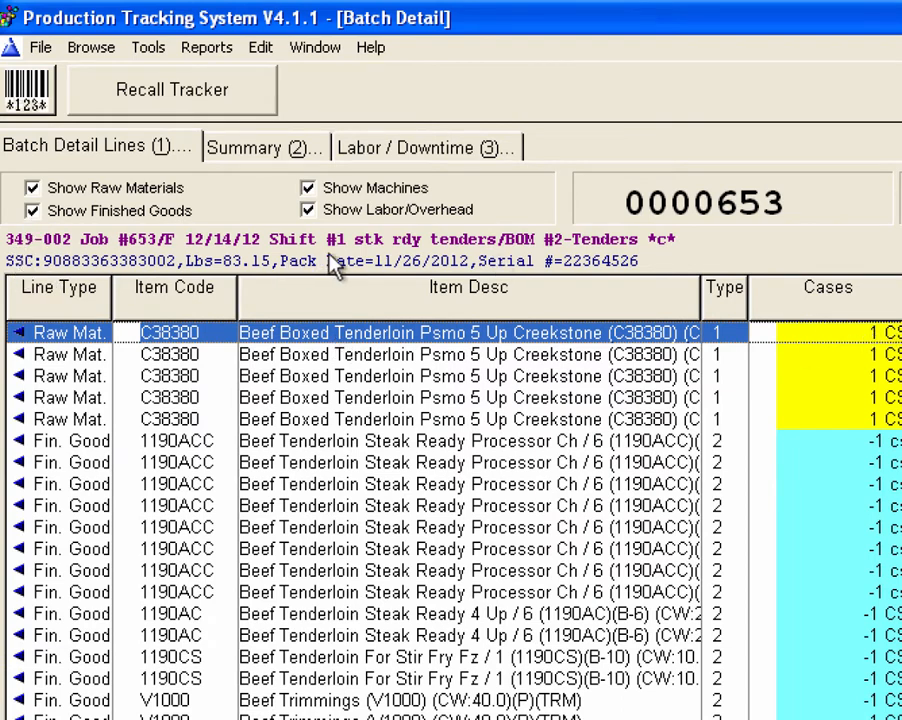
{"action": "mouse_move", "coordinate": [622, 290]}
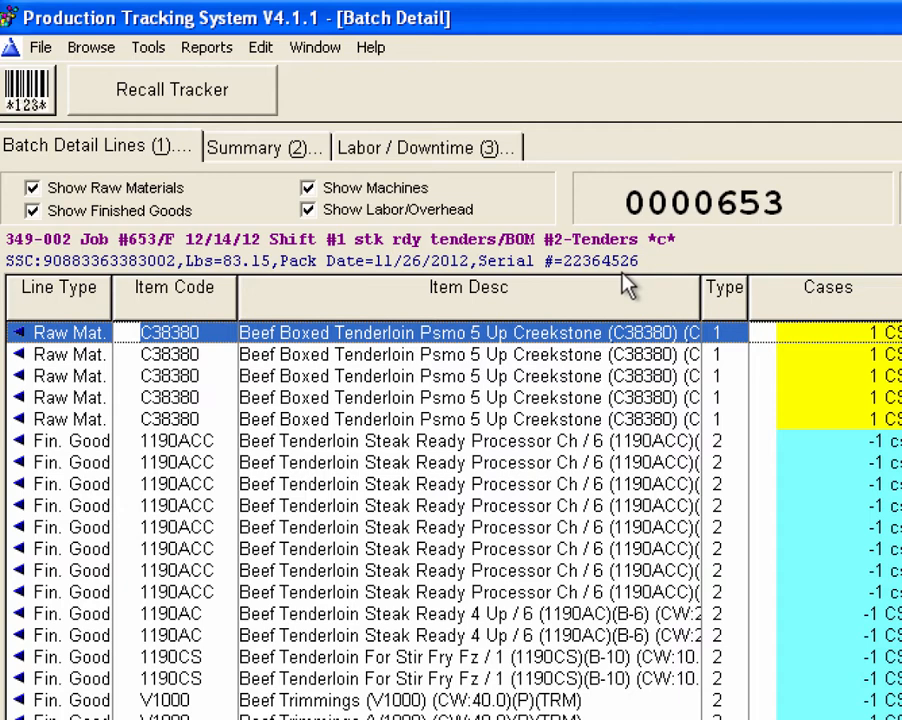
{"action": "mouse_move", "coordinate": [320, 338]}
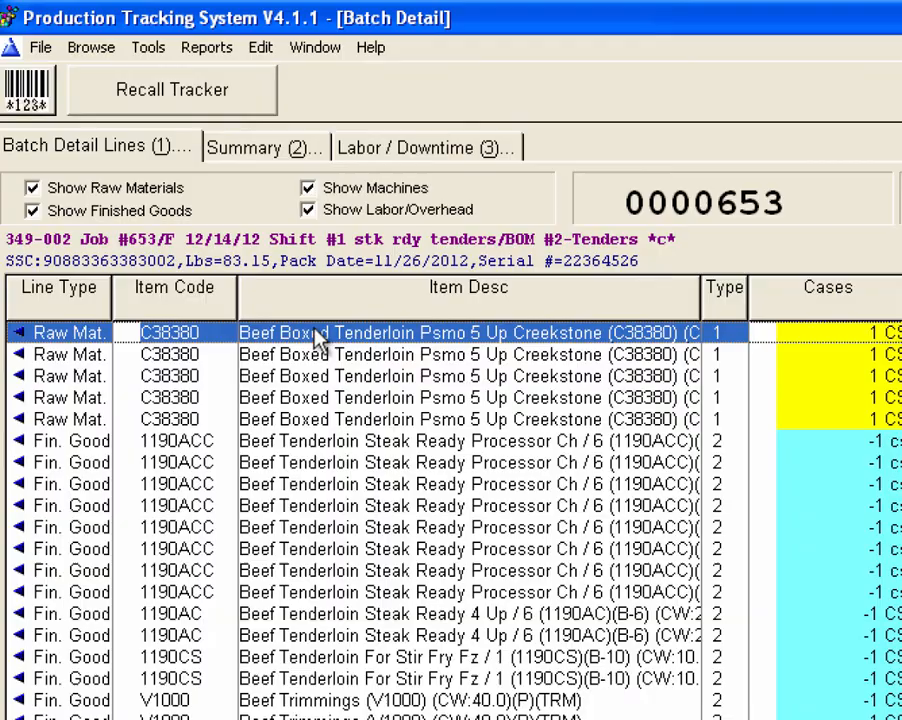
{"action": "mouse_move", "coordinate": [548, 332]}
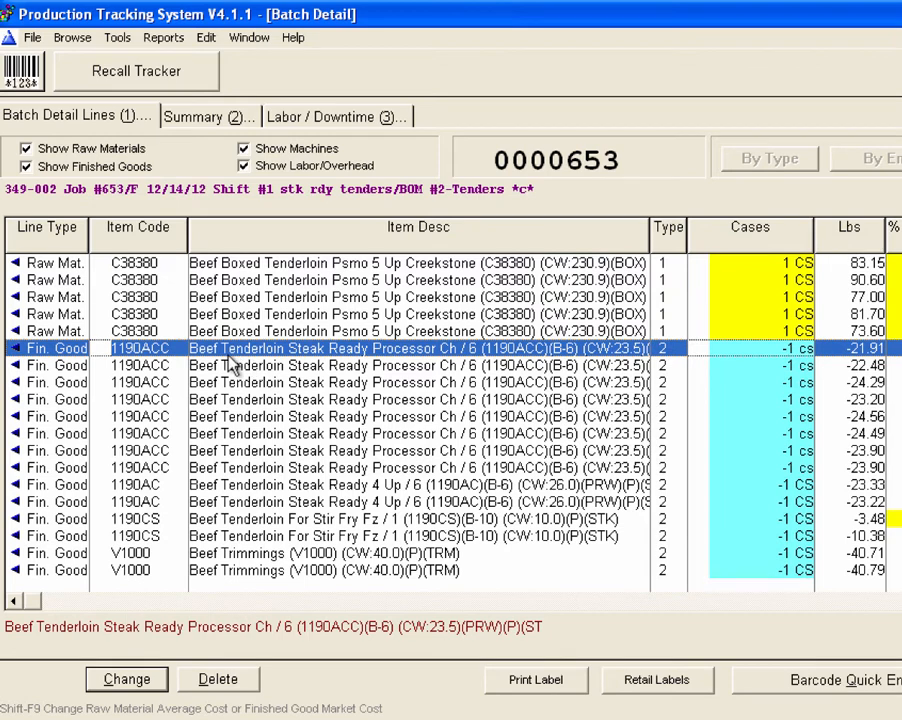
{"action": "mouse_move", "coordinate": [513, 416]}
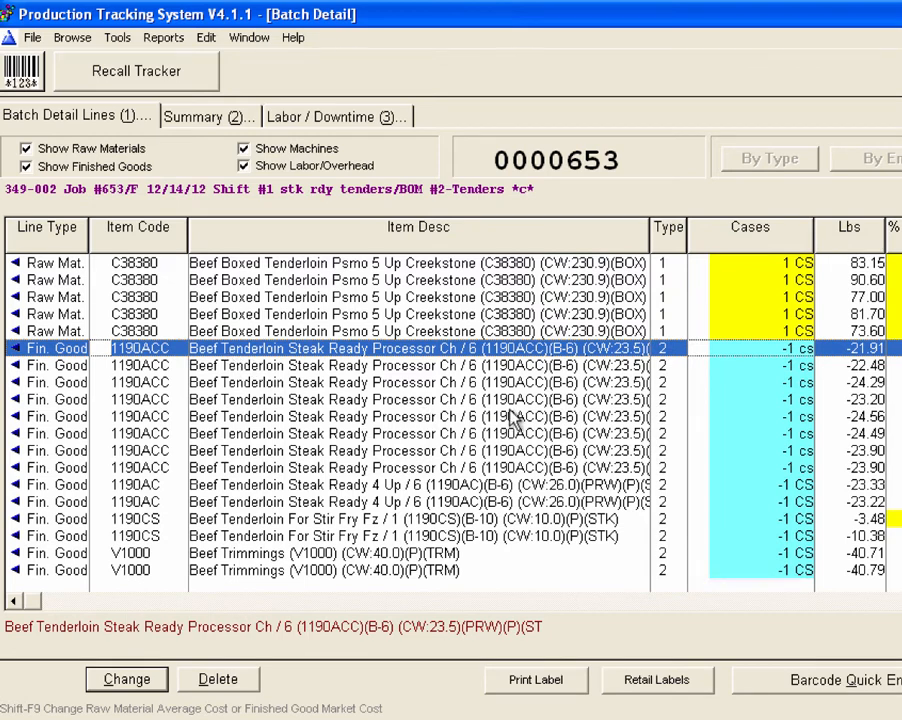
{"action": "left_click", "coordinate": [390, 382]}
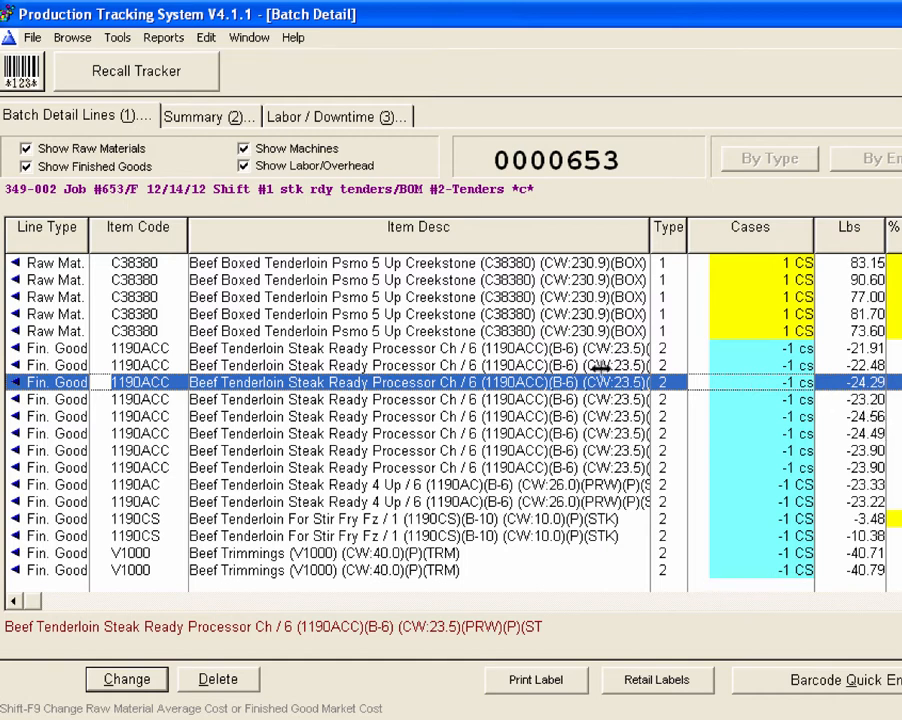
{"action": "mouse_move", "coordinate": [503, 90]}
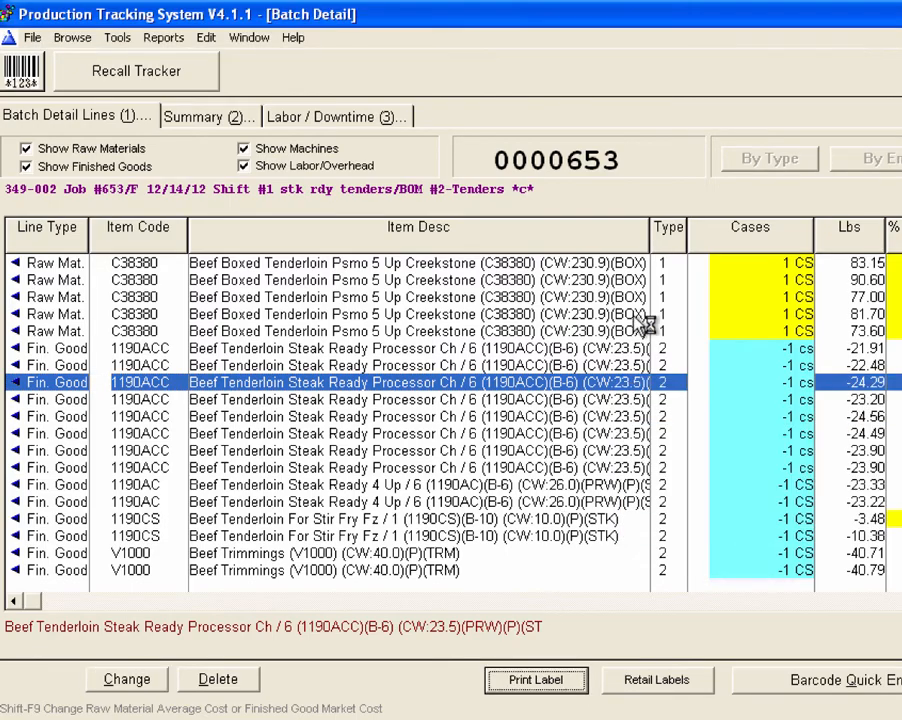
{"action": "left_click", "coordinate": [137, 262]}
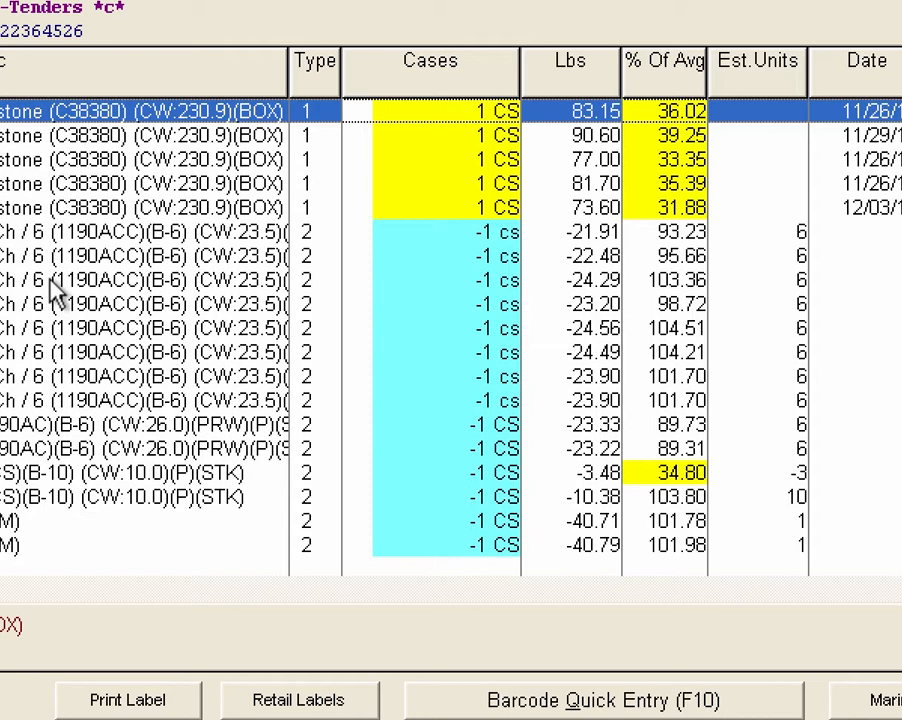
{"action": "mouse_move", "coordinate": [67, 290]}
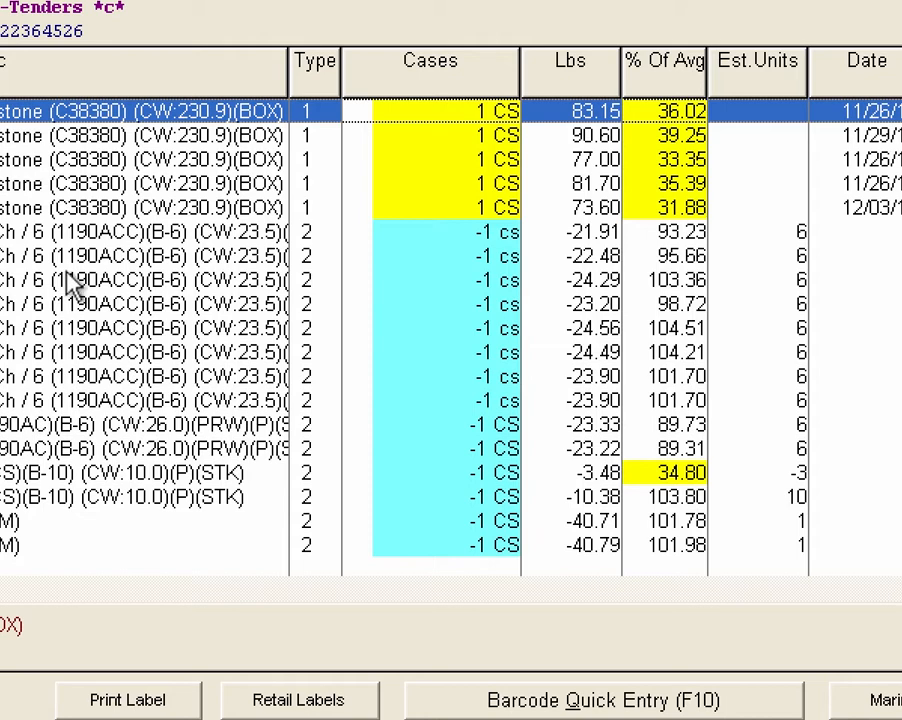
{"action": "left_click", "coordinate": [130, 304]}
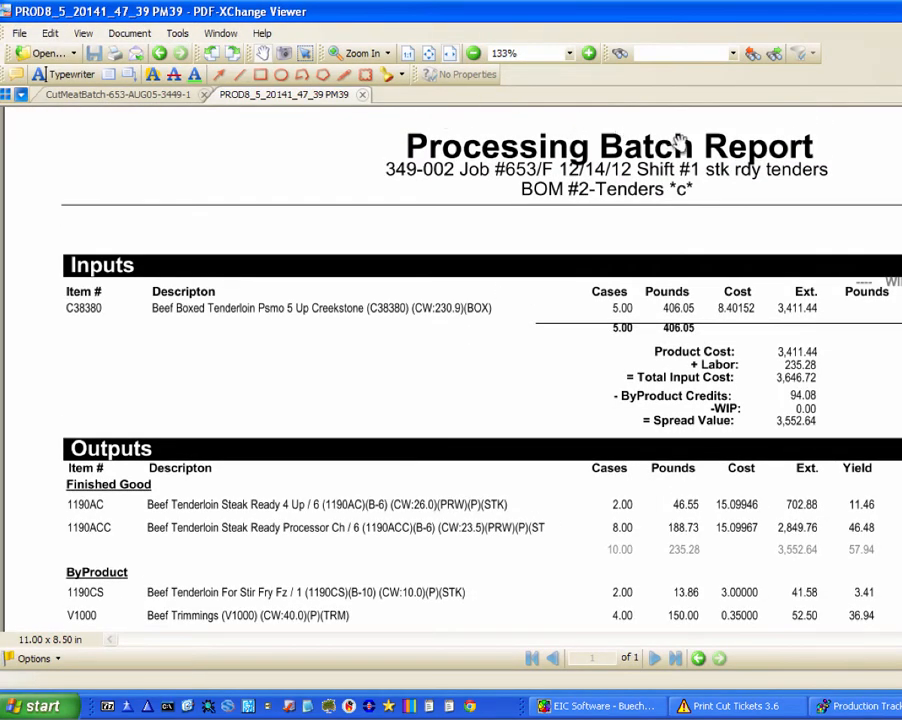
{"action": "mouse_move", "coordinate": [247, 338]}
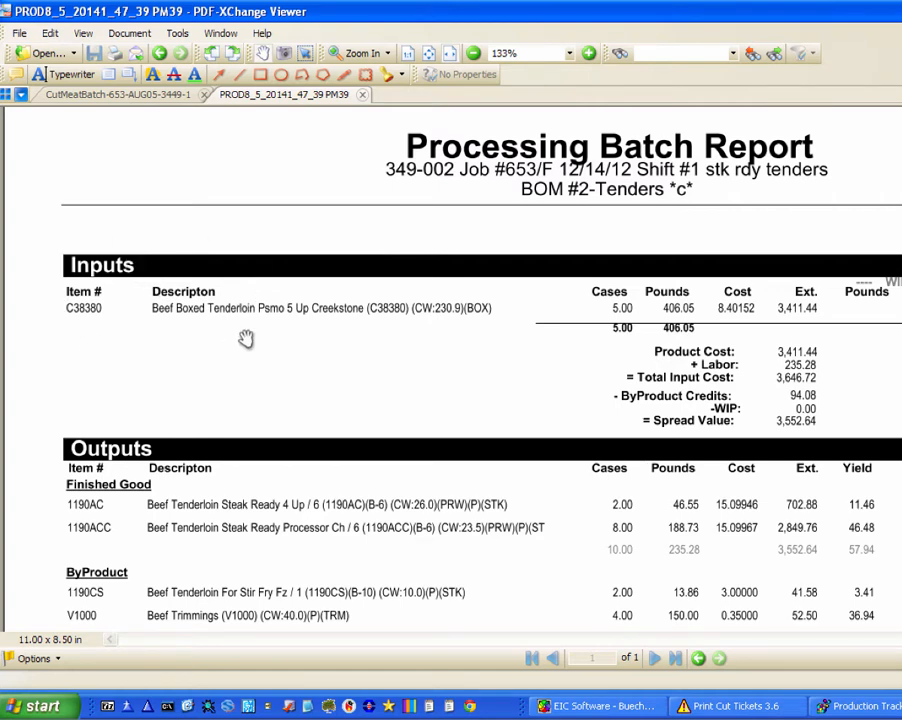
{"action": "mouse_move", "coordinate": [635, 327]}
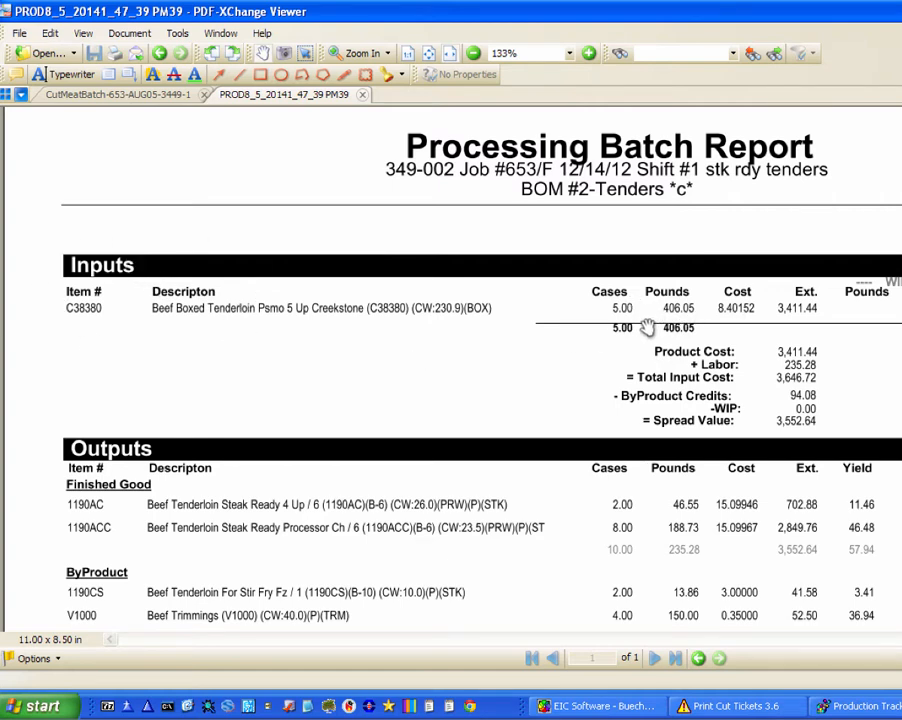
{"action": "mouse_move", "coordinate": [795, 309]}
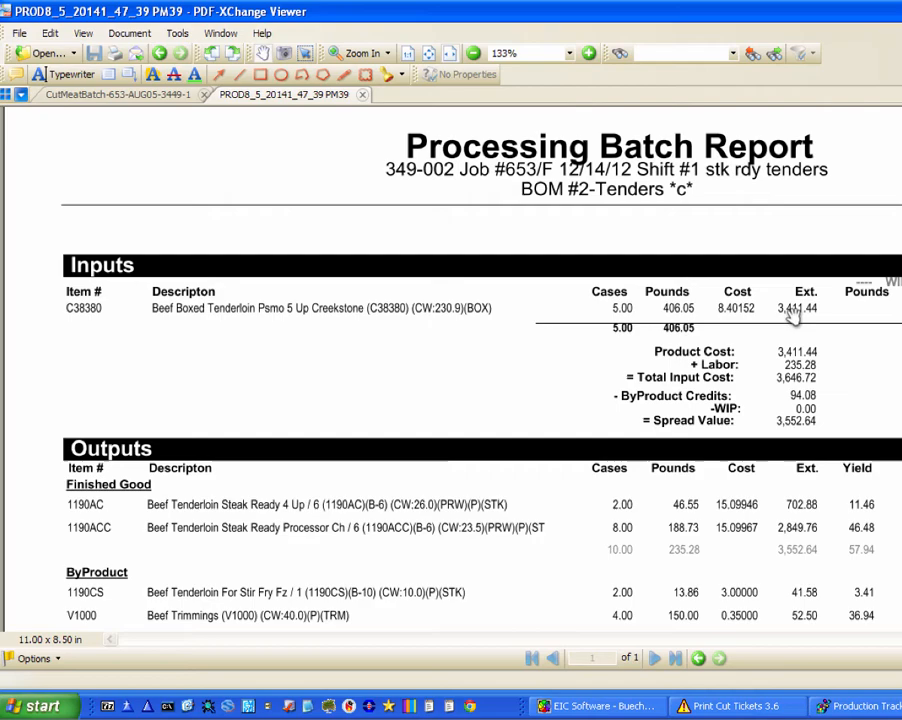
{"action": "mouse_move", "coordinate": [833, 362]}
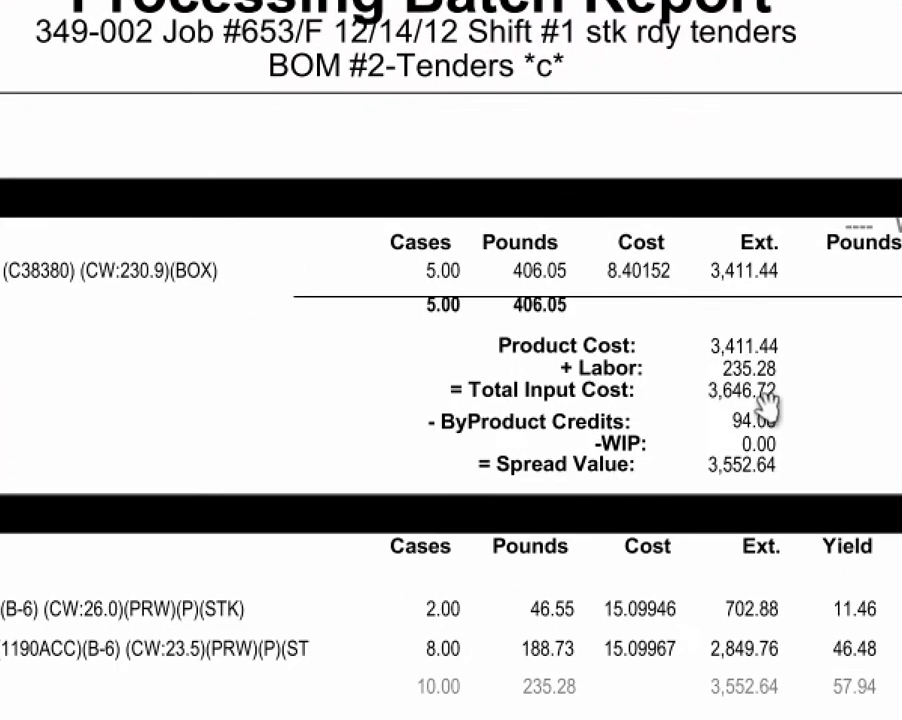
- Scroll the job #653 report to pounds in 406.05, out 399.14, 6.91 lbs lost
{"action": "scroll", "scroll_direction": "down", "scroll_amount": 3}
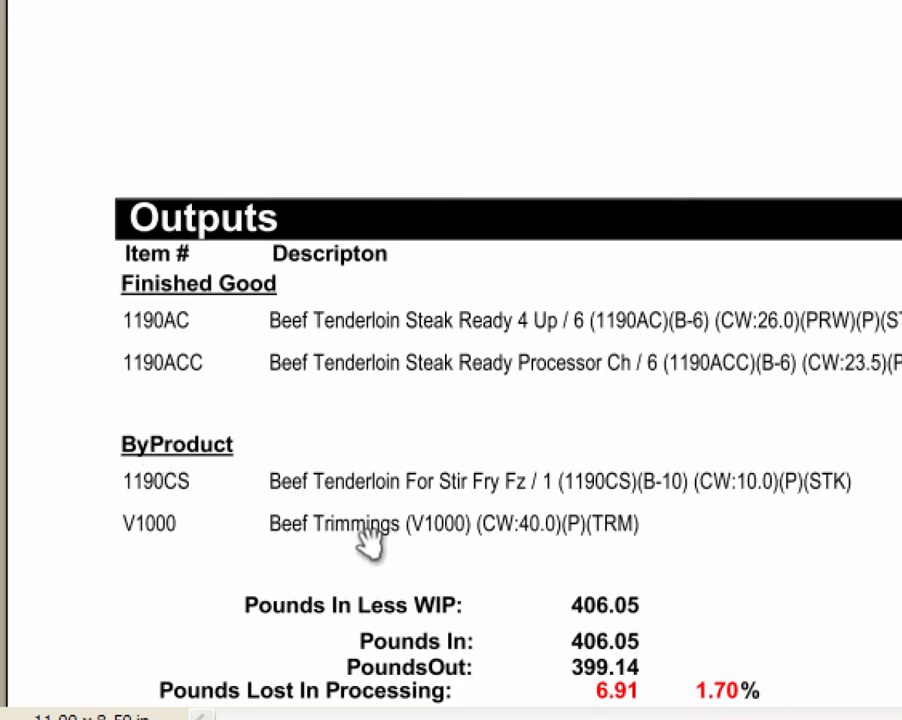
{"action": "mouse_move", "coordinate": [610, 482]}
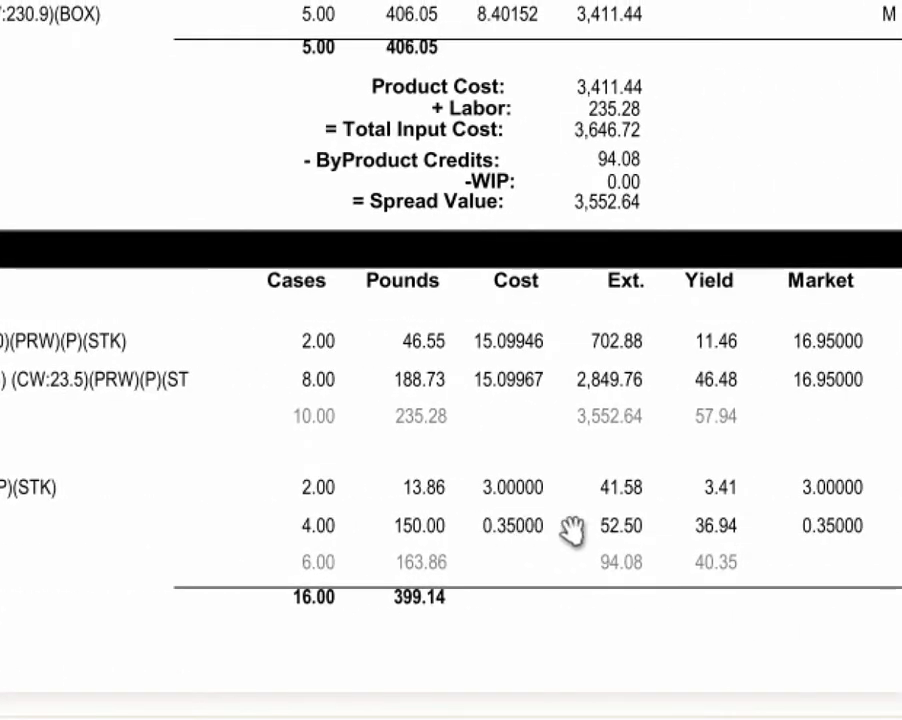
{"action": "mouse_move", "coordinate": [788, 524]}
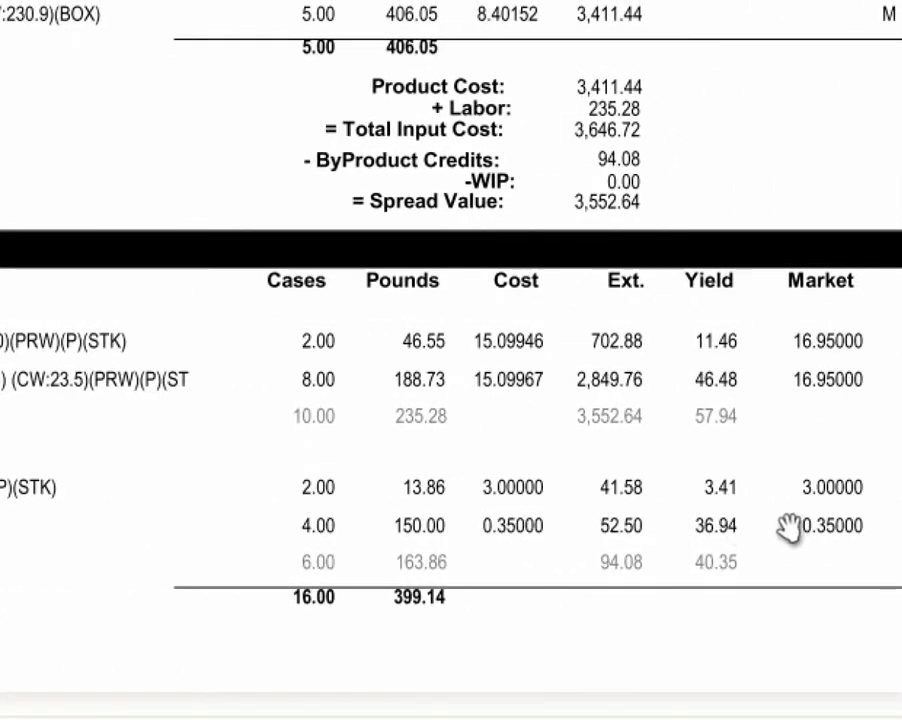
{"action": "mouse_move", "coordinate": [642, 576]}
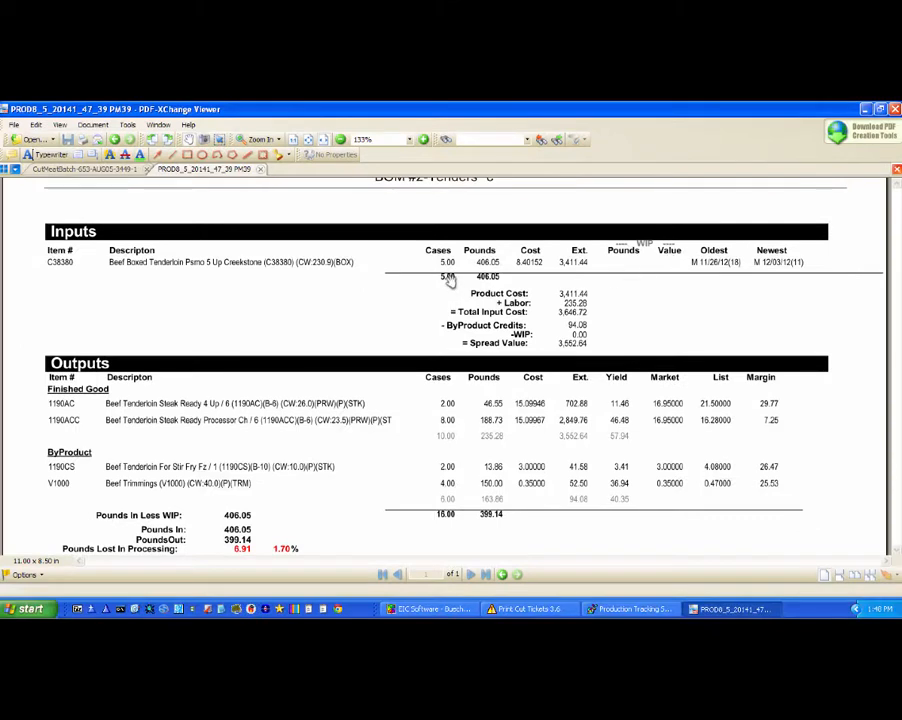
{"action": "mouse_move", "coordinate": [483, 263]}
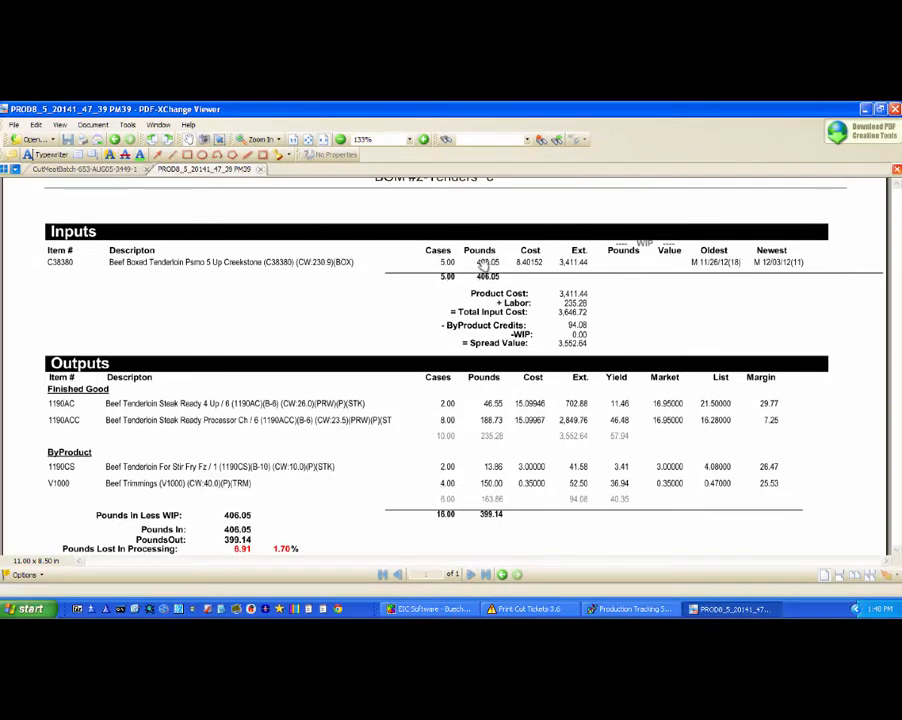
{"action": "mouse_move", "coordinate": [669, 268]}
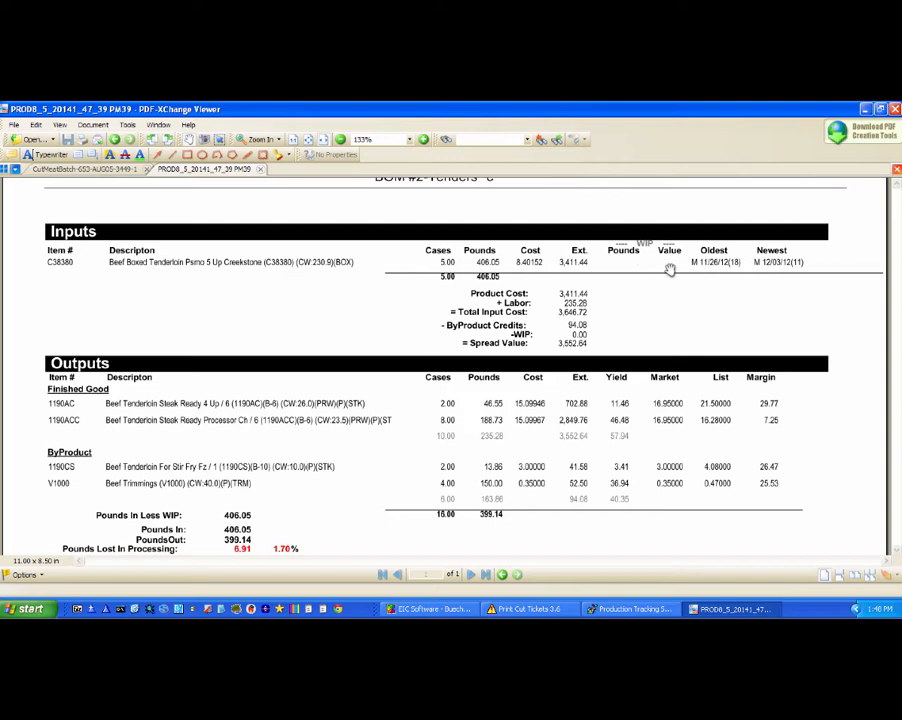
{"action": "mouse_move", "coordinate": [611, 287]}
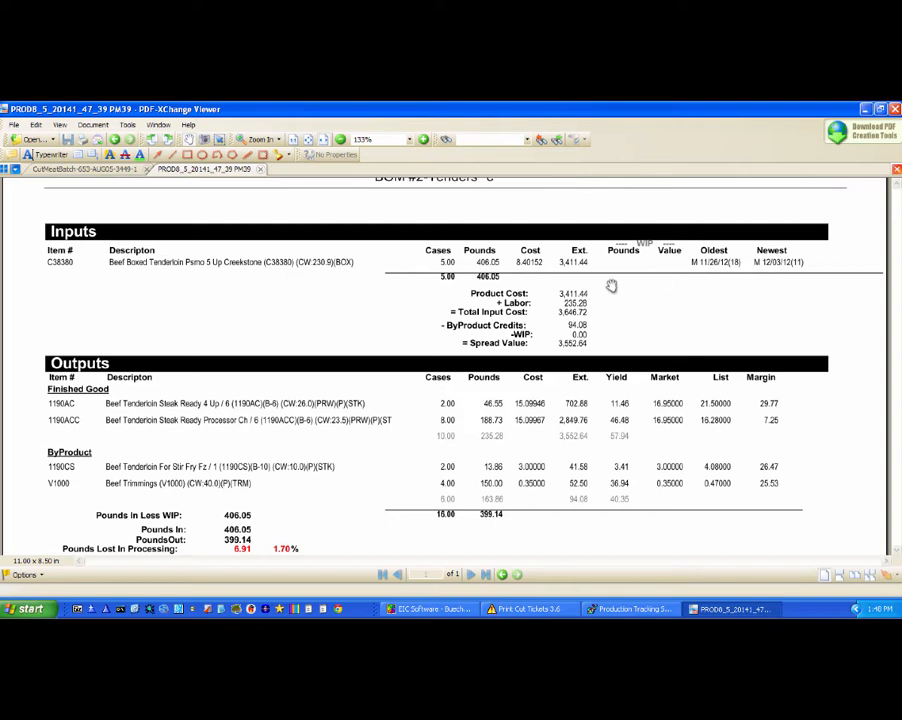
{"action": "mouse_move", "coordinate": [608, 262]}
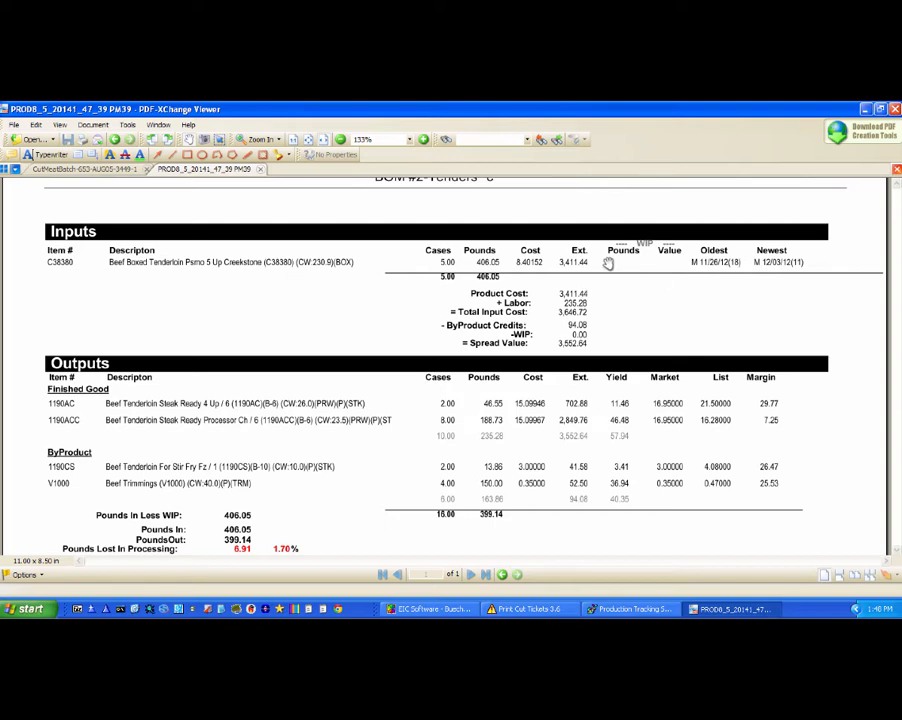
{"action": "mouse_move", "coordinate": [633, 290]}
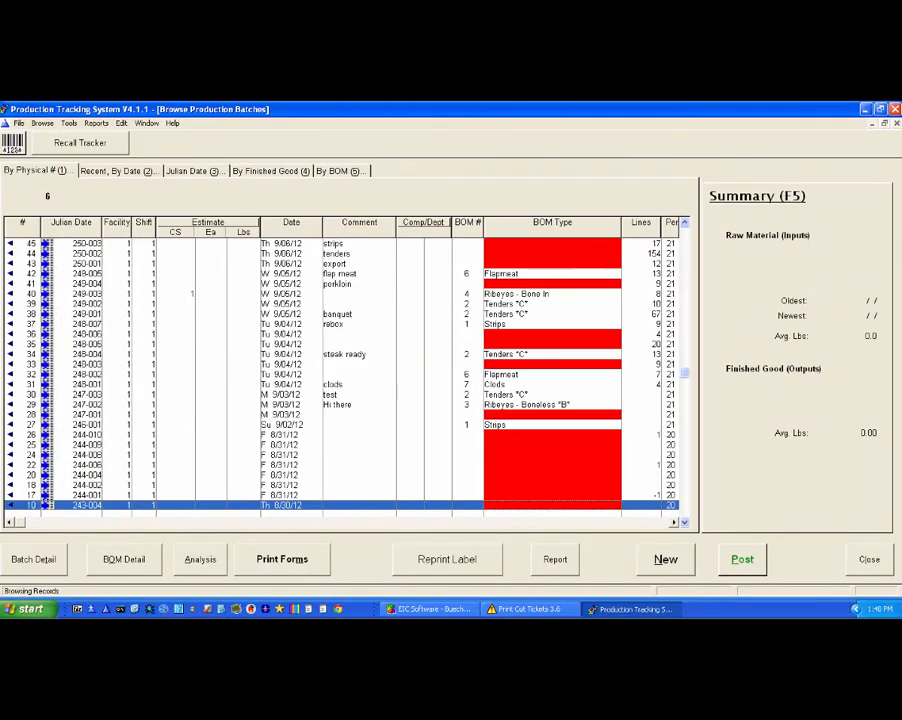
- Open another batch's processing report and scroll to its WIP: 183.11 lbs in, 179.62 out
{"action": "left_click", "coordinate": [554, 559]}
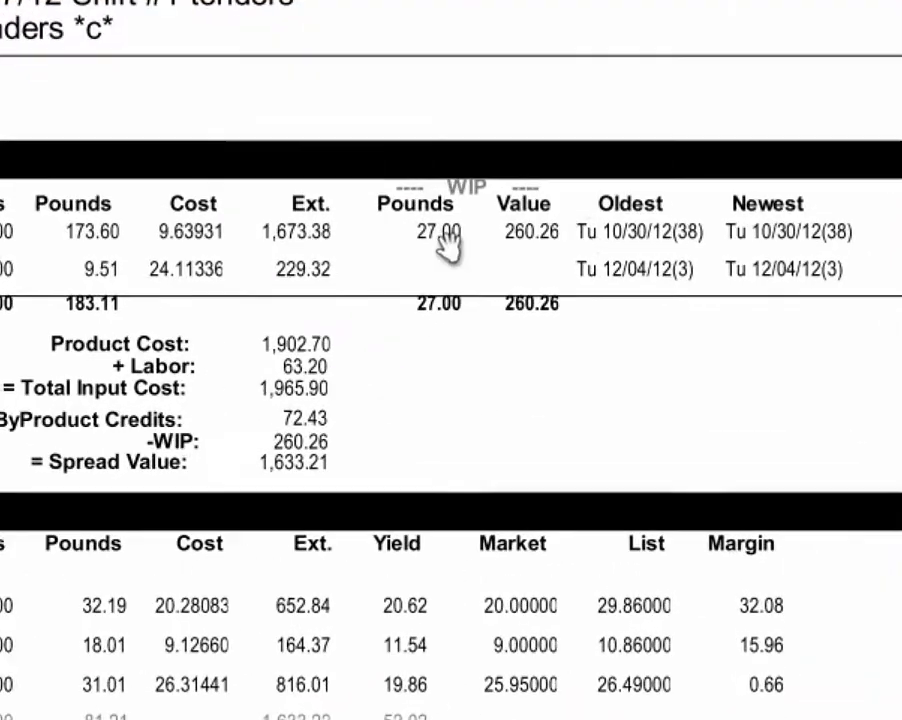
{"action": "mouse_move", "coordinate": [538, 282]}
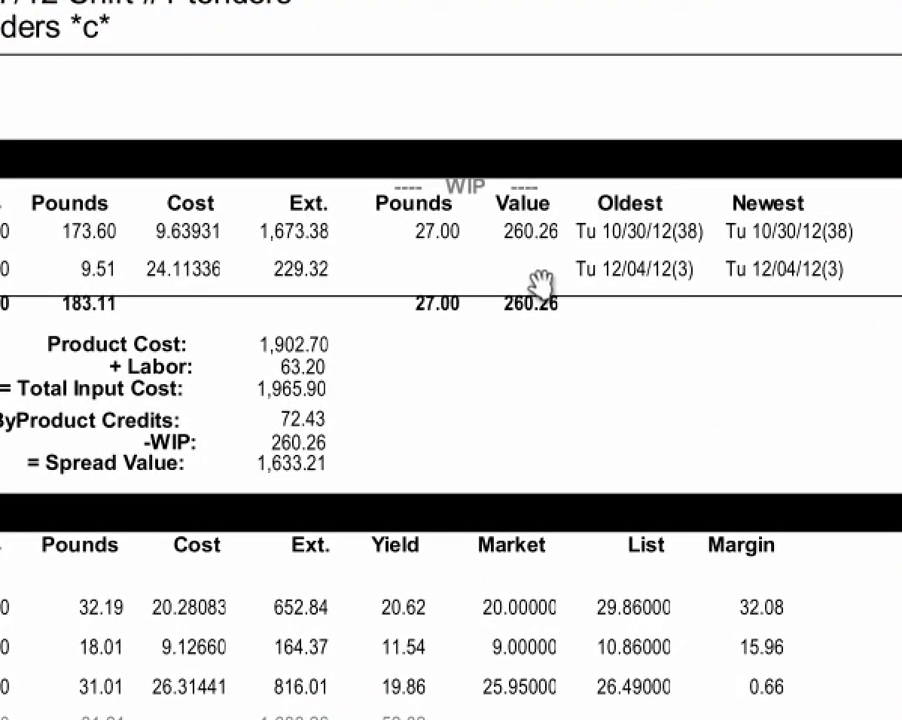
{"action": "scroll", "scroll_direction": "down", "scroll_amount": 3}
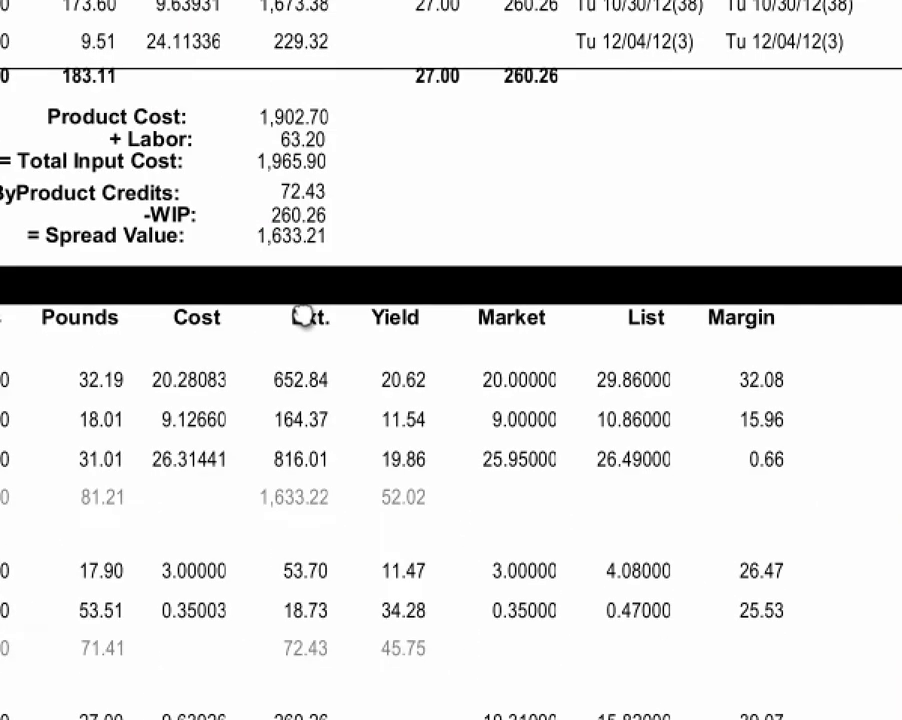
{"action": "scroll", "scroll_direction": "down", "scroll_amount": 3}
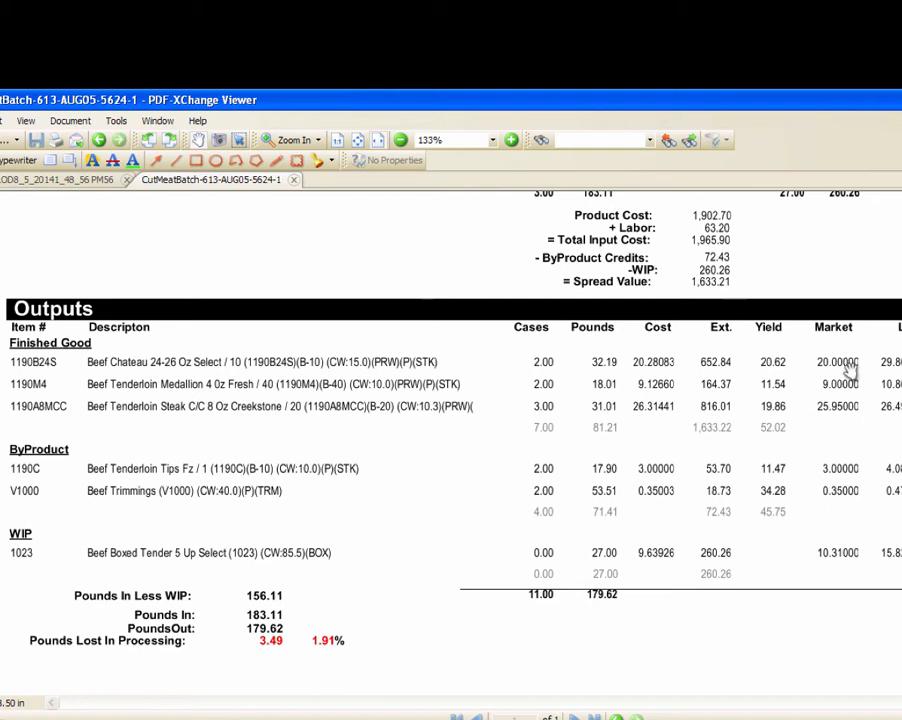
{"action": "mouse_move", "coordinate": [853, 360]}
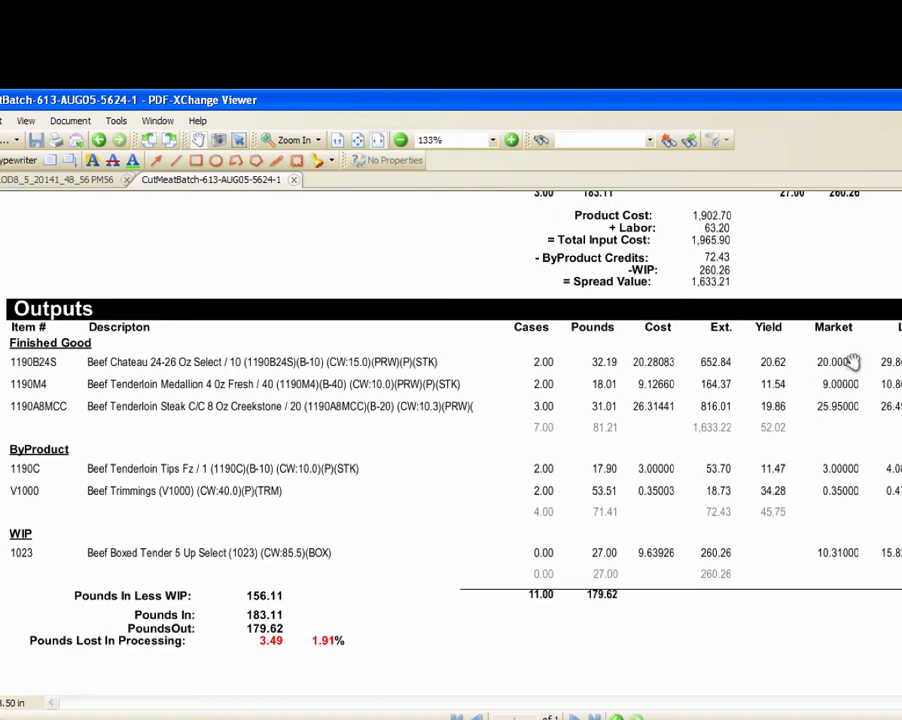
{"action": "mouse_move", "coordinate": [860, 426]}
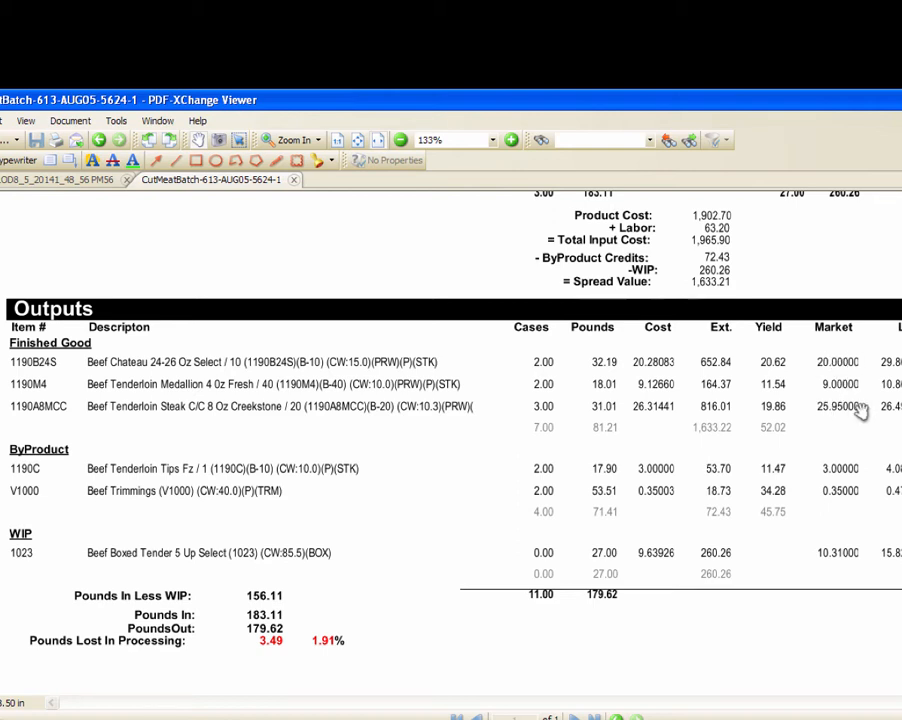
{"action": "mouse_move", "coordinate": [268, 412]}
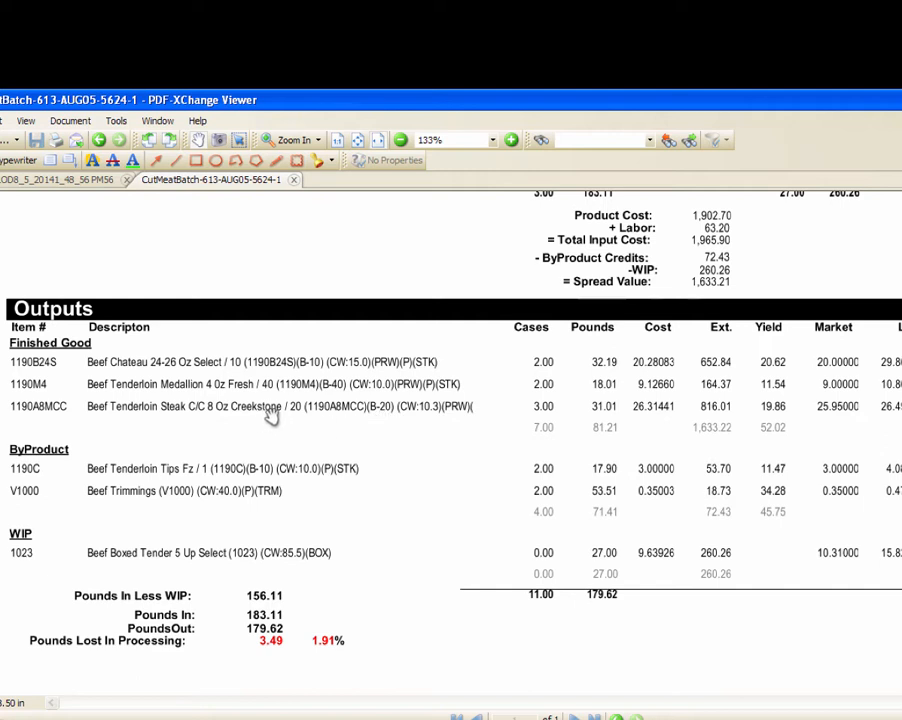
{"action": "mouse_move", "coordinate": [815, 369]}
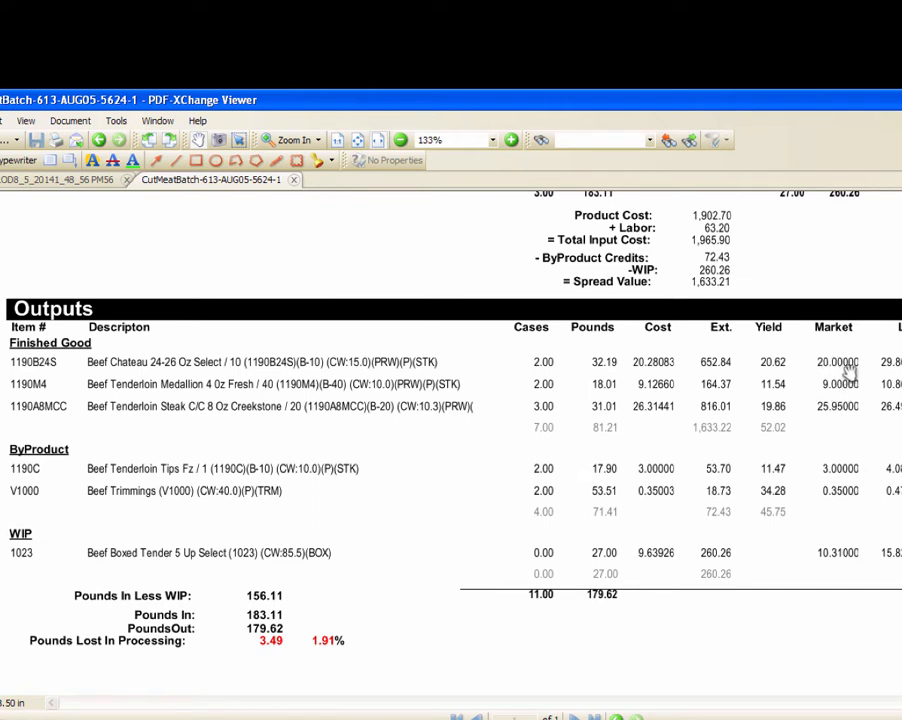
{"action": "mouse_move", "coordinate": [672, 406]}
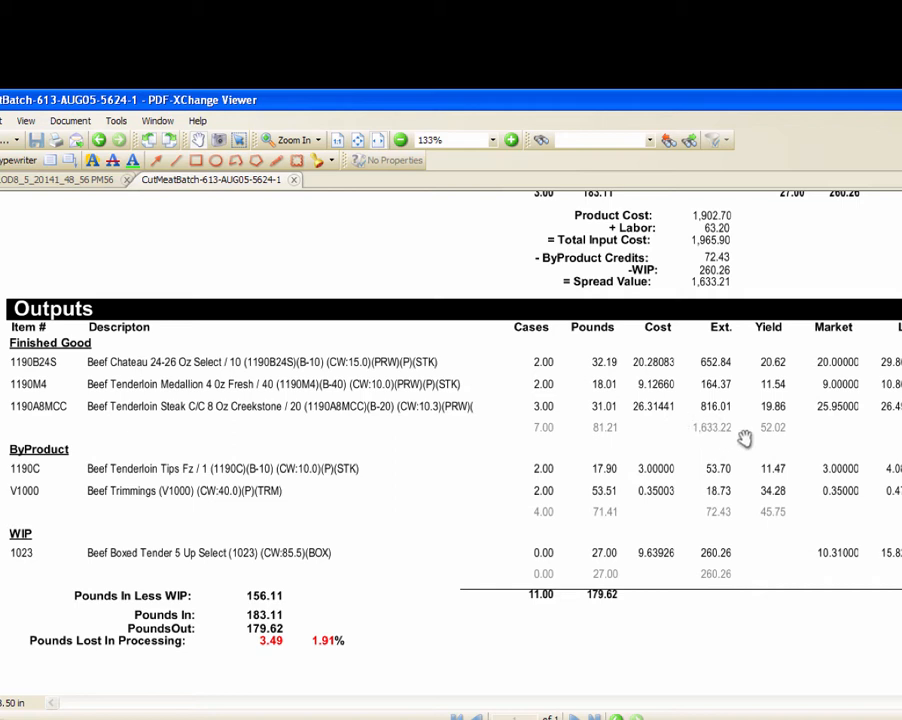
{"action": "mouse_move", "coordinate": [642, 410]}
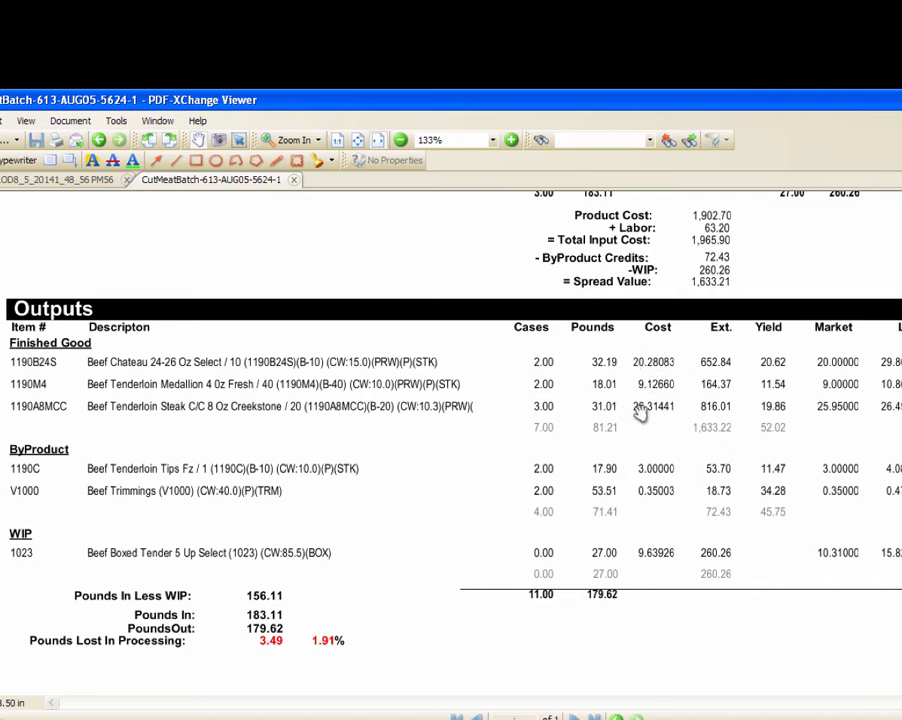
{"action": "mouse_move", "coordinate": [680, 360]}
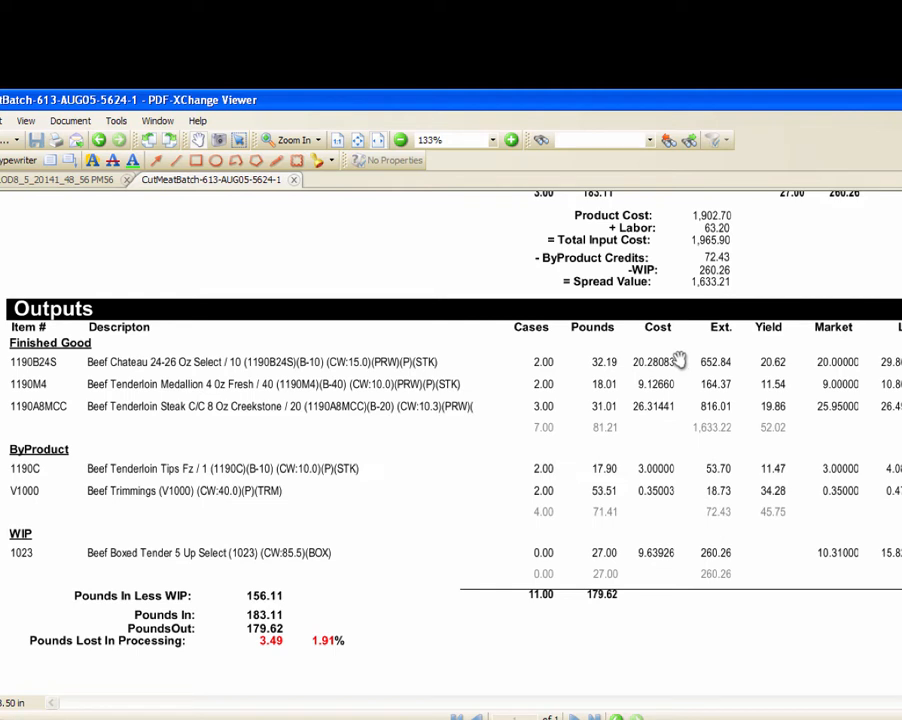
{"action": "mouse_move", "coordinate": [222, 361]}
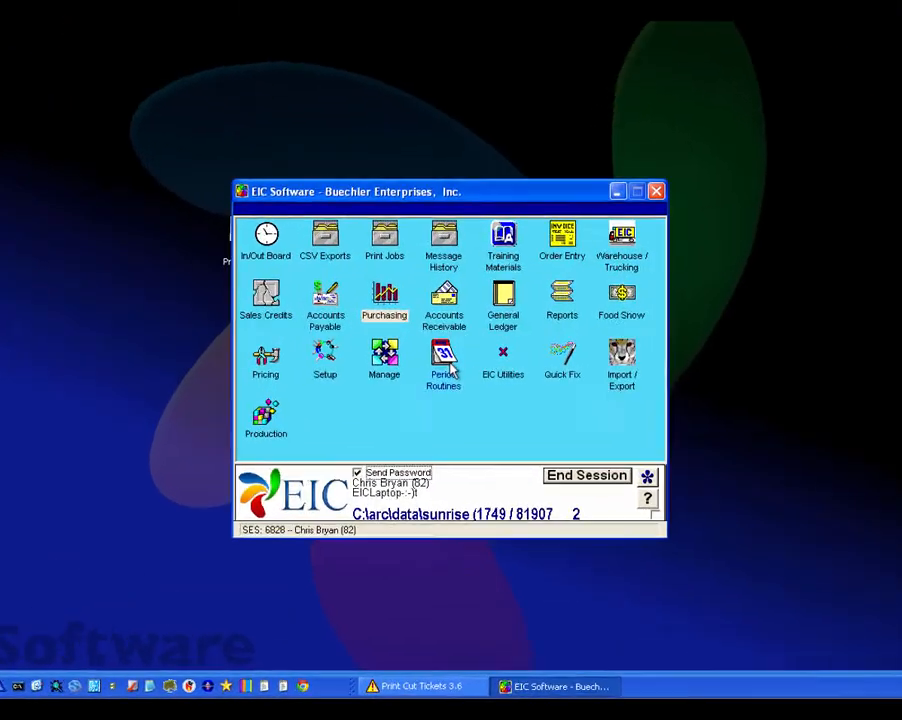
- Open Purchasing inventory history for item 7800 and show its production history
{"action": "left_click", "coordinate": [636, 191]}
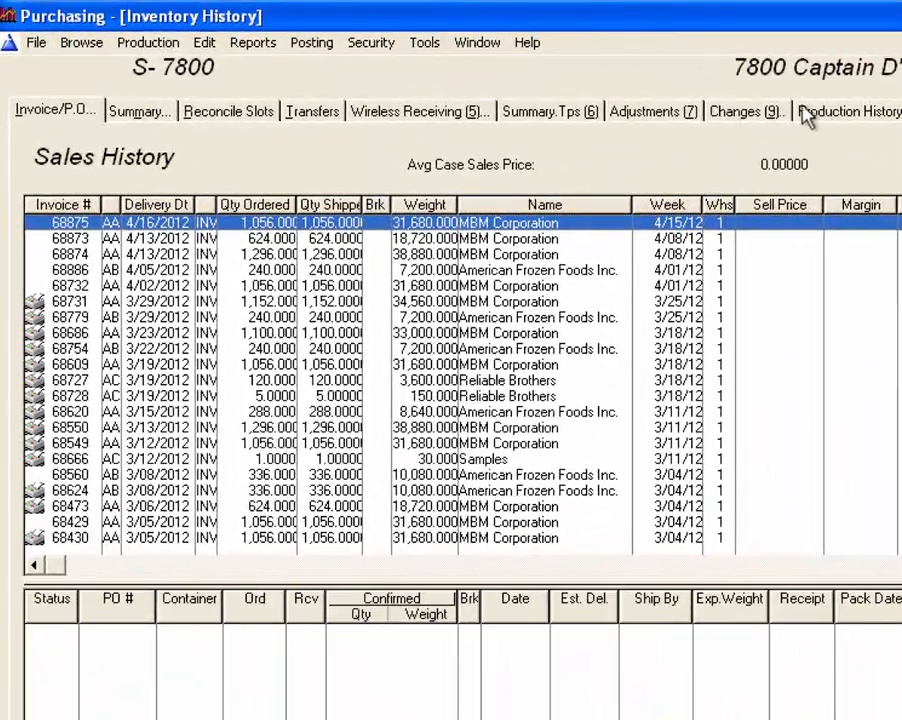
{"action": "left_click", "coordinate": [849, 110]}
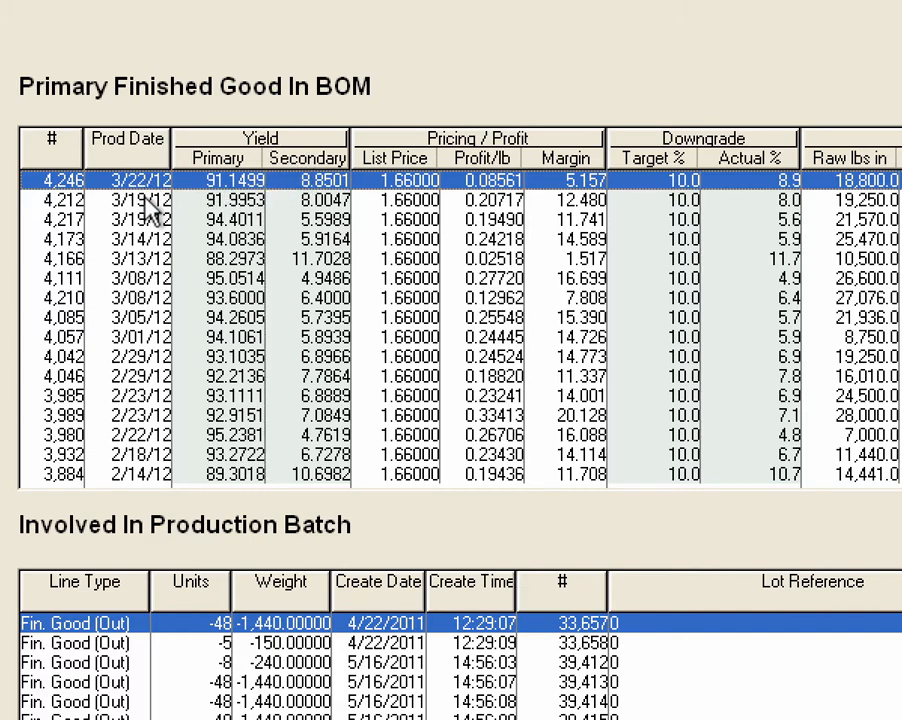
{"action": "mouse_move", "coordinate": [238, 205]}
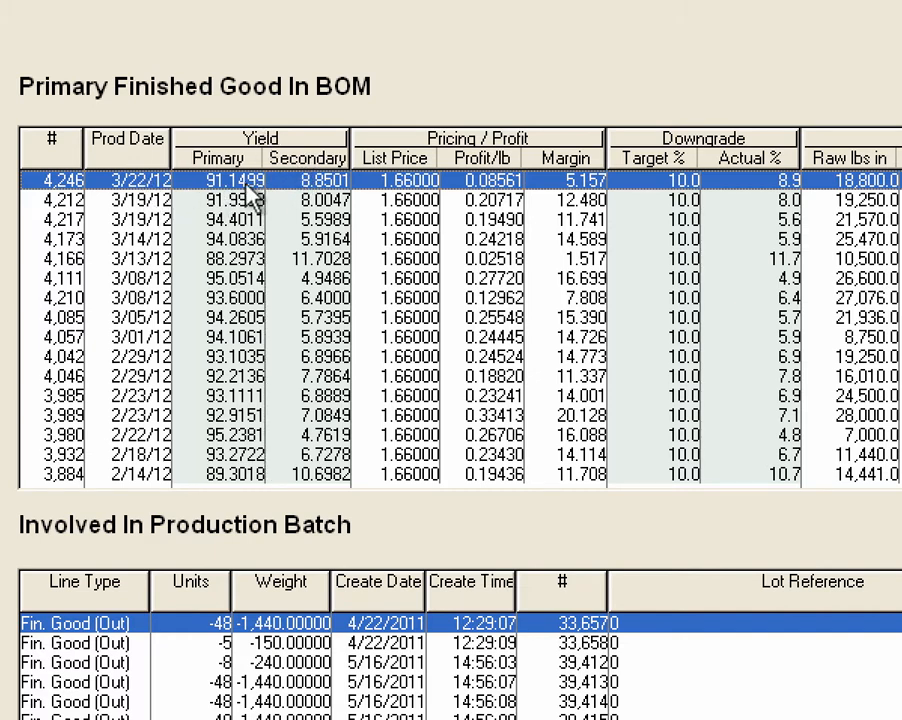
{"action": "mouse_move", "coordinate": [221, 187]}
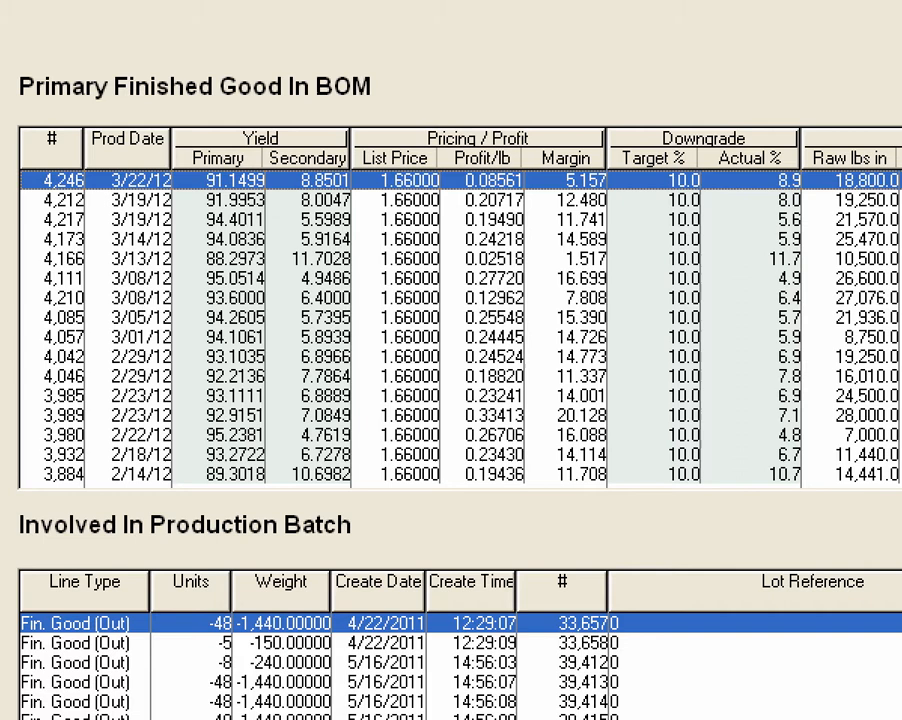
{"action": "mouse_move", "coordinate": [330, 202]}
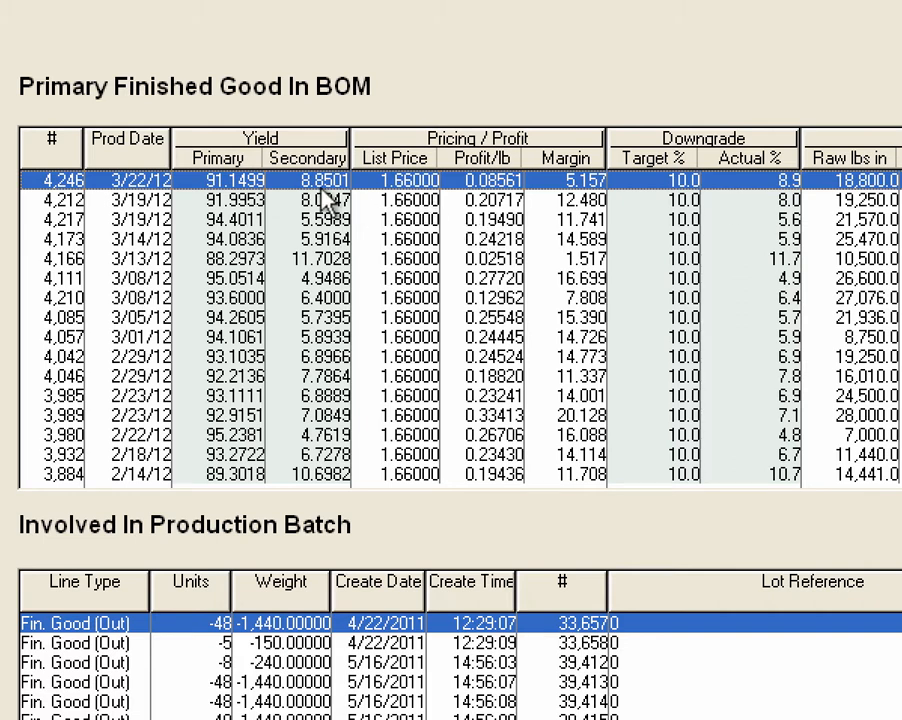
{"action": "mouse_move", "coordinate": [322, 200]}
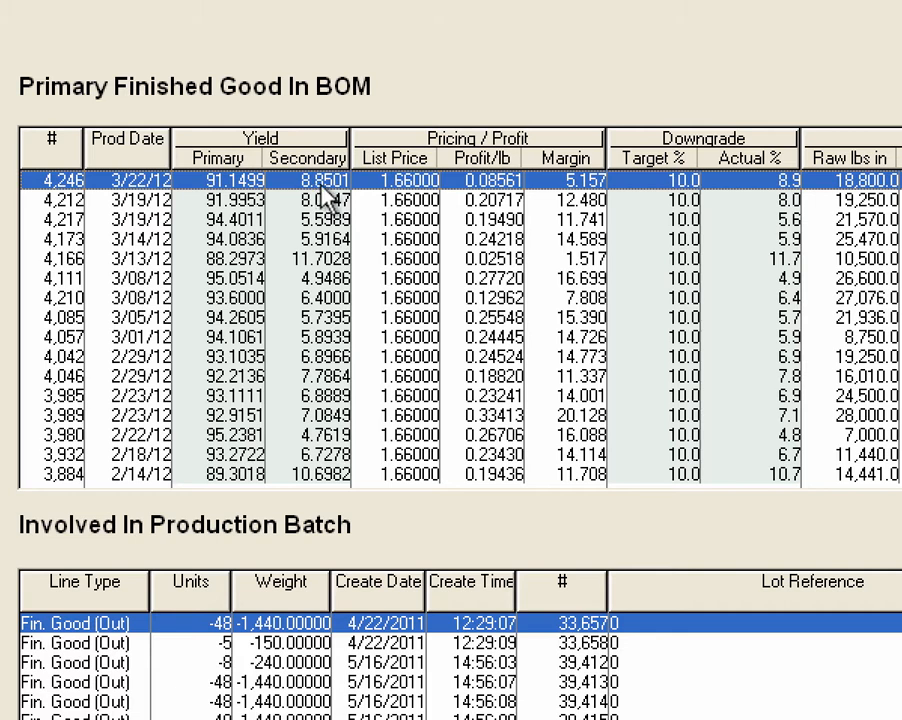
{"action": "mouse_move", "coordinate": [475, 196]}
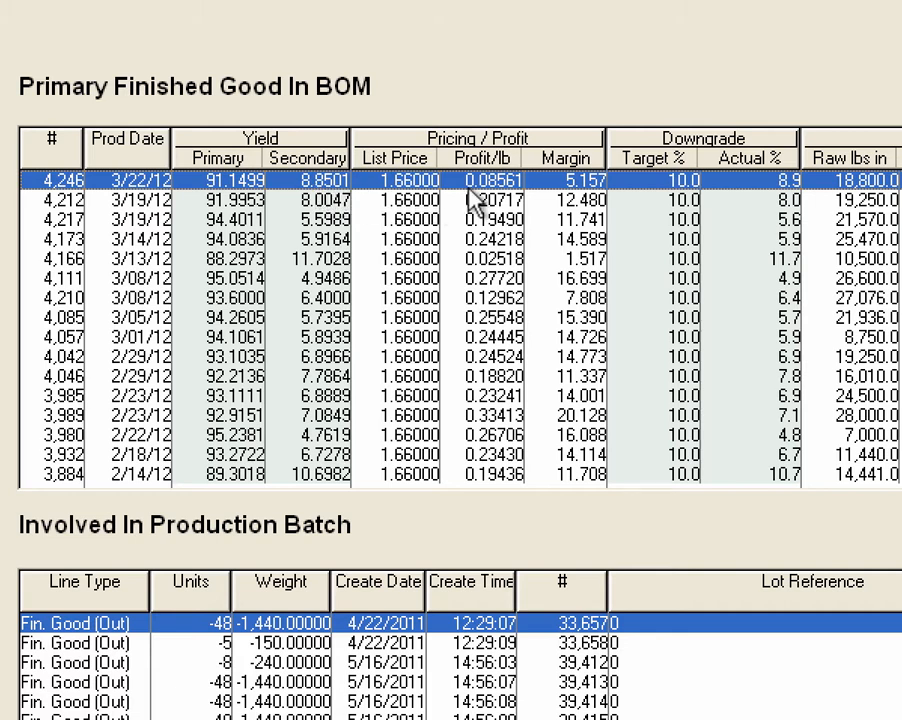
{"action": "mouse_move", "coordinate": [345, 212]}
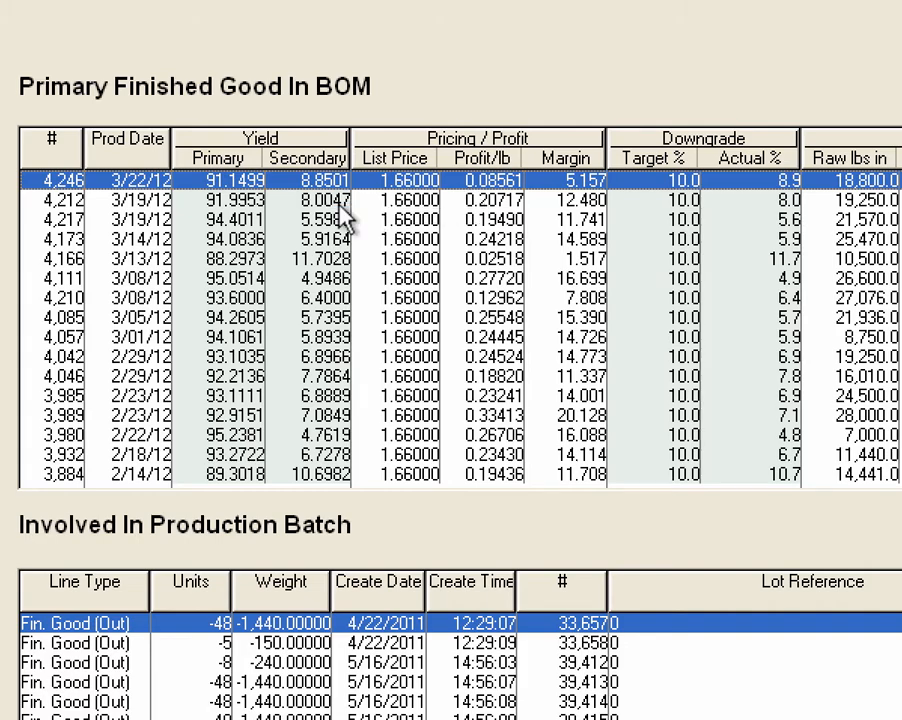
{"action": "mouse_move", "coordinate": [540, 205]}
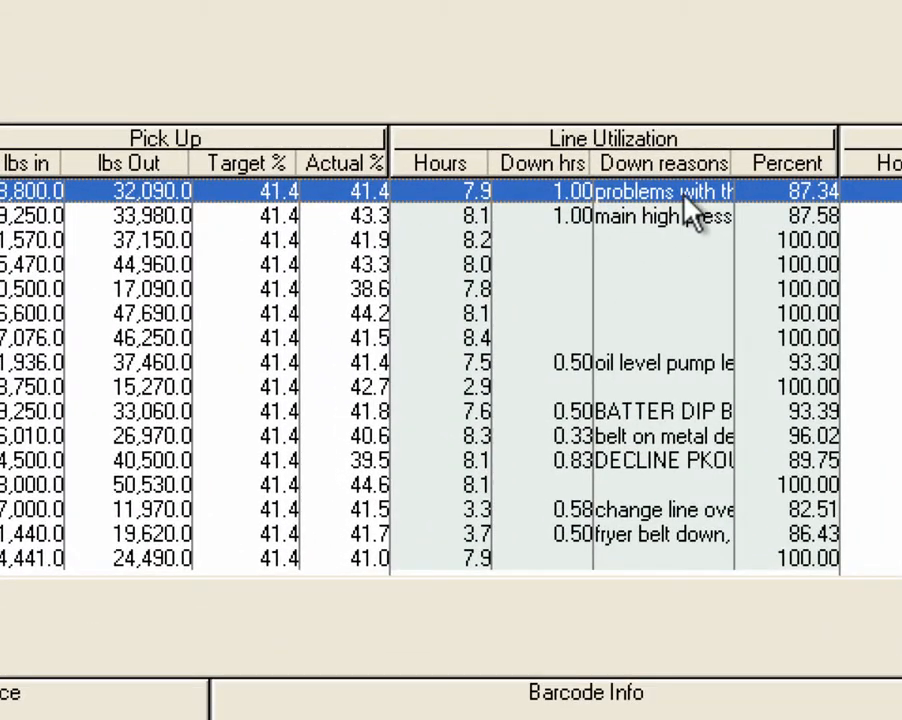
{"action": "mouse_move", "coordinate": [843, 164]}
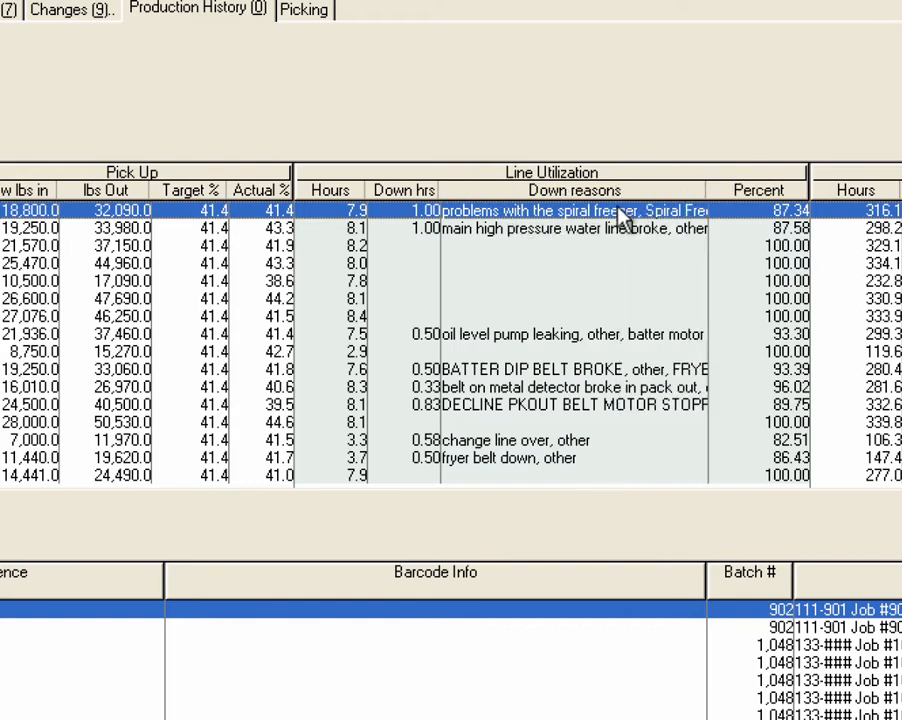
{"action": "mouse_move", "coordinate": [768, 230]}
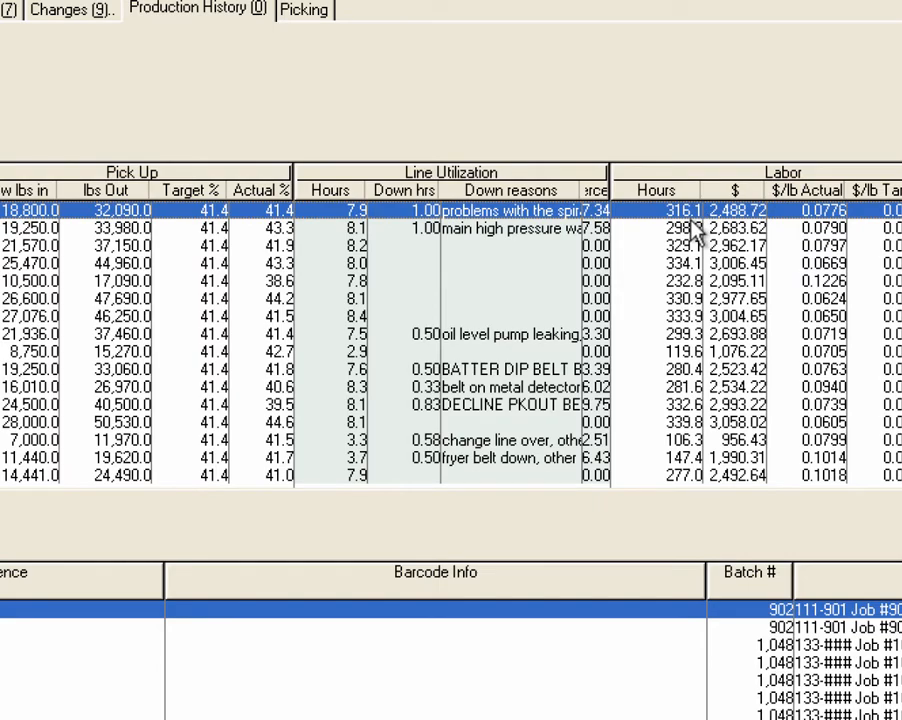
{"action": "scroll", "scroll_direction": "right", "scroll_amount": 3}
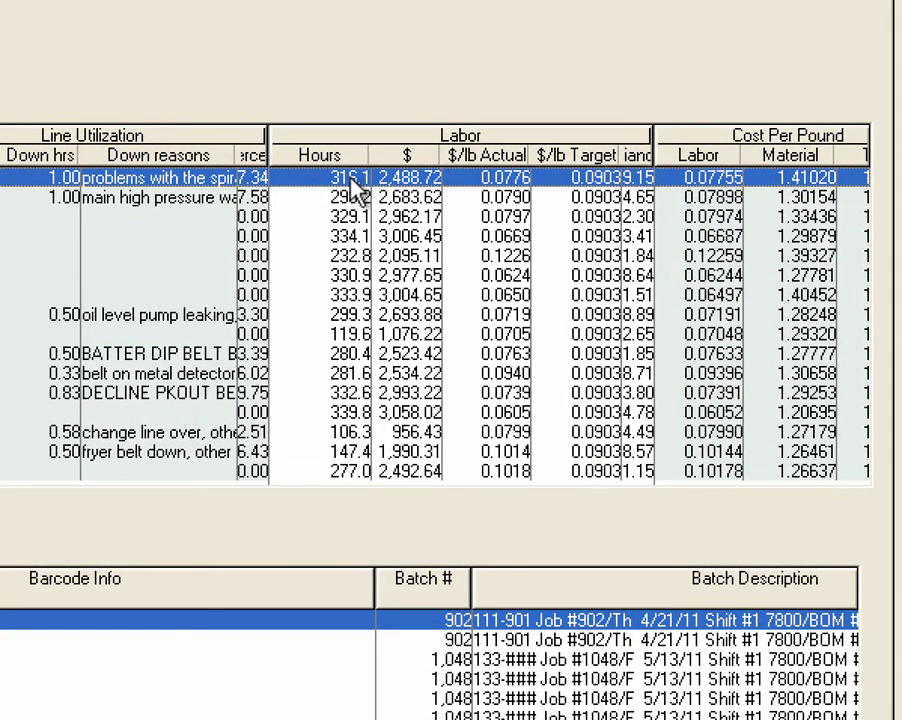
{"action": "mouse_move", "coordinate": [462, 178]}
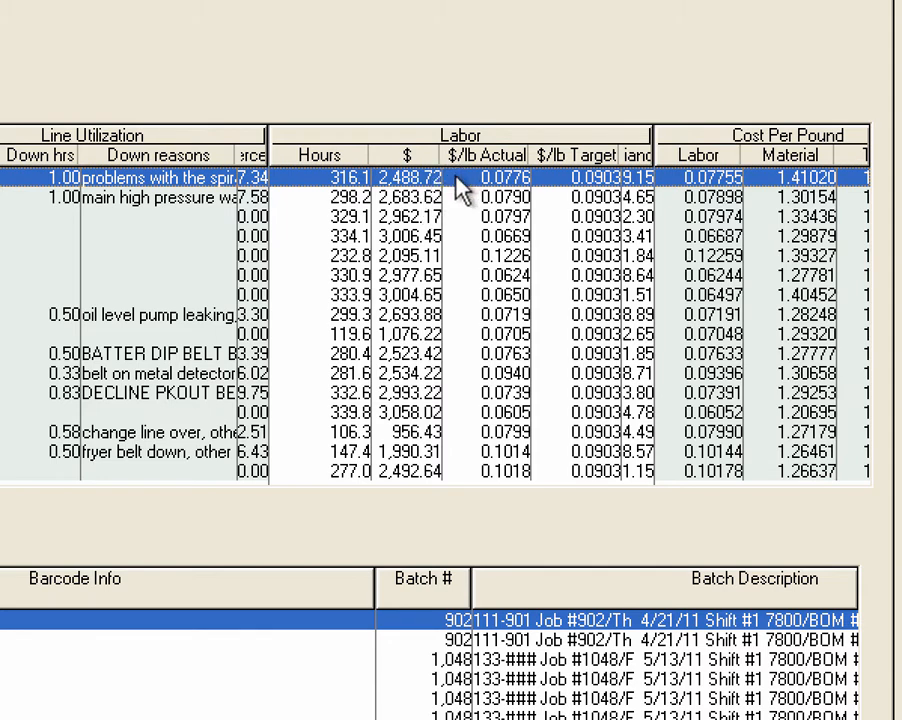
{"action": "mouse_move", "coordinate": [522, 204]}
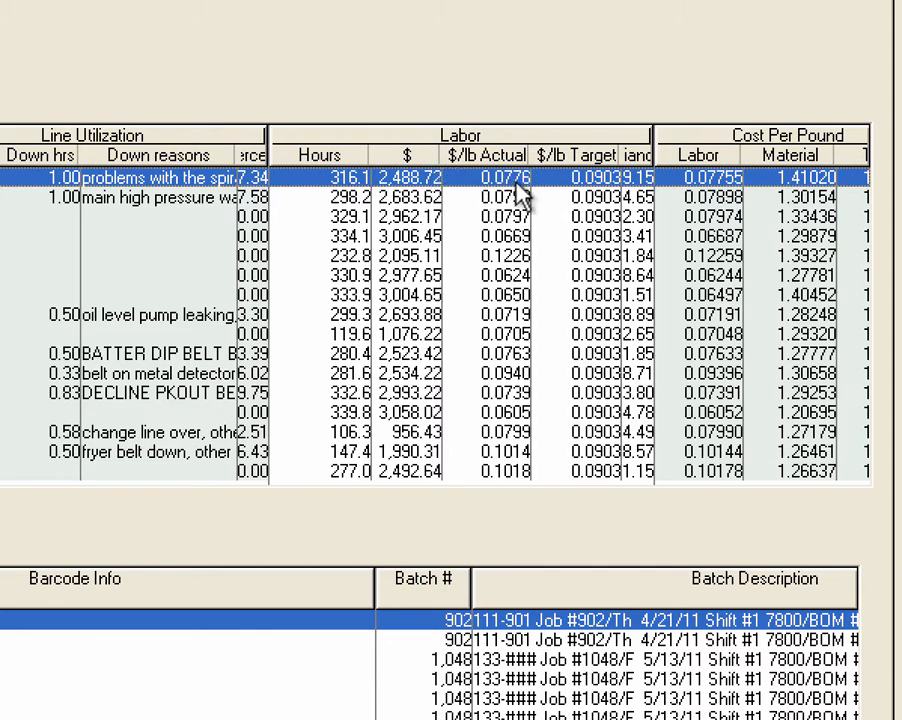
{"action": "mouse_move", "coordinate": [502, 196]}
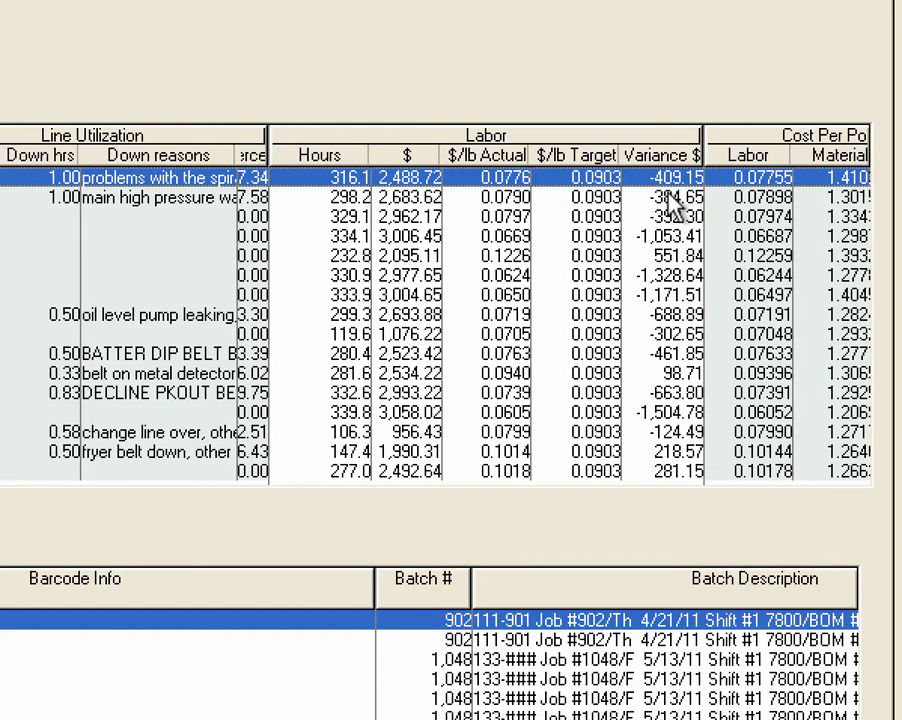
{"action": "mouse_move", "coordinate": [672, 212]}
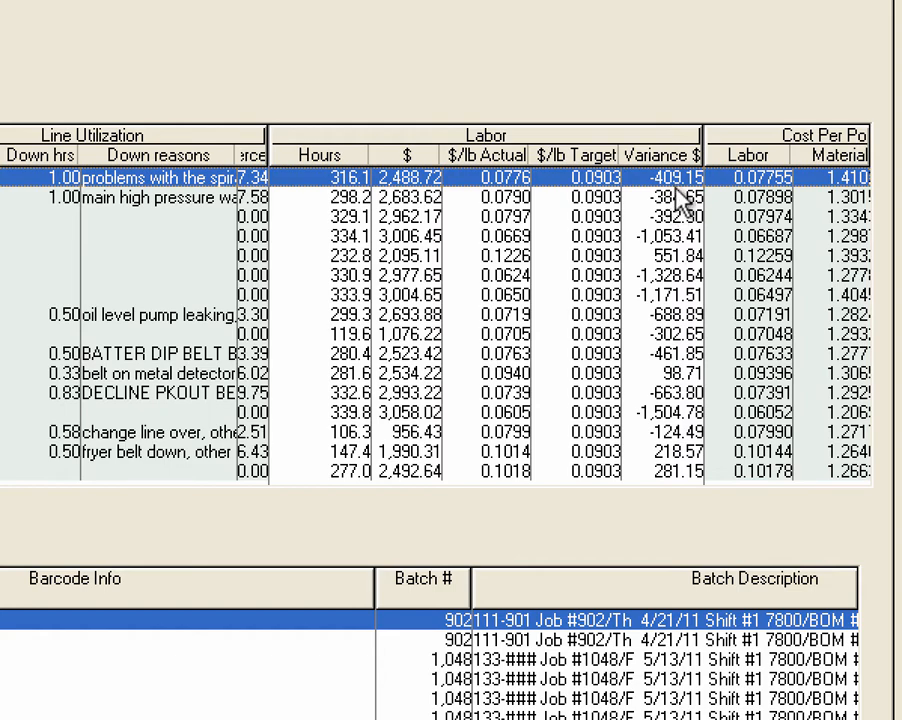
{"action": "scroll", "scroll_direction": "right", "scroll_amount": 3}
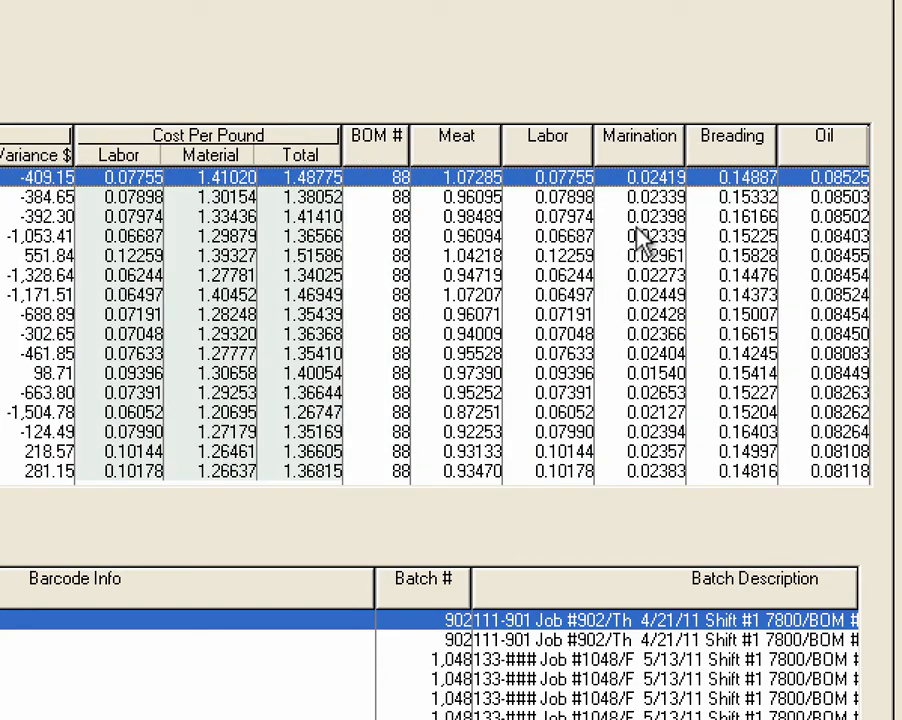
{"action": "mouse_move", "coordinate": [120, 203]}
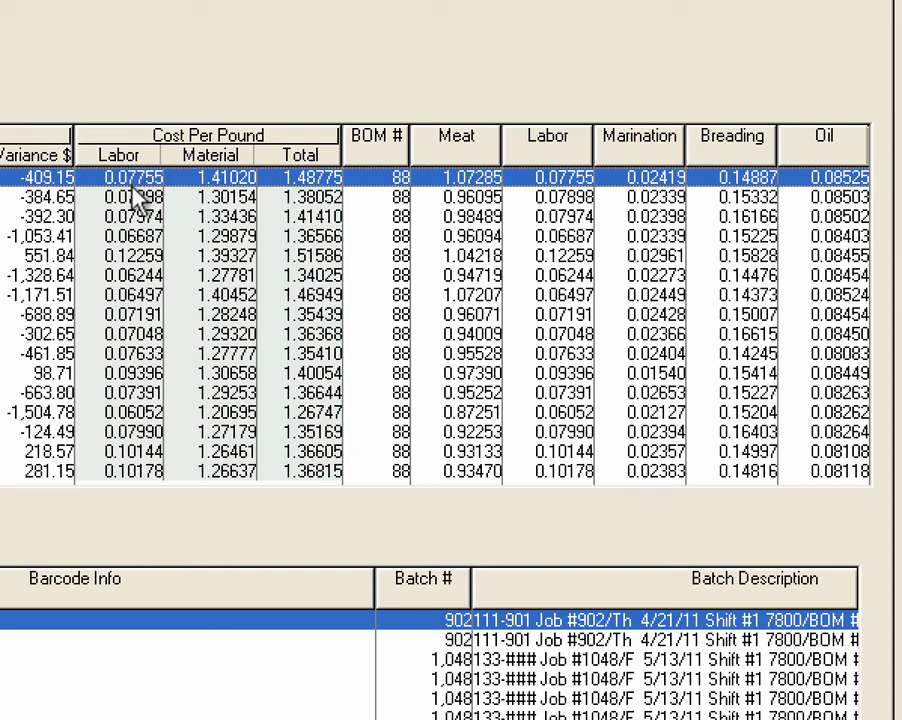
{"action": "mouse_move", "coordinate": [238, 202]}
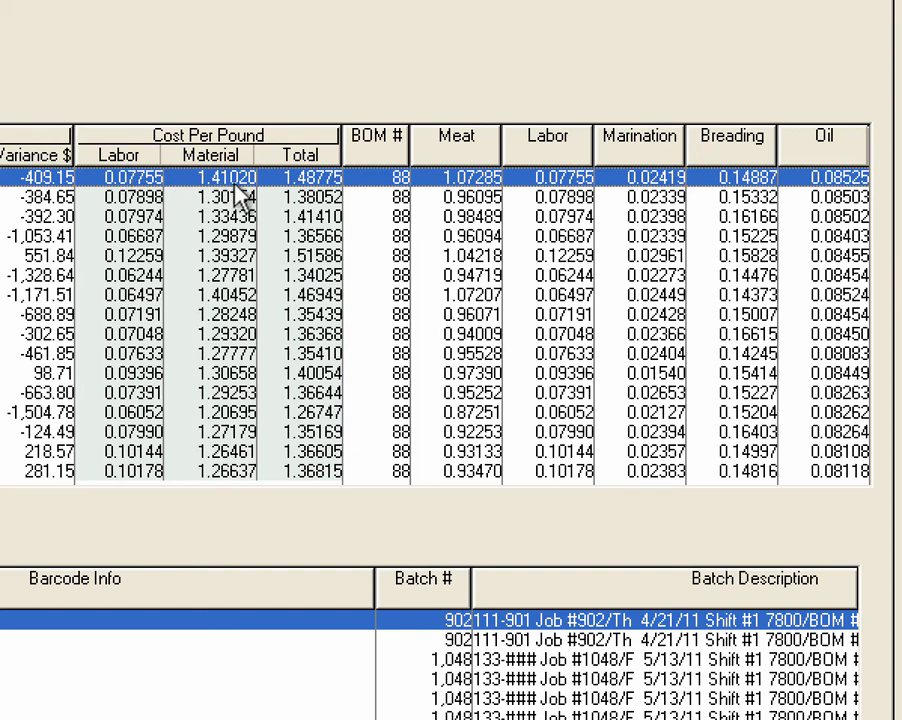
{"action": "mouse_move", "coordinate": [230, 205]}
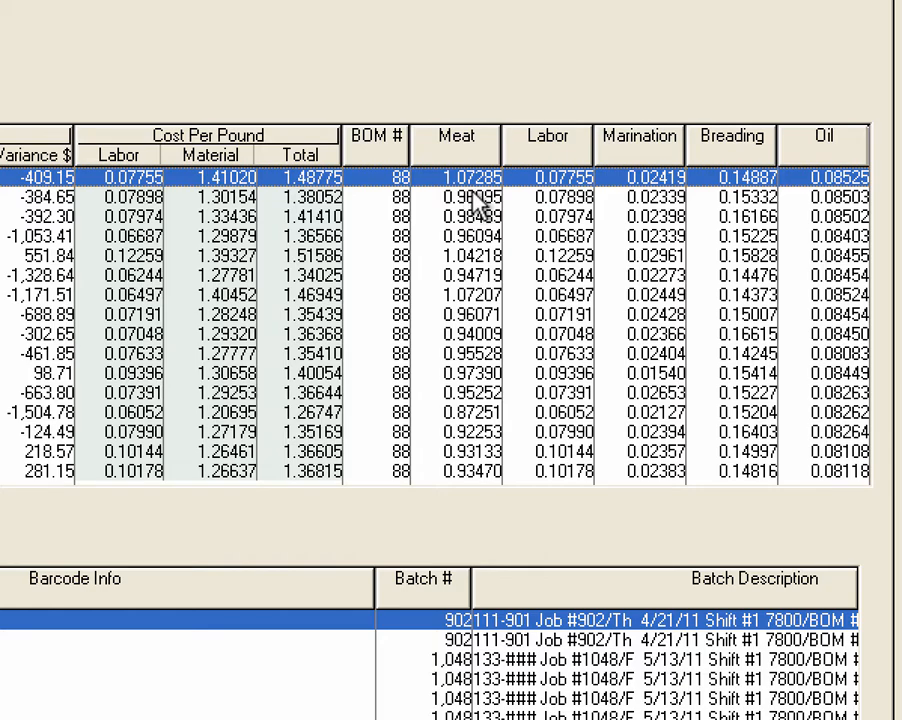
- Scroll through the batch cost columns and select the batch with labor cost 0.12259
{"action": "scroll", "scroll_direction": "right", "scroll_amount": 3}
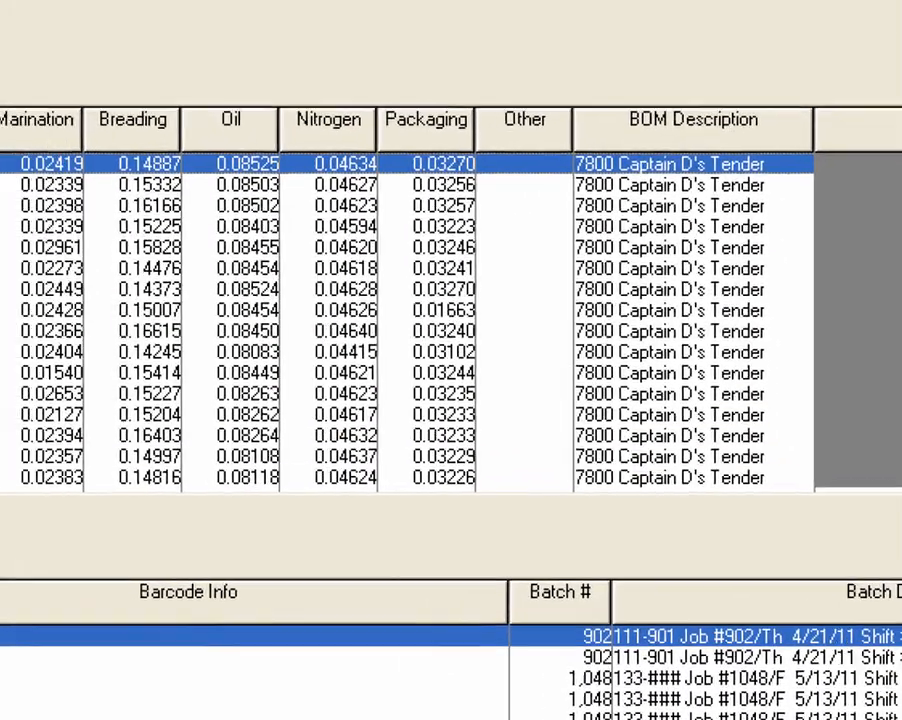
{"action": "scroll", "scroll_direction": "left", "scroll_amount": 3}
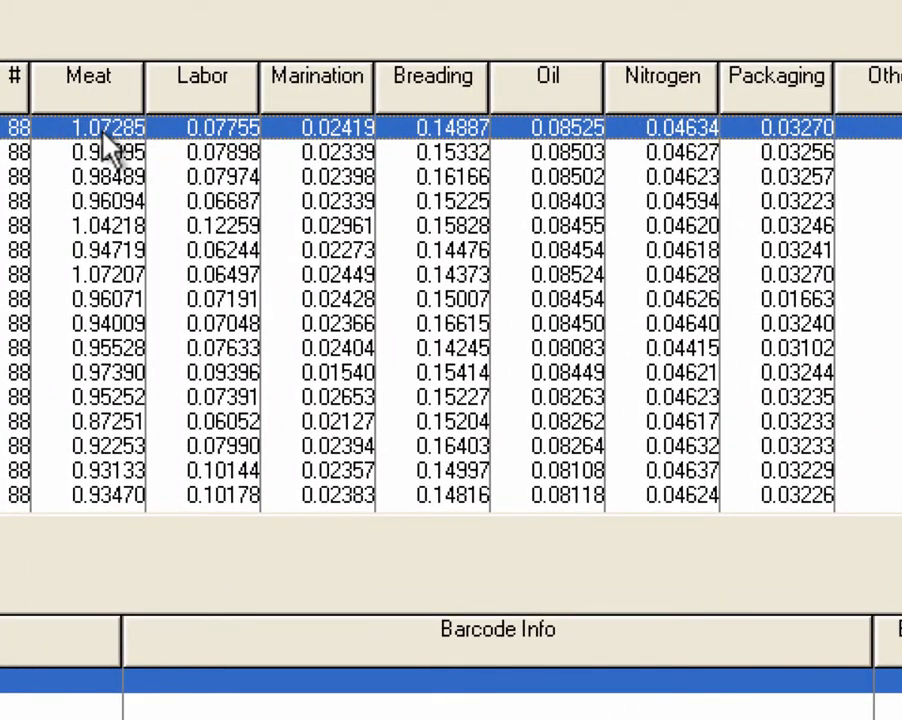
{"action": "mouse_move", "coordinate": [260, 150]}
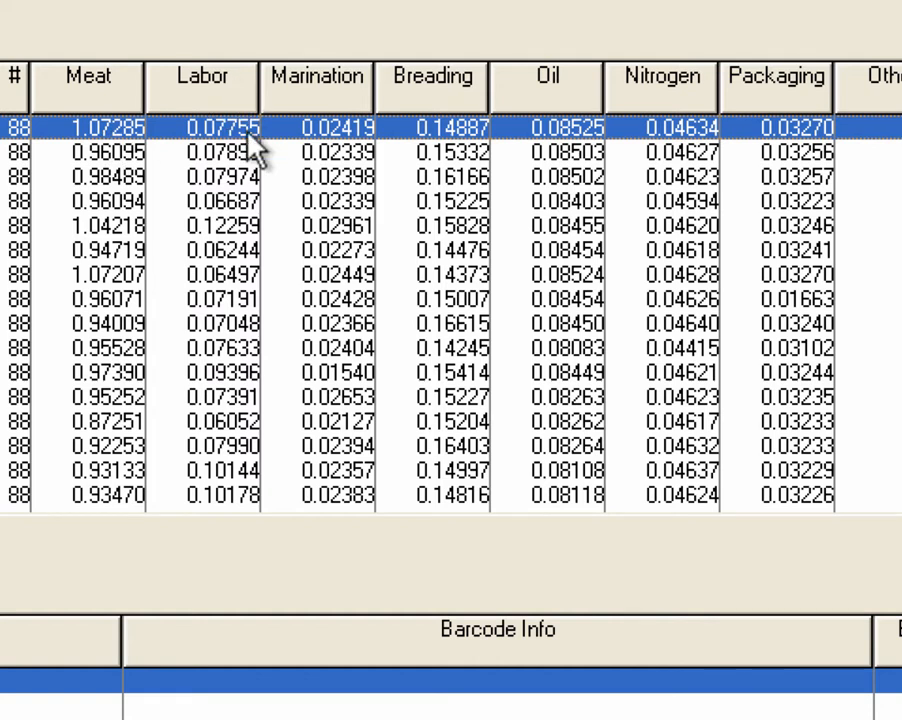
{"action": "mouse_move", "coordinate": [383, 148]}
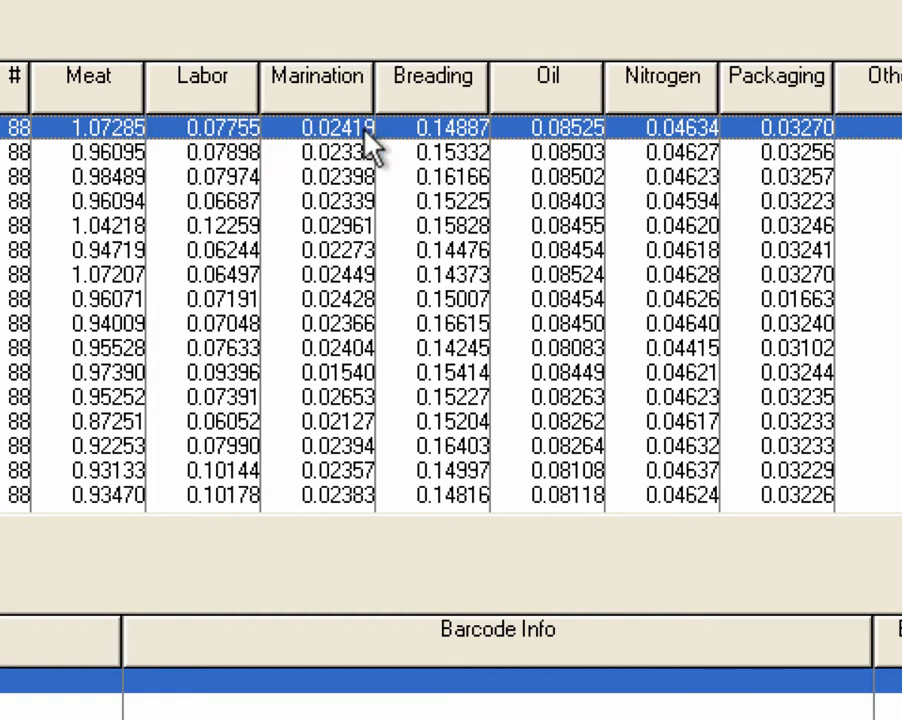
{"action": "mouse_move", "coordinate": [593, 145]}
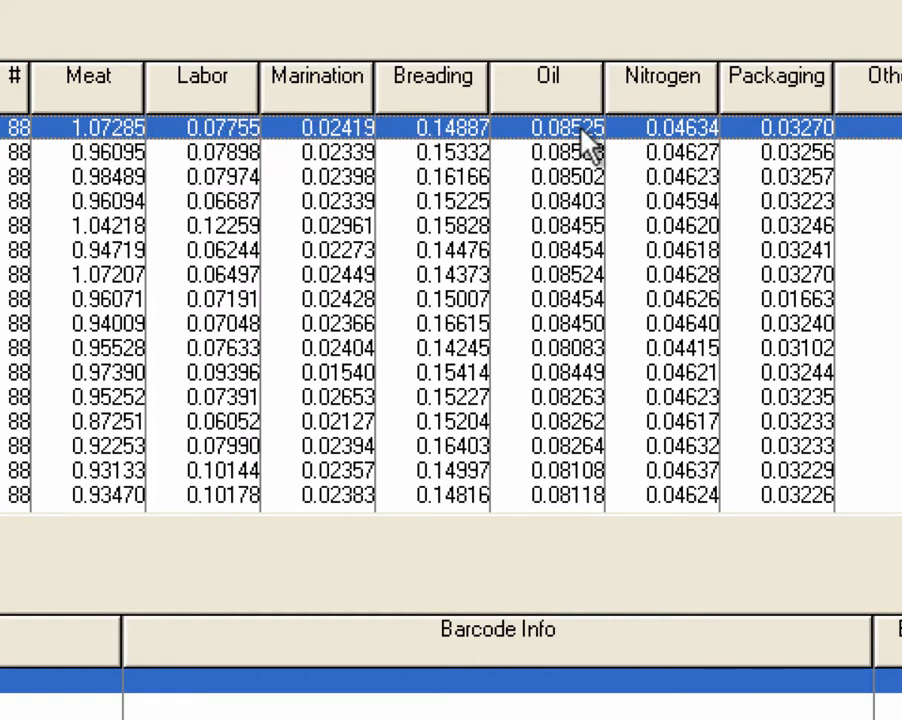
{"action": "mouse_move", "coordinate": [123, 207]}
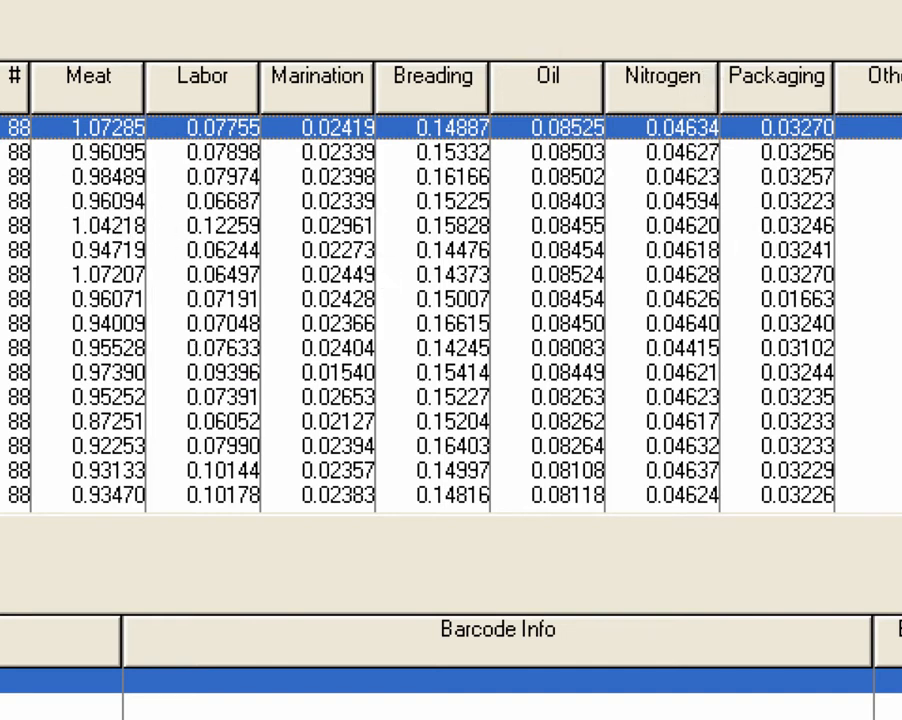
{"action": "left_click", "coordinate": [100, 184]}
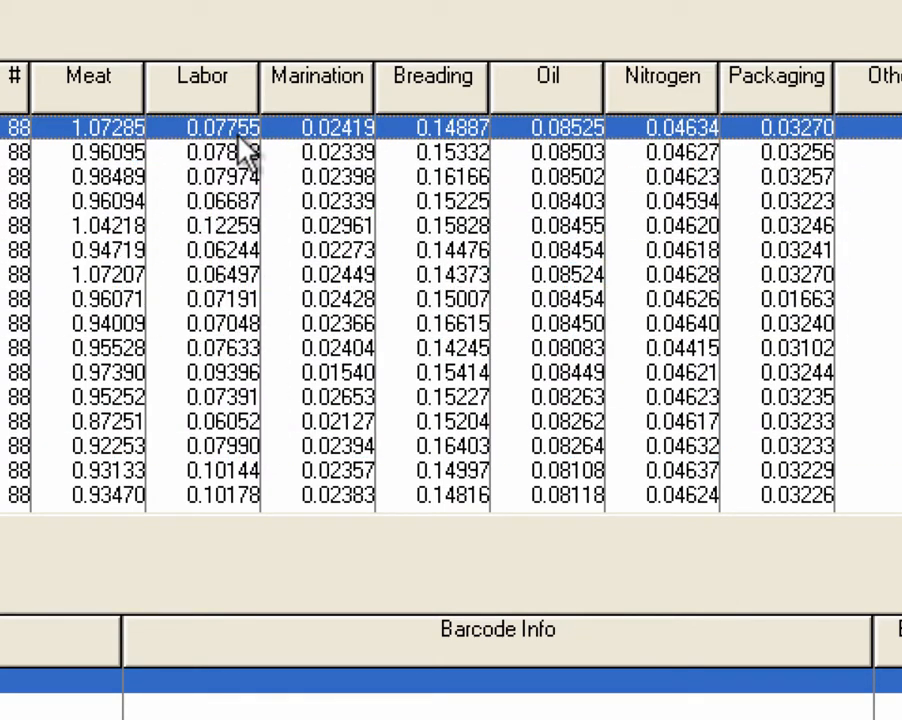
{"action": "left_click", "coordinate": [240, 225]}
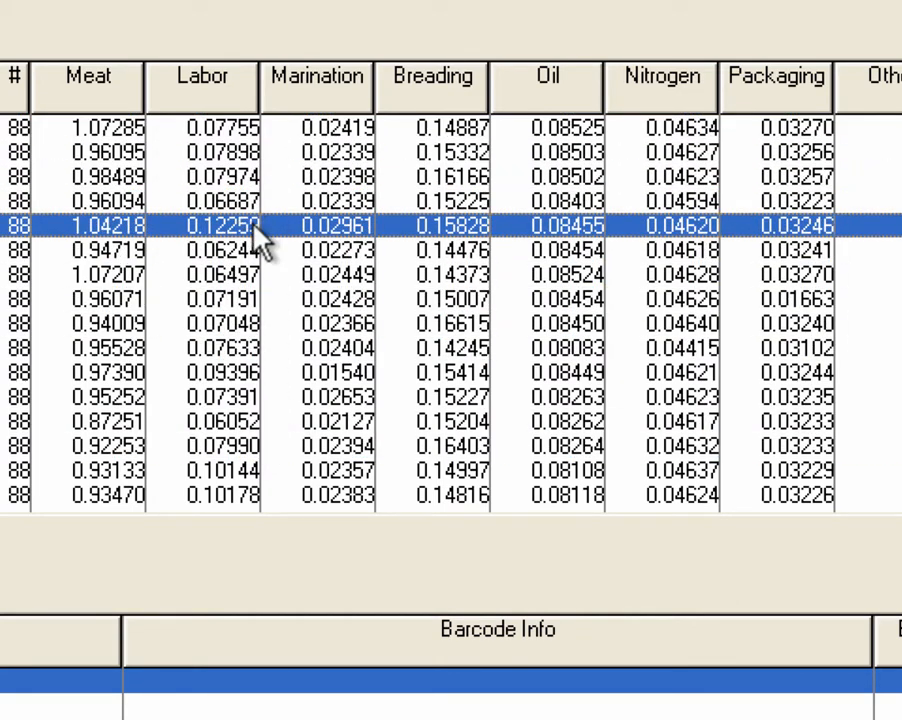
{"action": "mouse_move", "coordinate": [350, 228]}
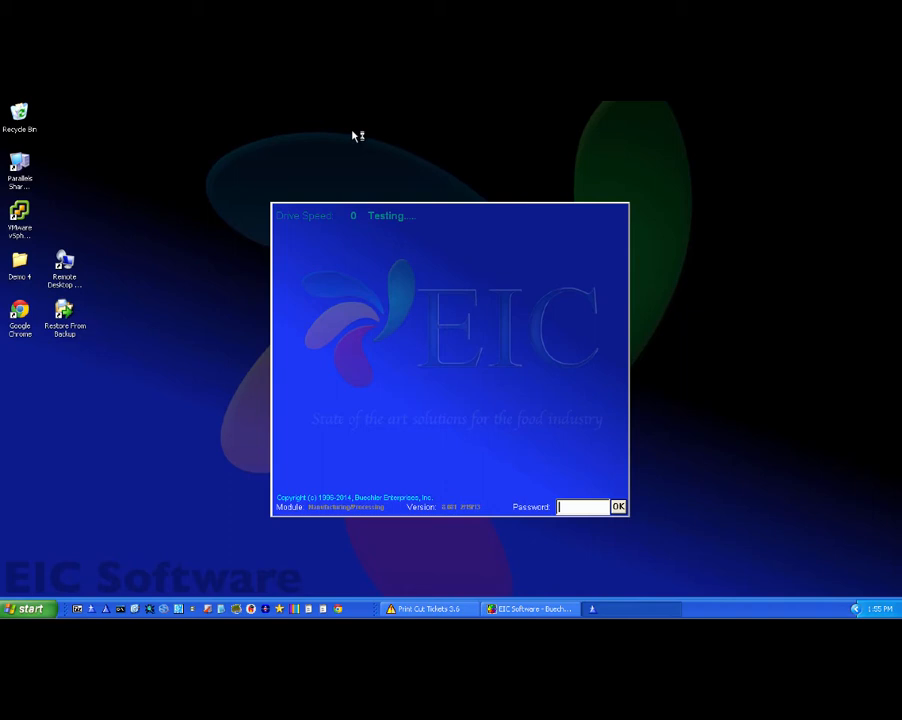
- Run the Poultry-style Protien Processing Analysis Report for 1/01/2012 through 1/31/2012
{"action": "left_click", "coordinate": [83, 123]}
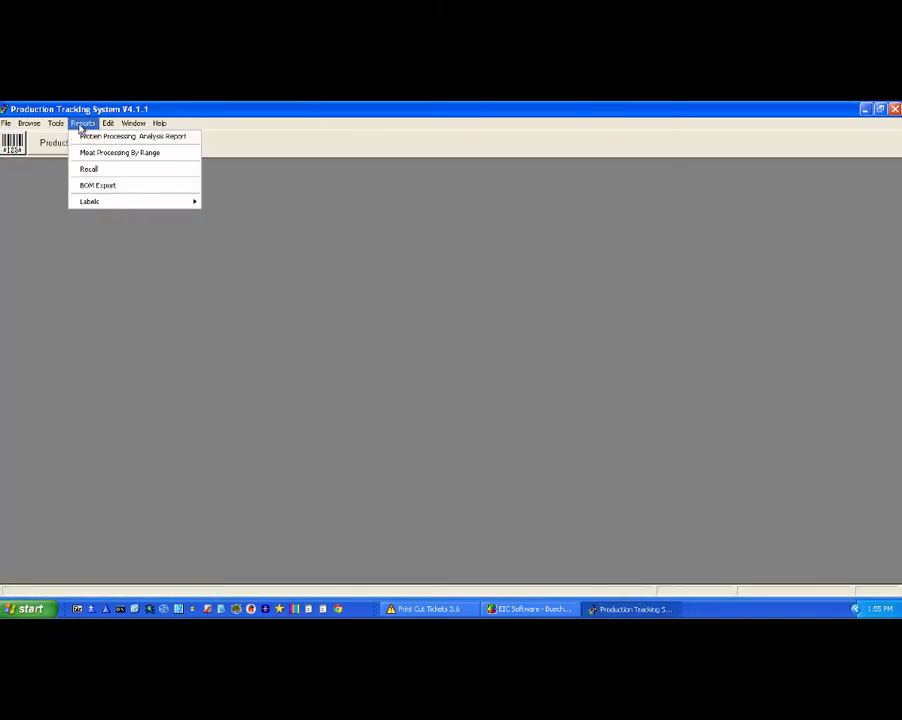
{"action": "mouse_move", "coordinate": [120, 158]}
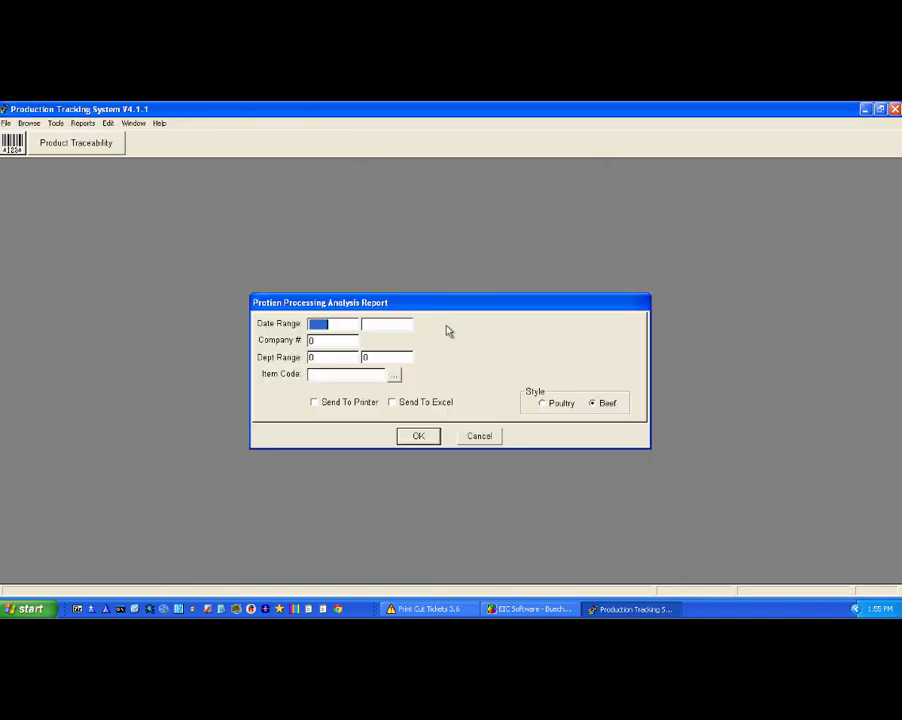
{"action": "type", "text": "1-1-12"}
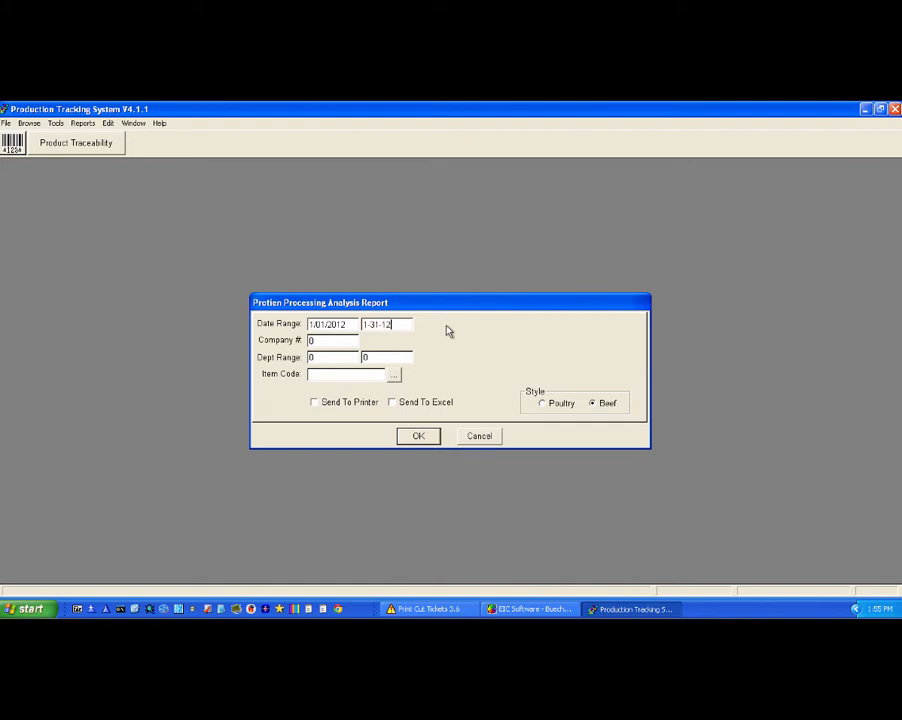
{"action": "left_click", "coordinate": [541, 402]}
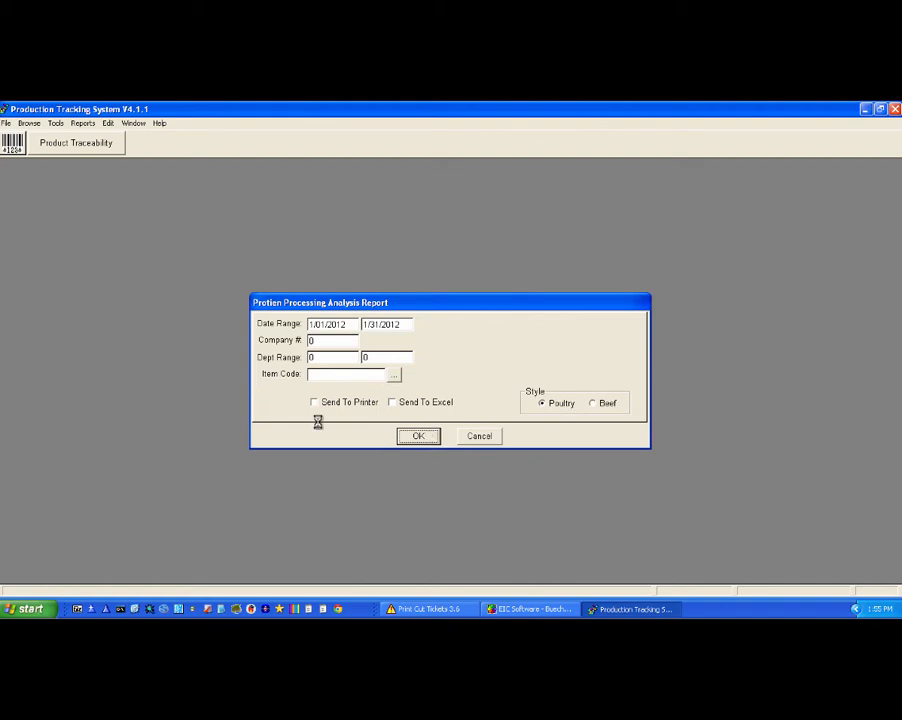
{"action": "left_click", "coordinate": [418, 436]}
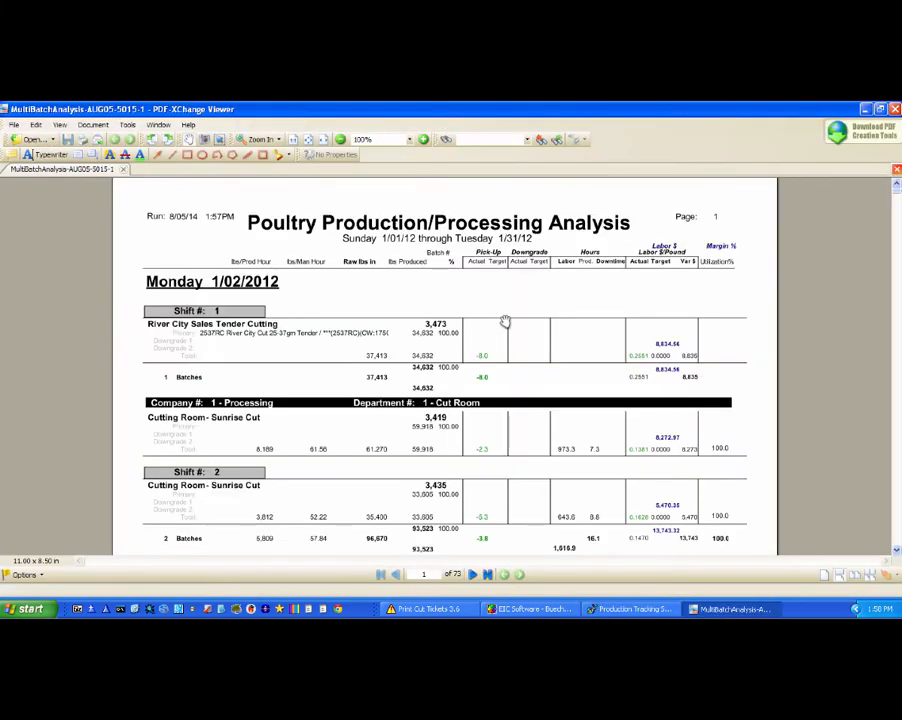
- Scroll past page 1's maintenance downtime note to page 2's IQF Dusted Tender section (37,899 lbs)
{"action": "scroll", "scroll_direction": "down", "scroll_amount": 3}
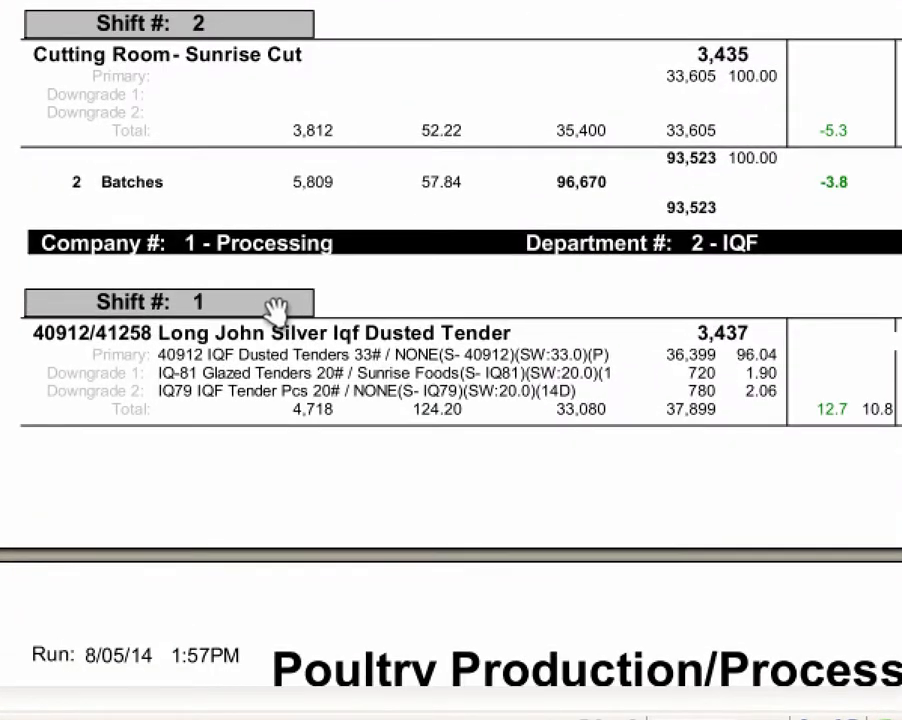
{"action": "scroll", "scroll_direction": "down", "scroll_amount": 3}
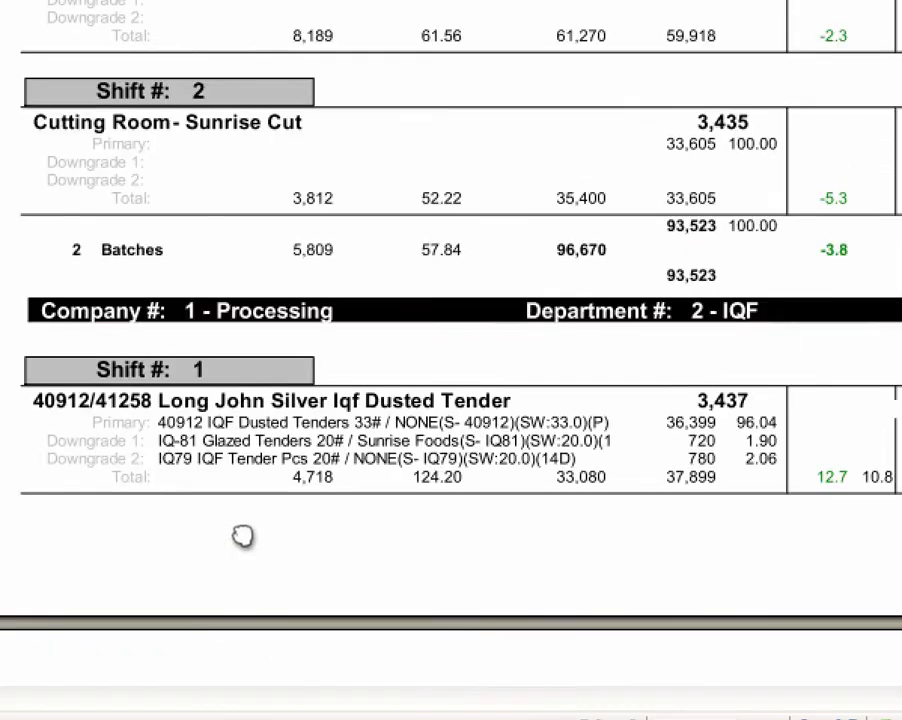
{"action": "scroll", "scroll_direction": "up", "scroll_amount": 3}
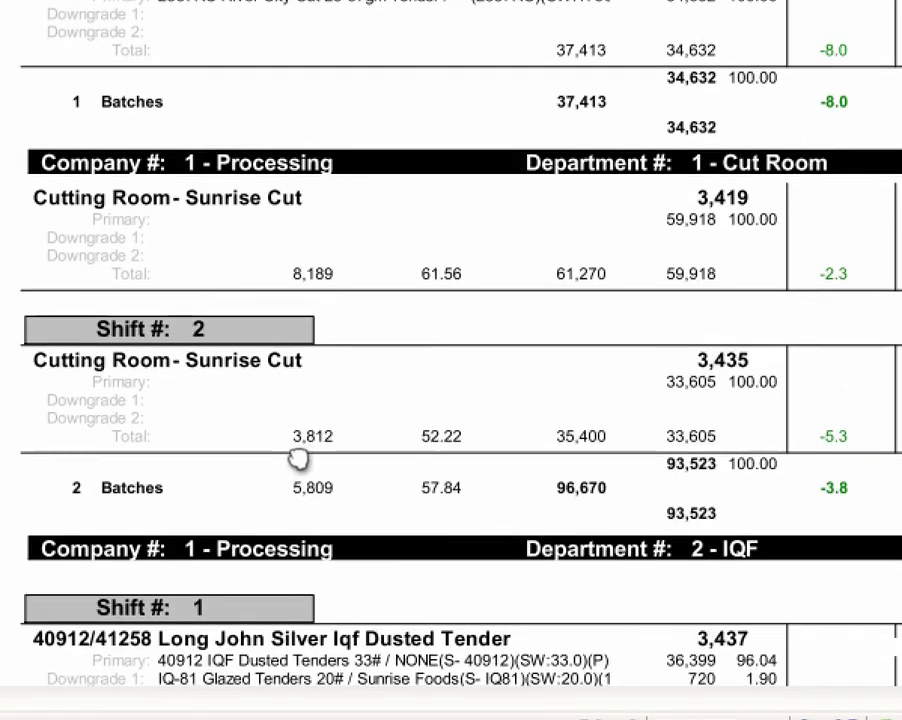
{"action": "scroll", "scroll_direction": "down", "scroll_amount": 3}
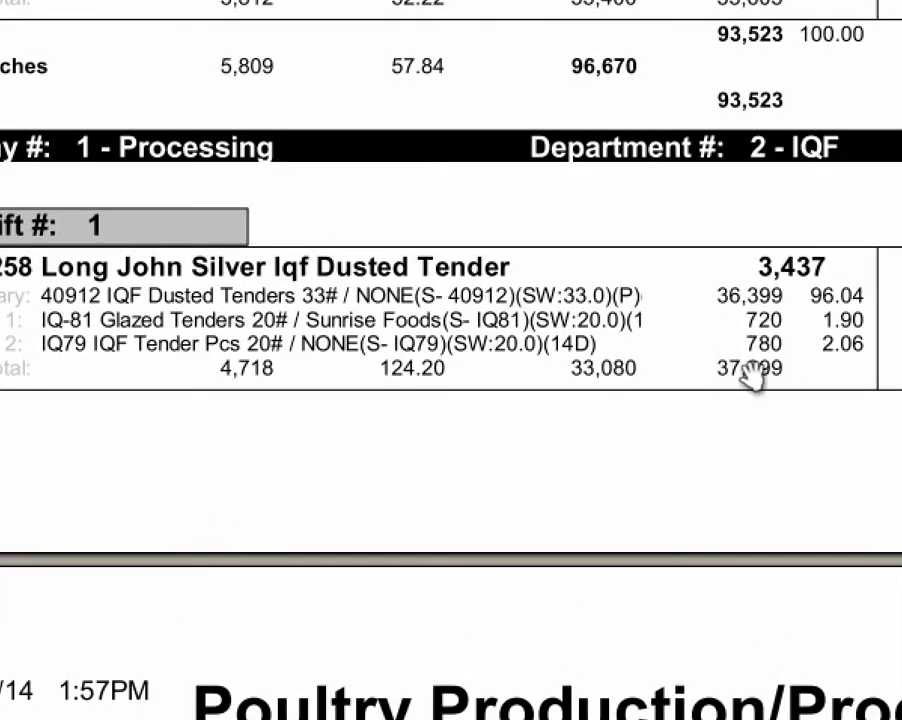
{"action": "mouse_move", "coordinate": [778, 375]}
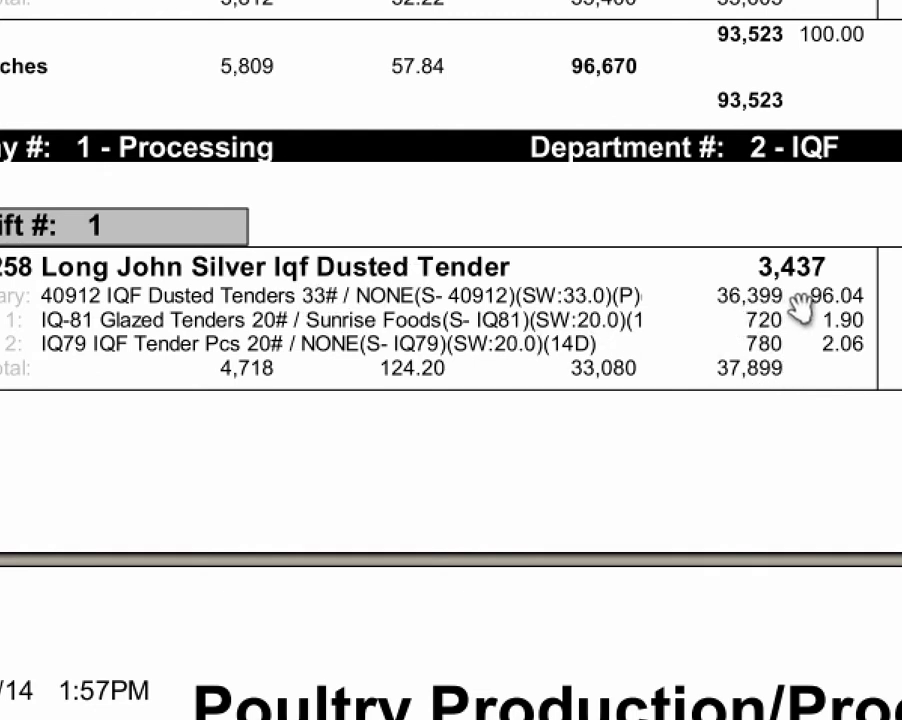
{"action": "mouse_move", "coordinate": [702, 291]}
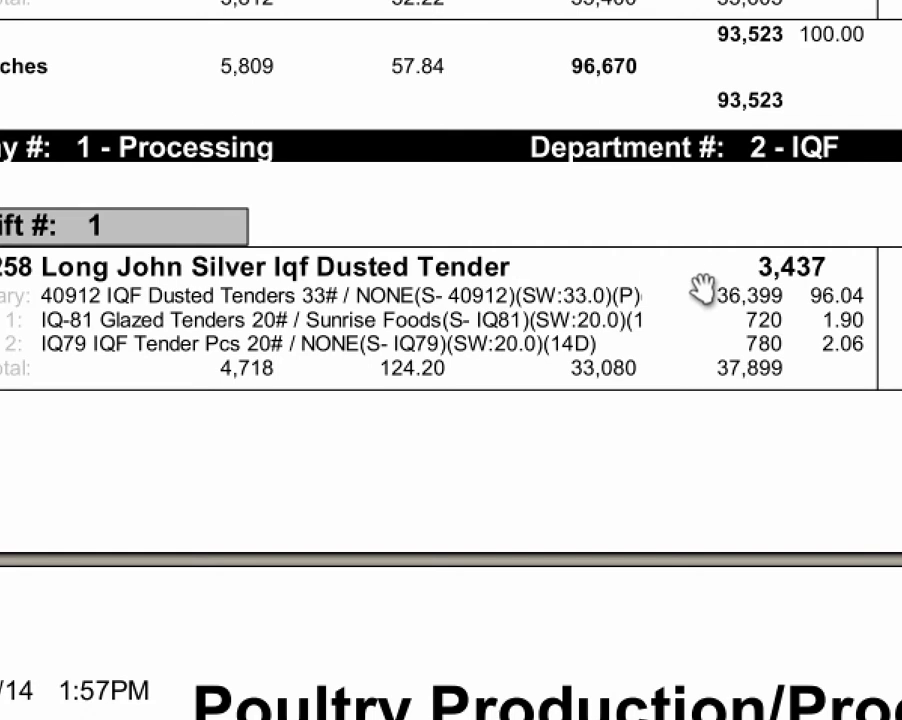
{"action": "mouse_move", "coordinate": [476, 345]}
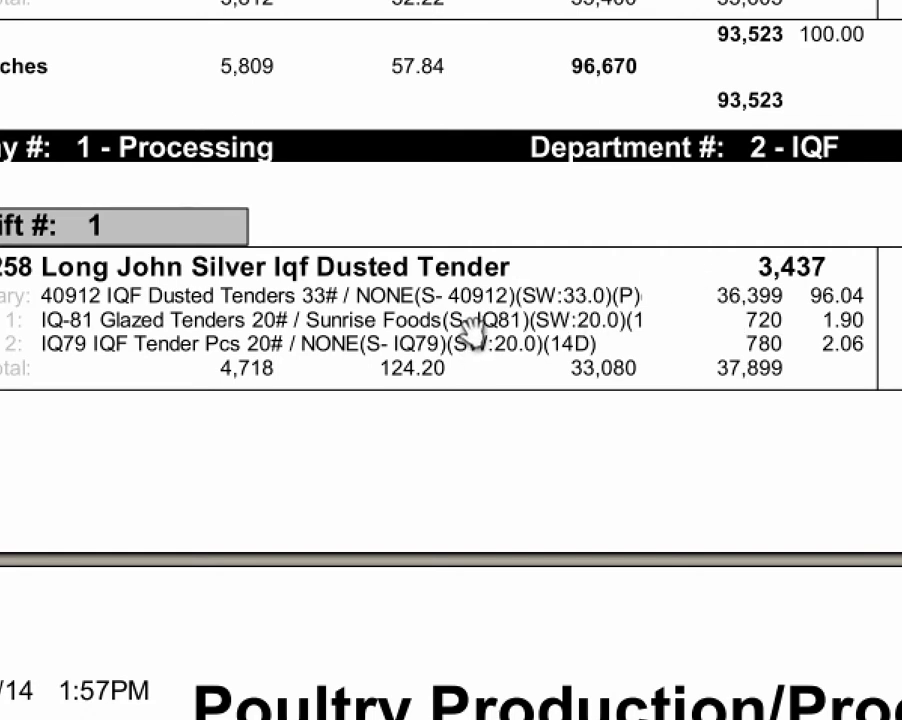
{"action": "mouse_move", "coordinate": [745, 323]}
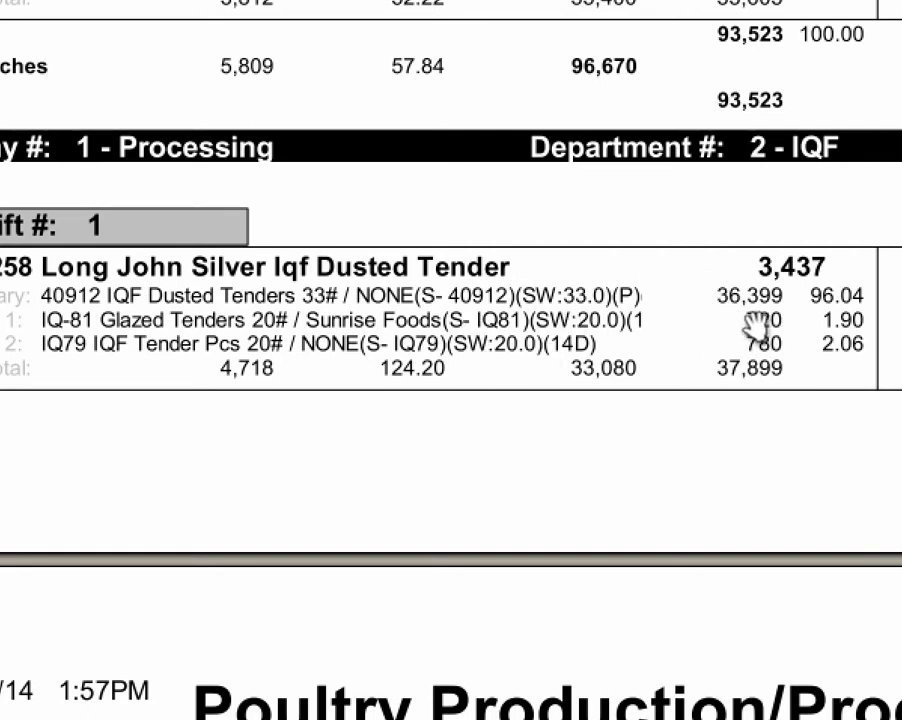
{"action": "mouse_move", "coordinate": [771, 345]}
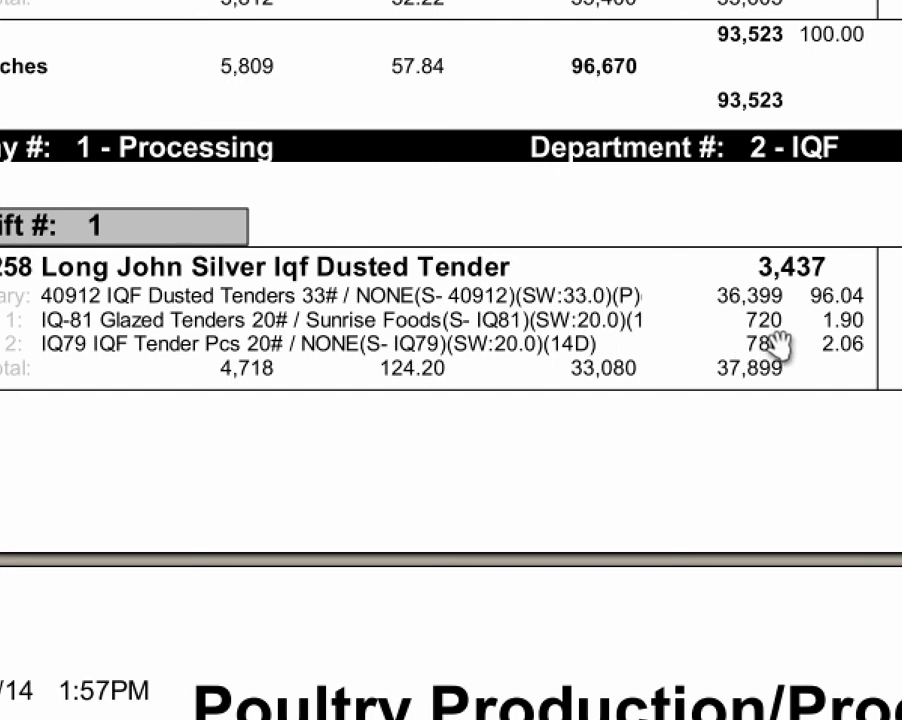
{"action": "mouse_move", "coordinate": [800, 328]}
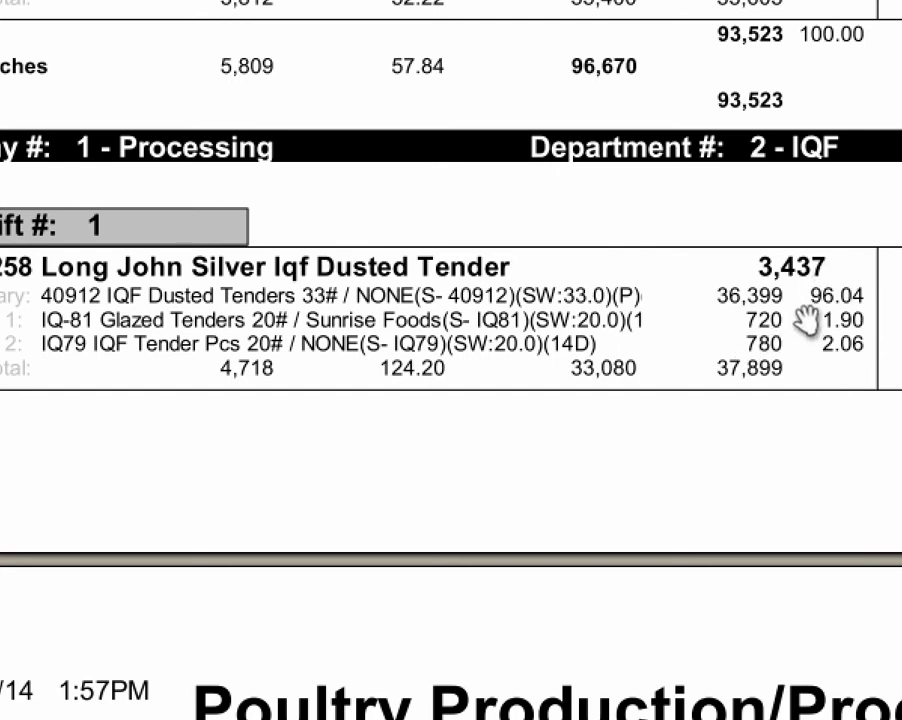
{"action": "mouse_move", "coordinate": [787, 305]}
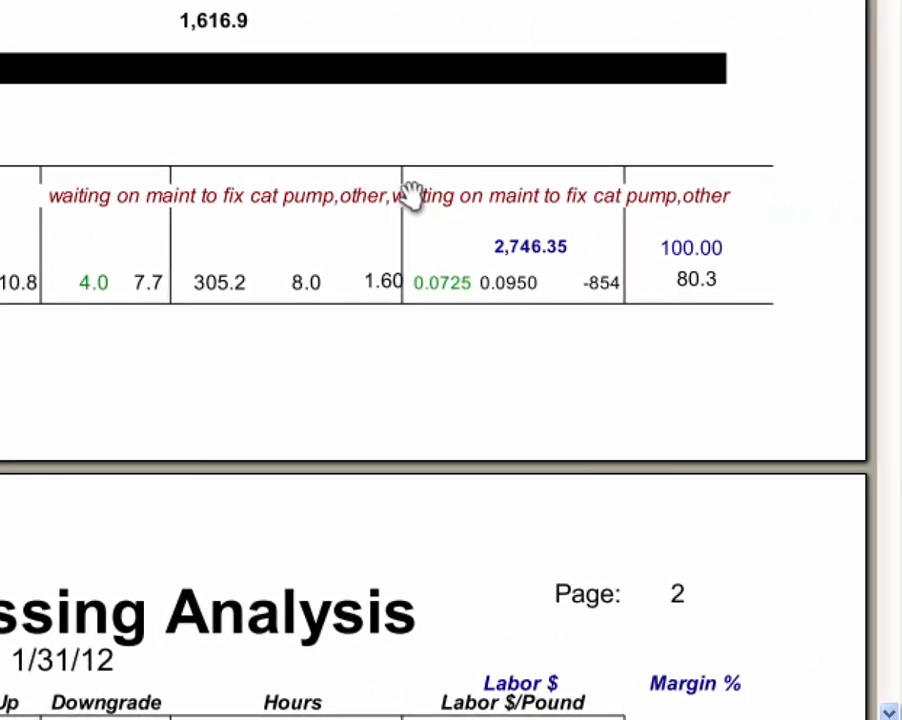
{"action": "mouse_move", "coordinate": [232, 192]}
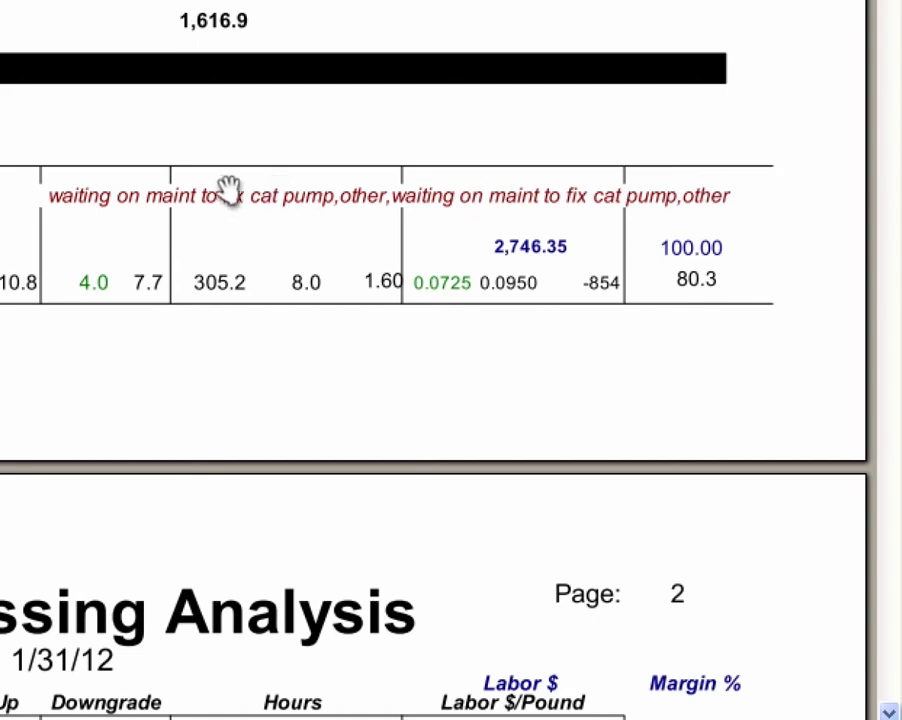
{"action": "mouse_move", "coordinate": [311, 183]}
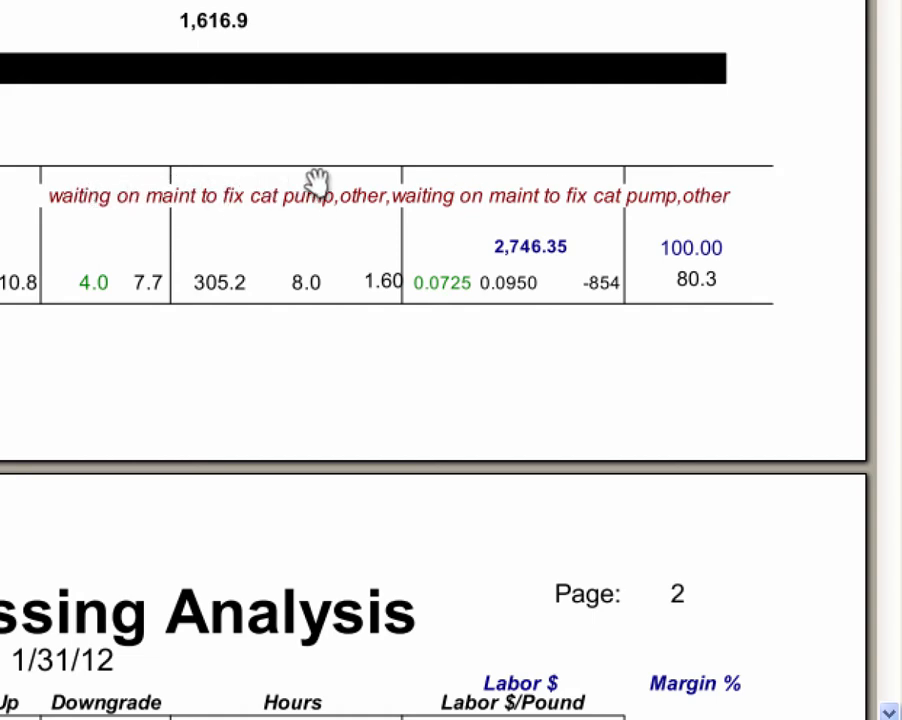
{"action": "mouse_move", "coordinate": [98, 287]}
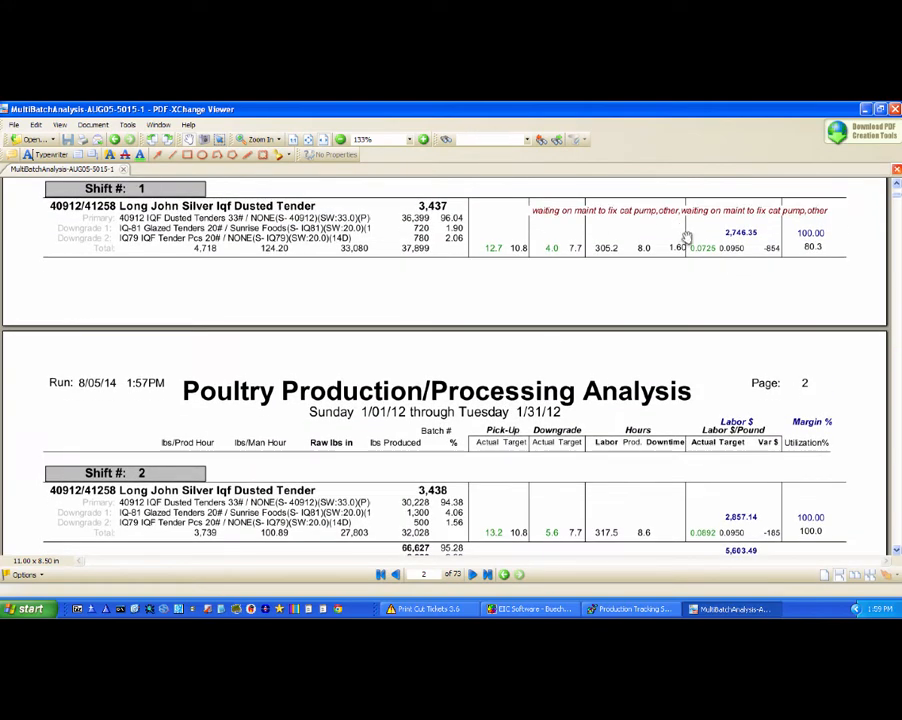
{"action": "mouse_move", "coordinate": [678, 259]}
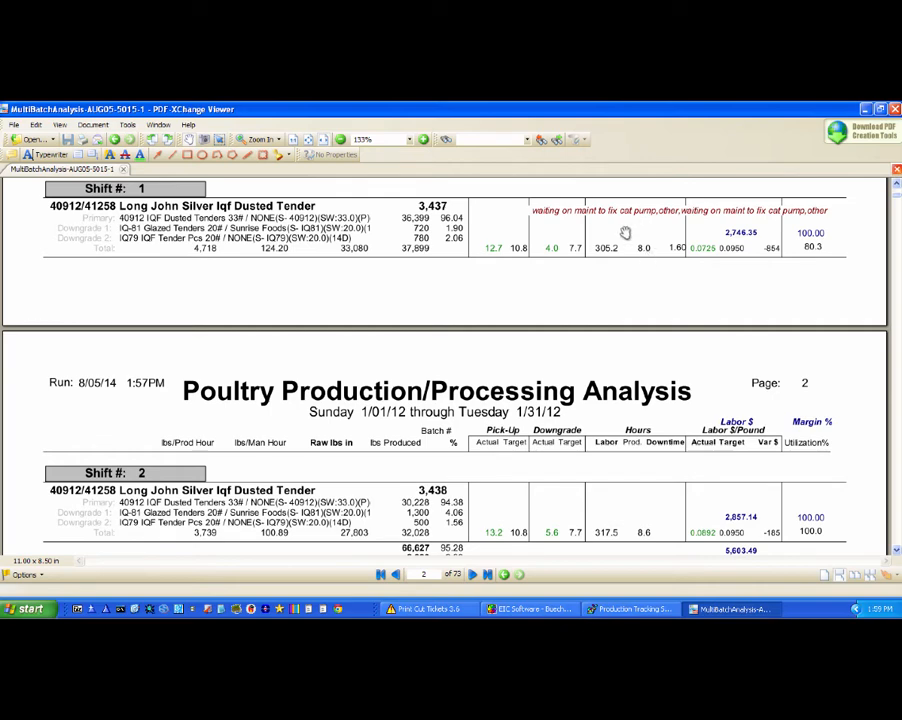
- Page through the page 2 and 3 shift results onward to the Department 2 - IQF pages
{"action": "scroll", "scroll_direction": "down", "scroll_amount": 3}
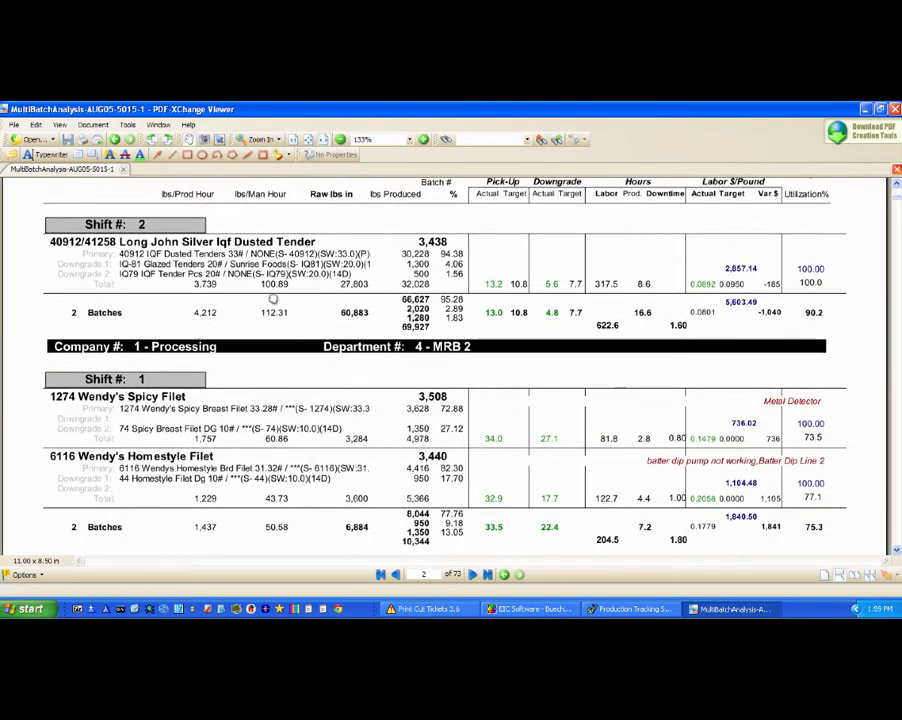
{"action": "scroll", "scroll_direction": "down", "scroll_amount": 3}
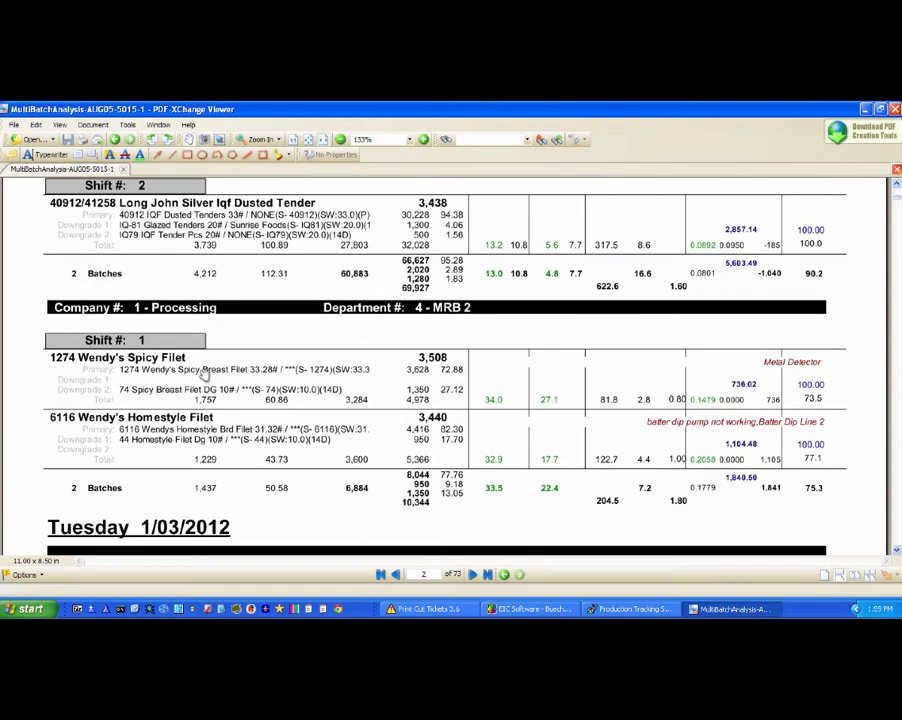
{"action": "mouse_move", "coordinate": [772, 384]}
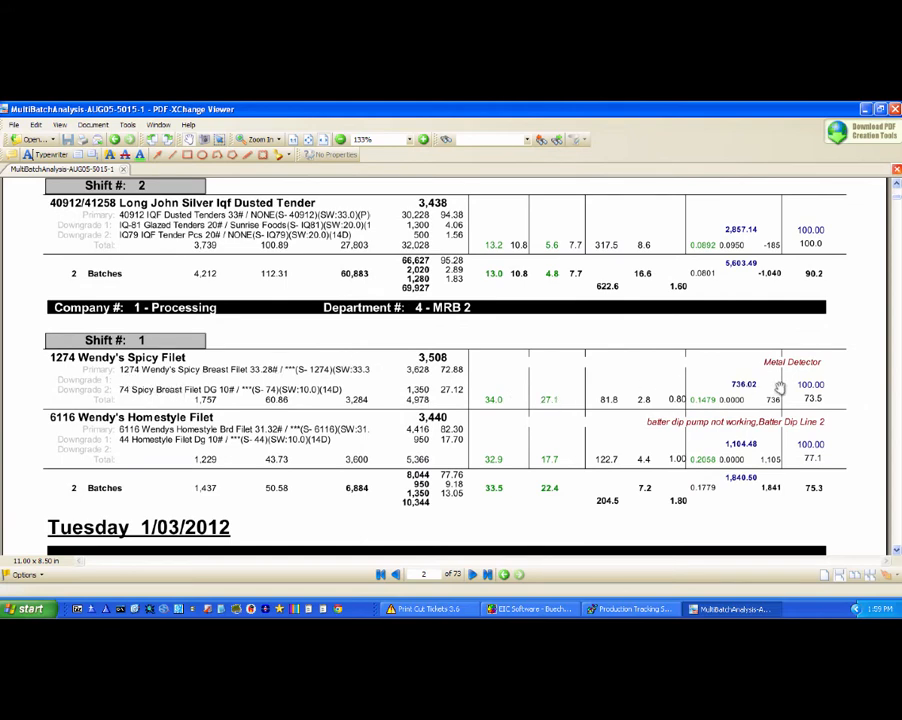
{"action": "scroll", "scroll_direction": "down", "scroll_amount": 3}
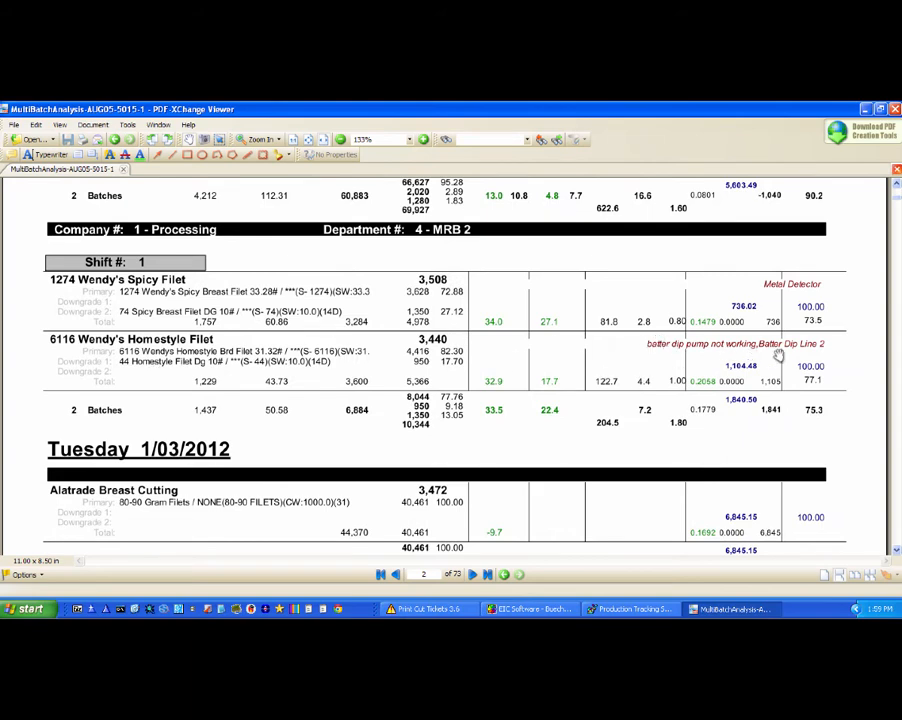
{"action": "scroll", "scroll_direction": "down", "scroll_amount": 3}
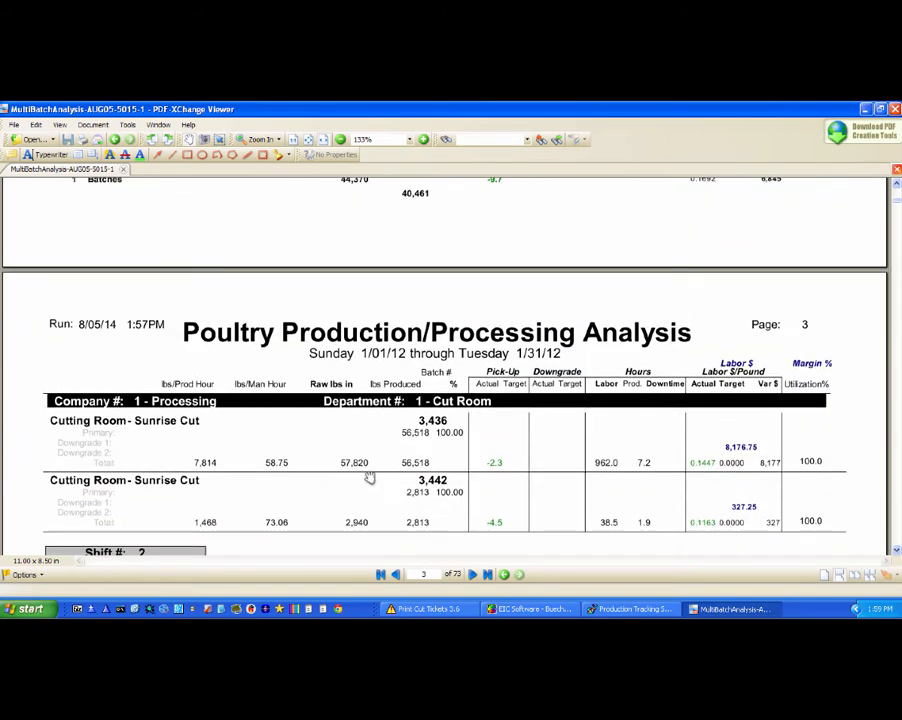
{"action": "scroll", "scroll_direction": "down", "scroll_amount": 3}
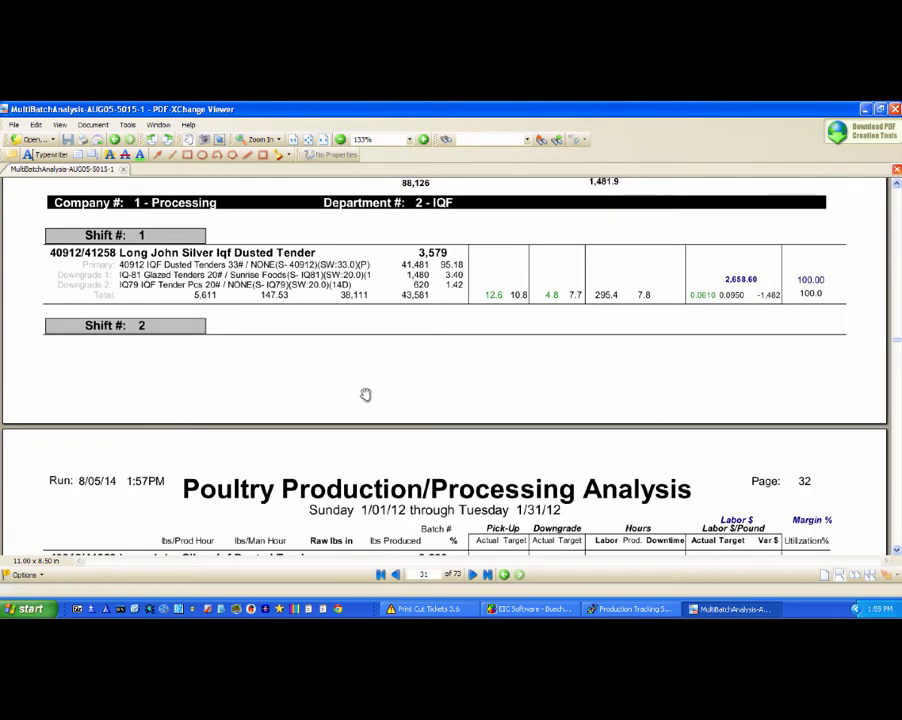
{"action": "scroll", "scroll_direction": "down", "scroll_amount": 3}
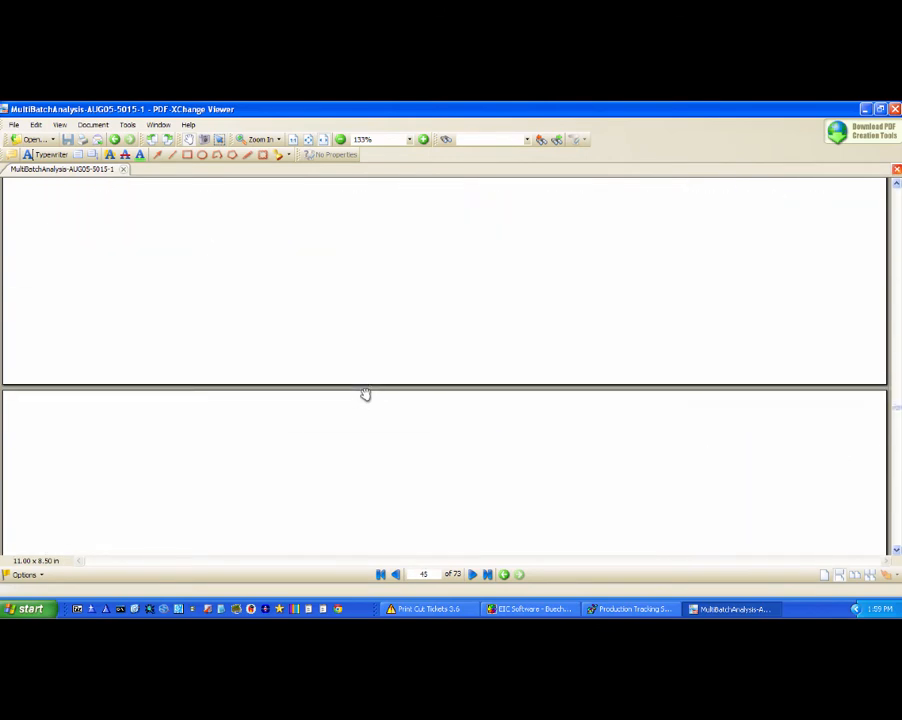
- Scroll to the Grand Total: 8,334,664 lbs produced from 7,036,088 raw lbs in
{"action": "scroll", "scroll_direction": "down", "scroll_amount": 3}
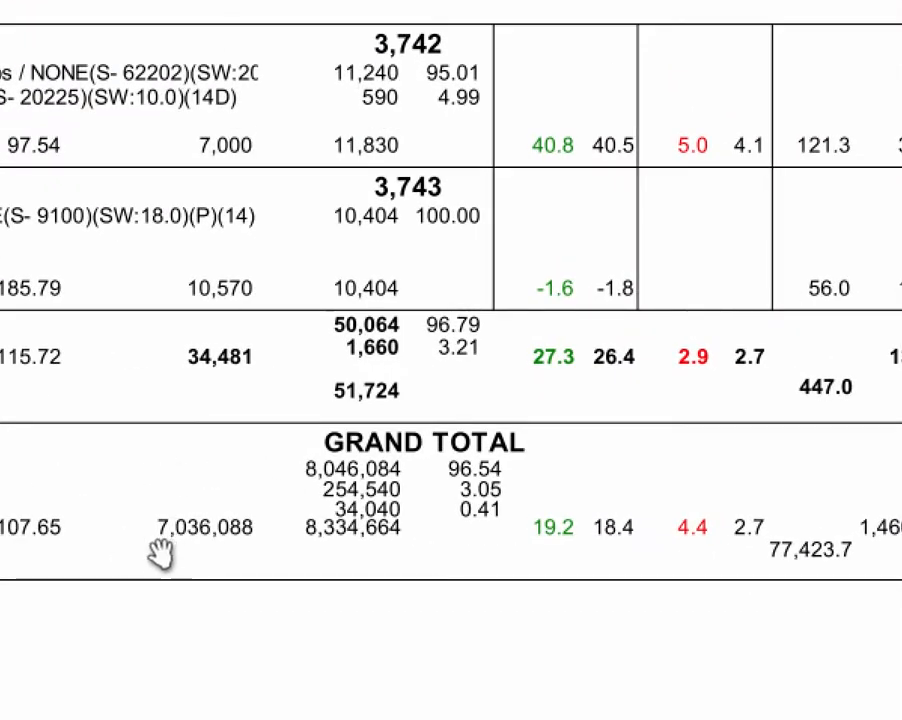
{"action": "mouse_move", "coordinate": [415, 535]}
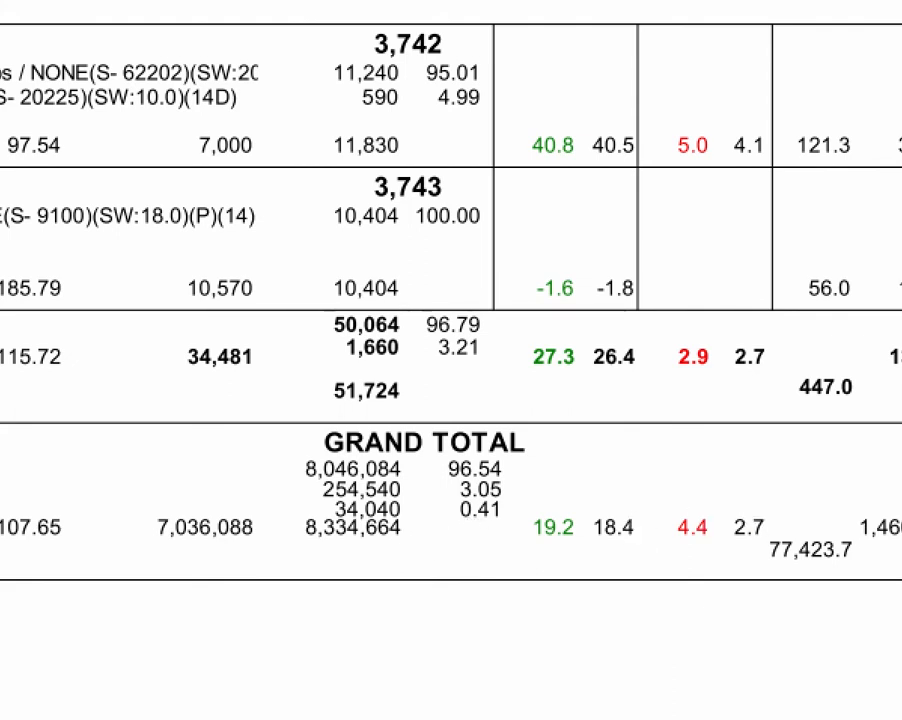
{"action": "mouse_move", "coordinate": [882, 413]}
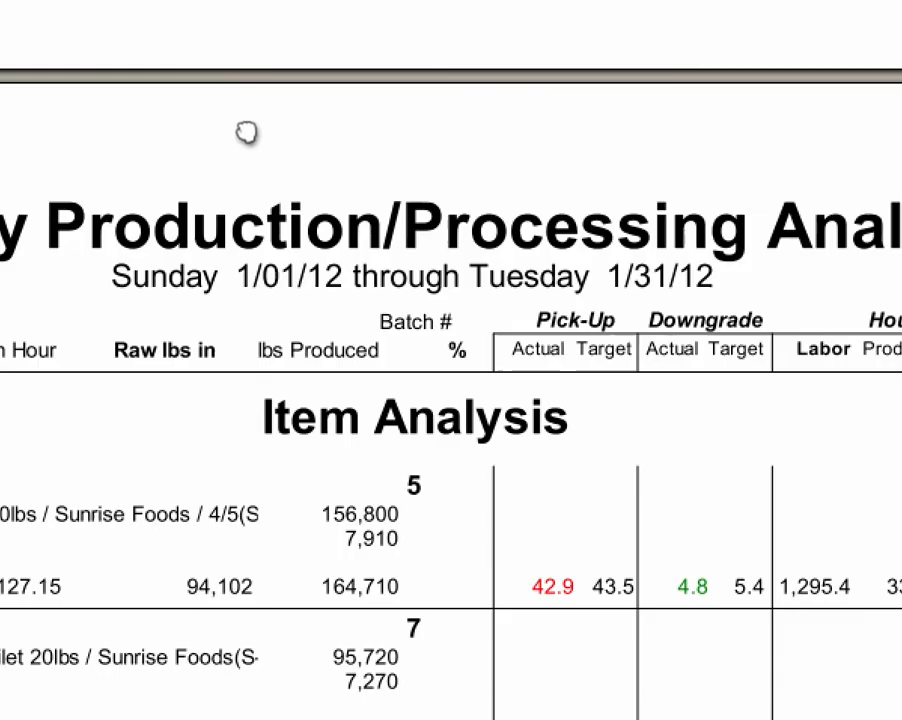
- Scroll through Item Analysis pages 68–69, comparing actual versus target pick-up and downgrade figures
{"action": "scroll", "scroll_direction": "down", "scroll_amount": 3}
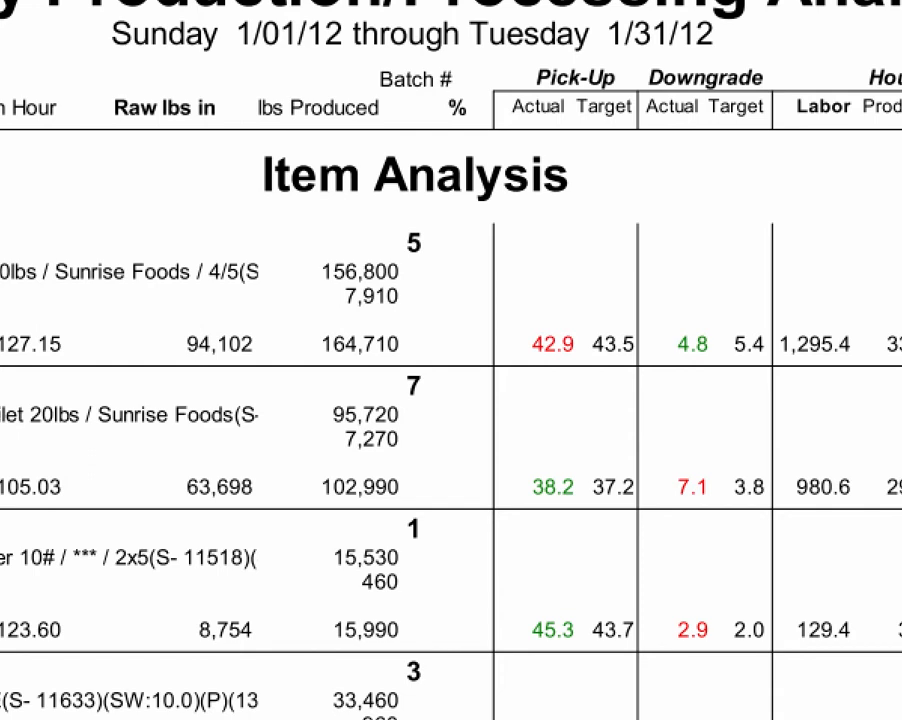
{"action": "mouse_move", "coordinate": [448, 254]}
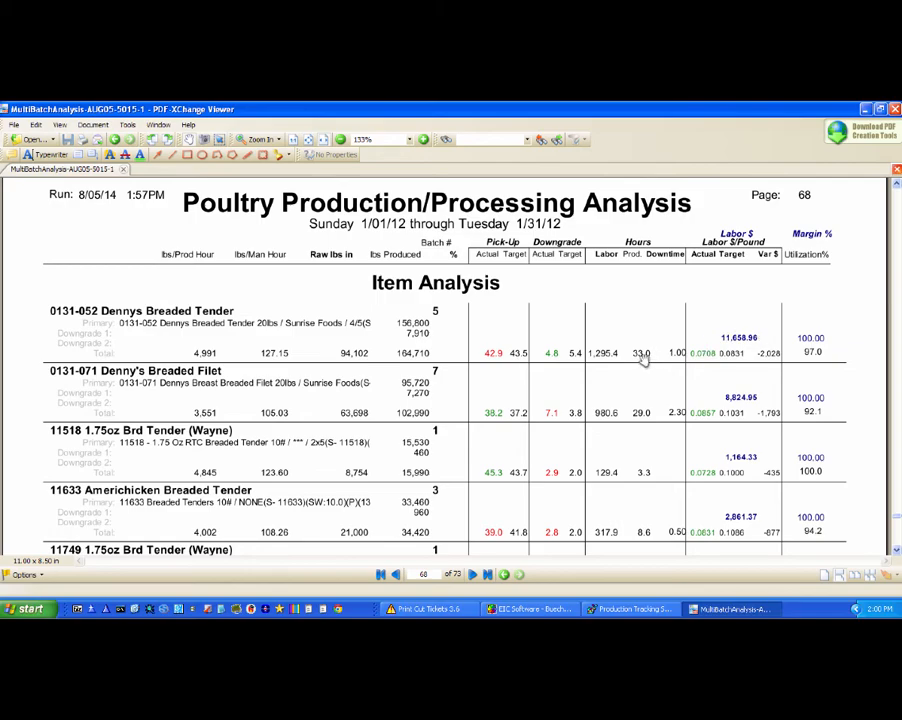
{"action": "mouse_move", "coordinate": [595, 367]}
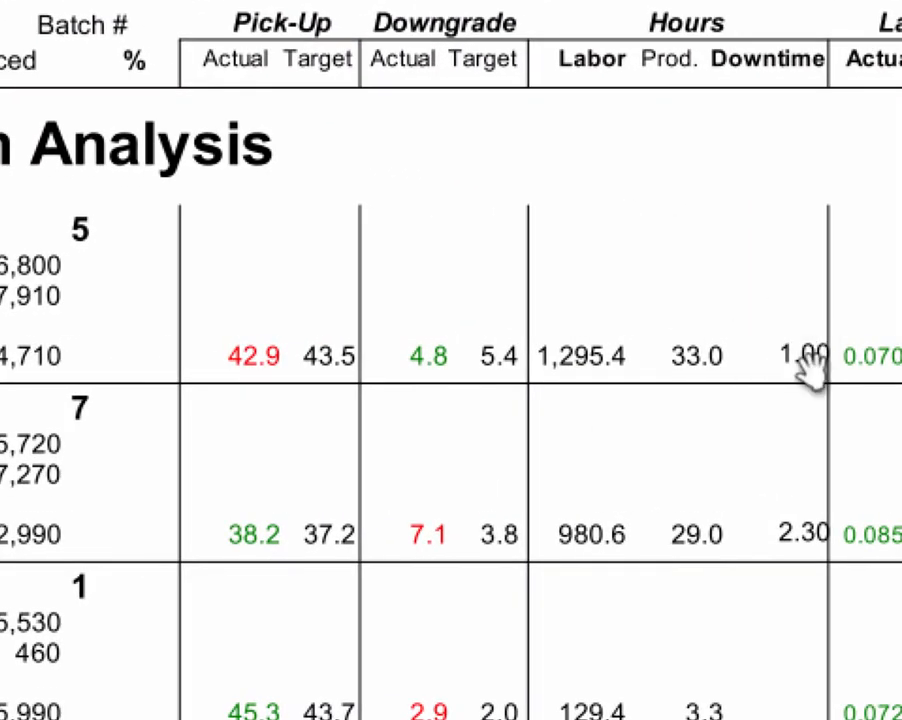
{"action": "mouse_move", "coordinate": [318, 405]}
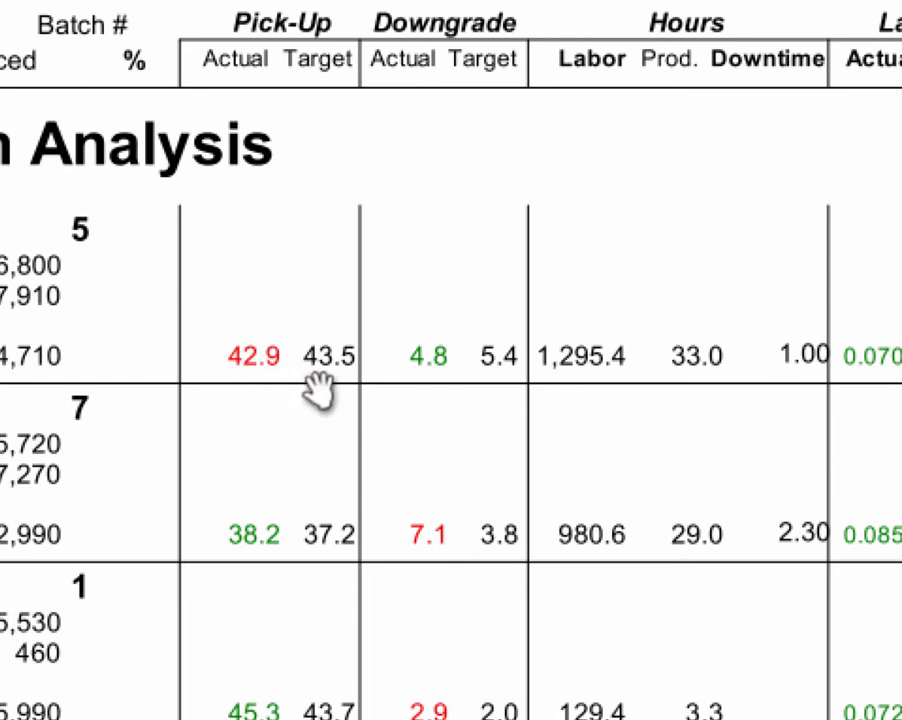
{"action": "mouse_move", "coordinate": [278, 388]}
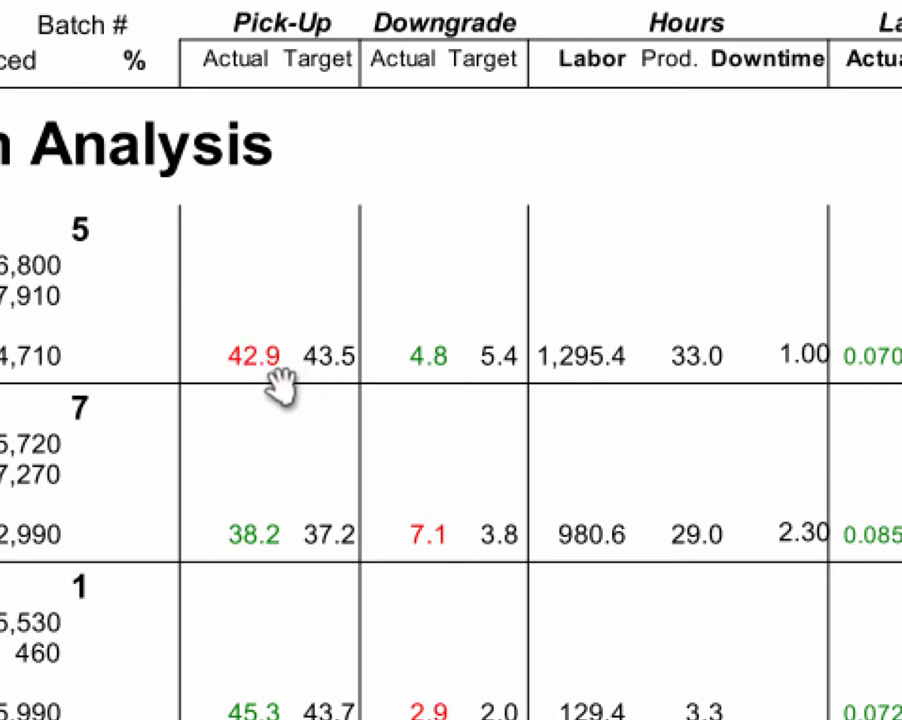
{"action": "mouse_move", "coordinate": [450, 395]}
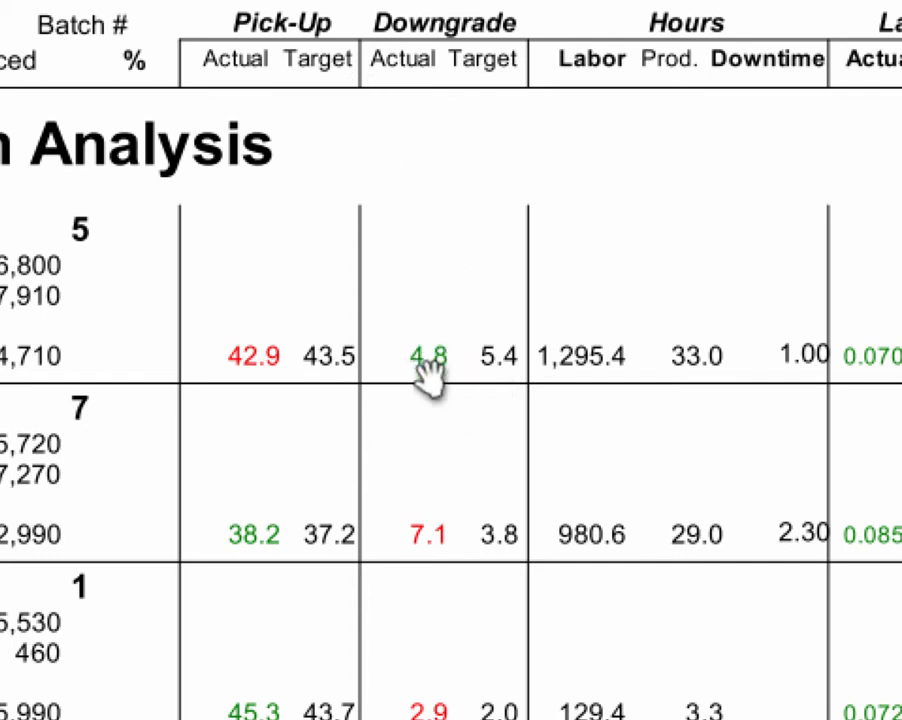
{"action": "mouse_move", "coordinate": [263, 406]}
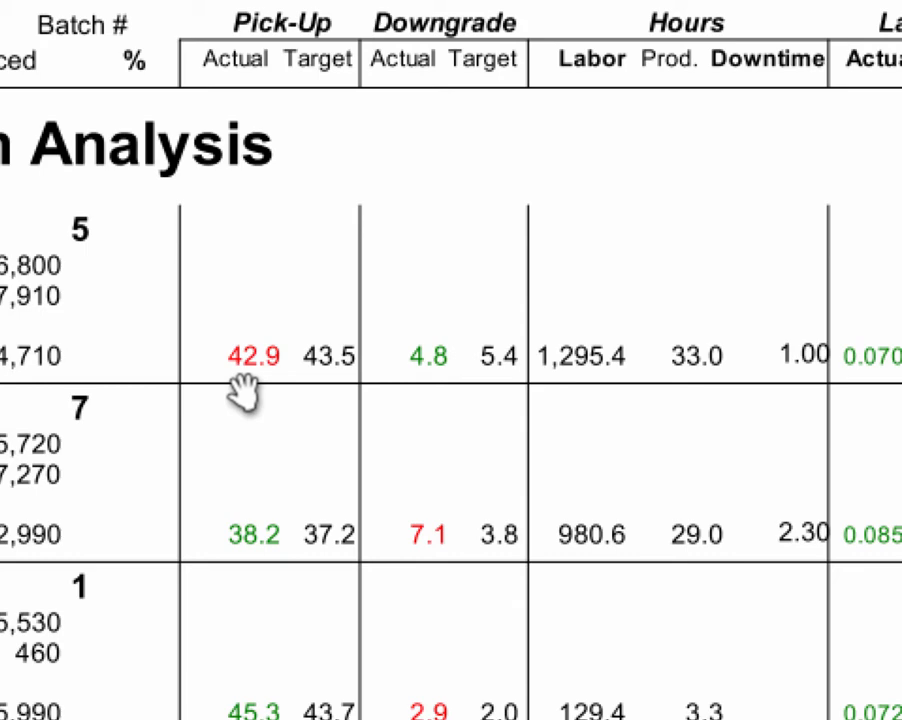
{"action": "scroll", "scroll_direction": "down", "scroll_amount": 3}
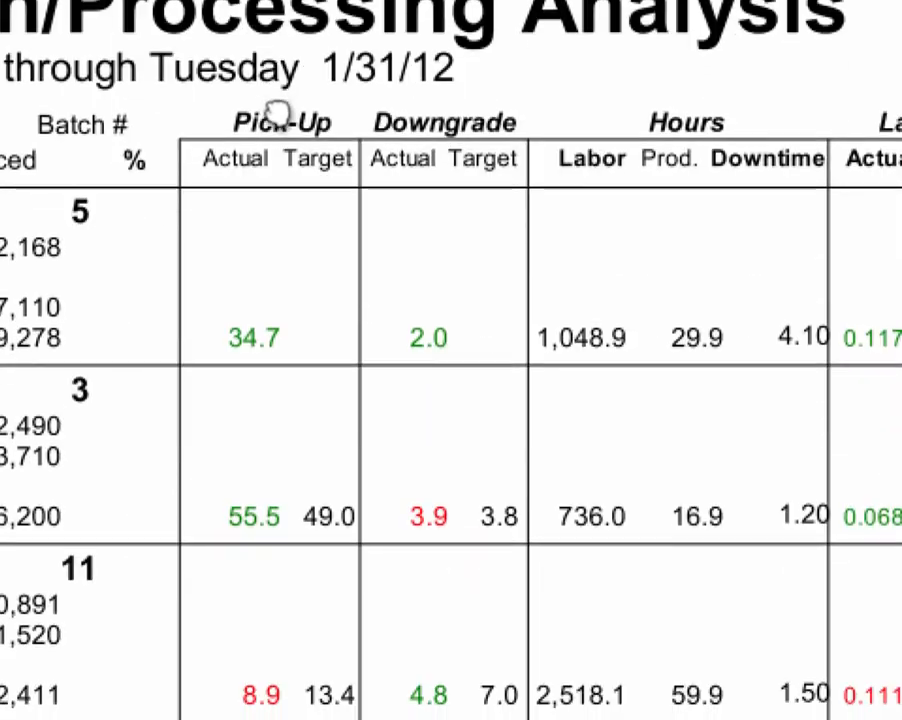
{"action": "scroll", "scroll_direction": "down", "scroll_amount": 3}
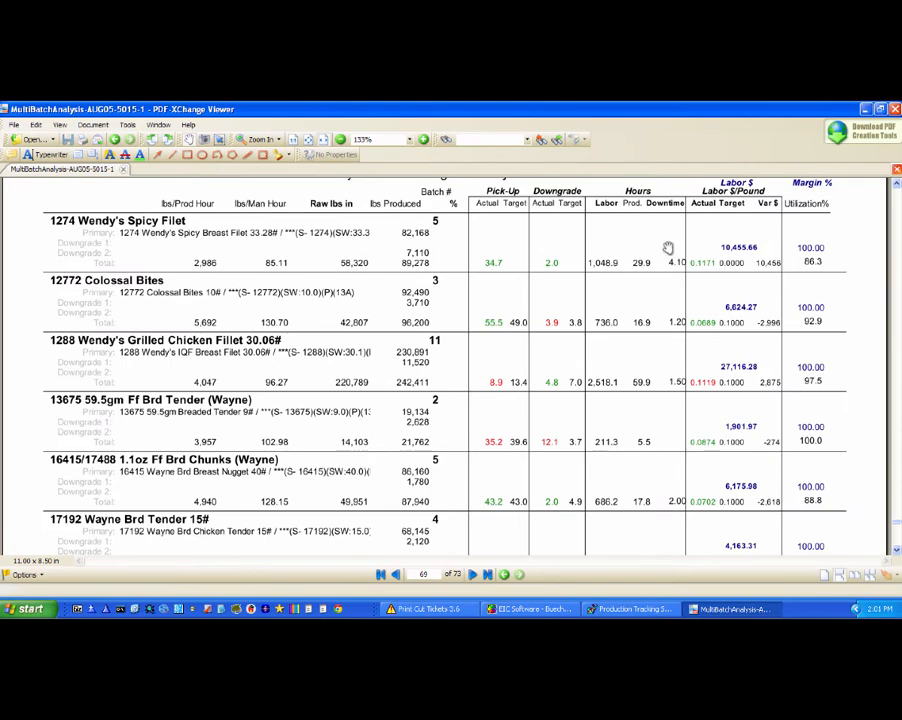
{"action": "scroll", "scroll_direction": "down", "scroll_amount": 3}
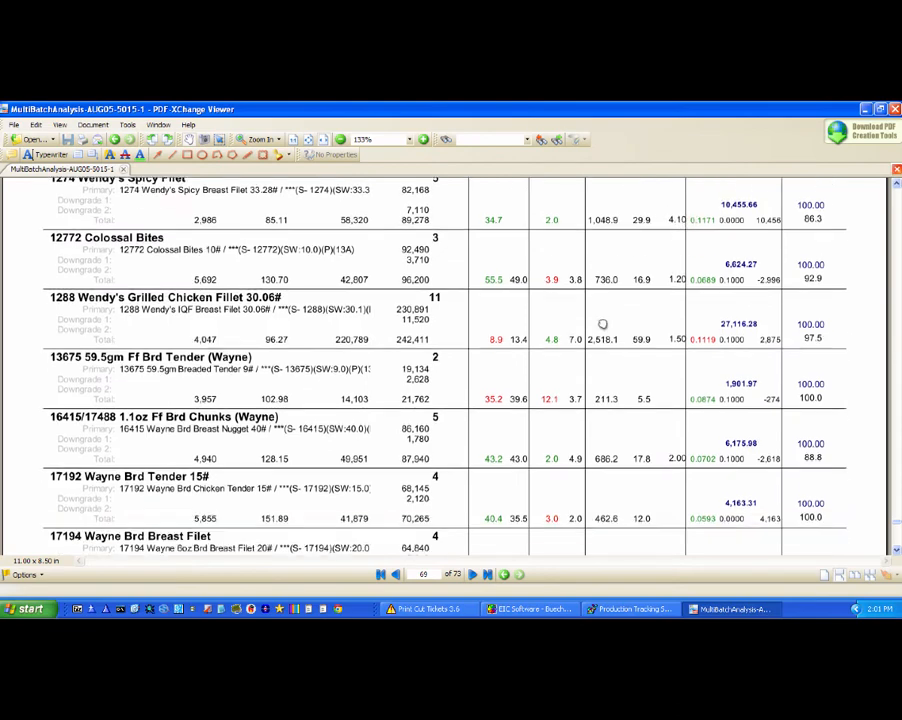
{"action": "scroll", "scroll_direction": "down", "scroll_amount": 3}
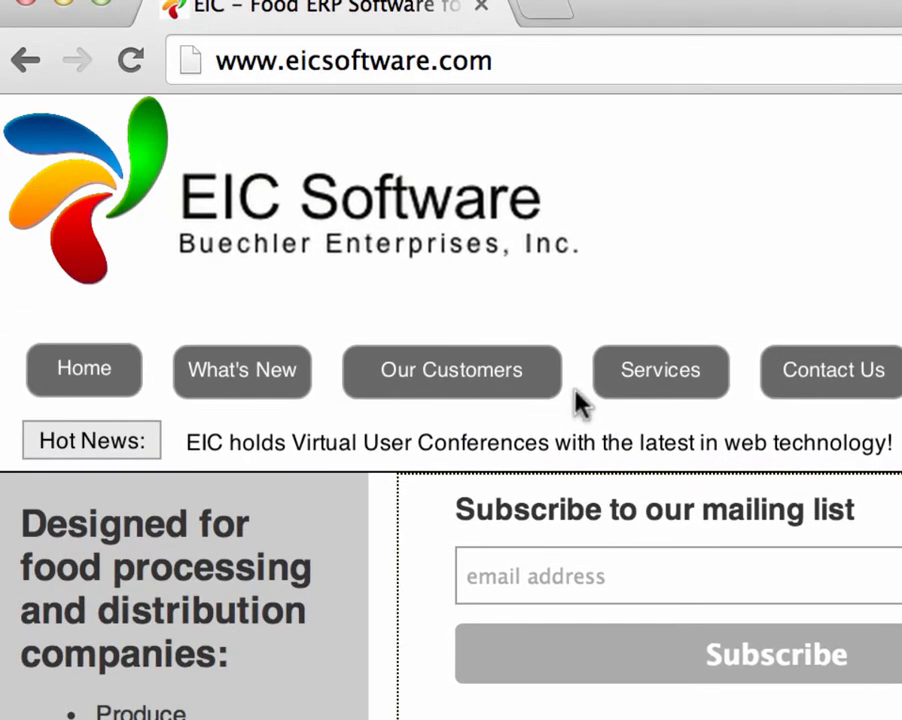
- Open the EIC Software Contact Us page and scroll to the 24/7 toll-free support number
{"action": "left_click", "coordinate": [831, 371]}
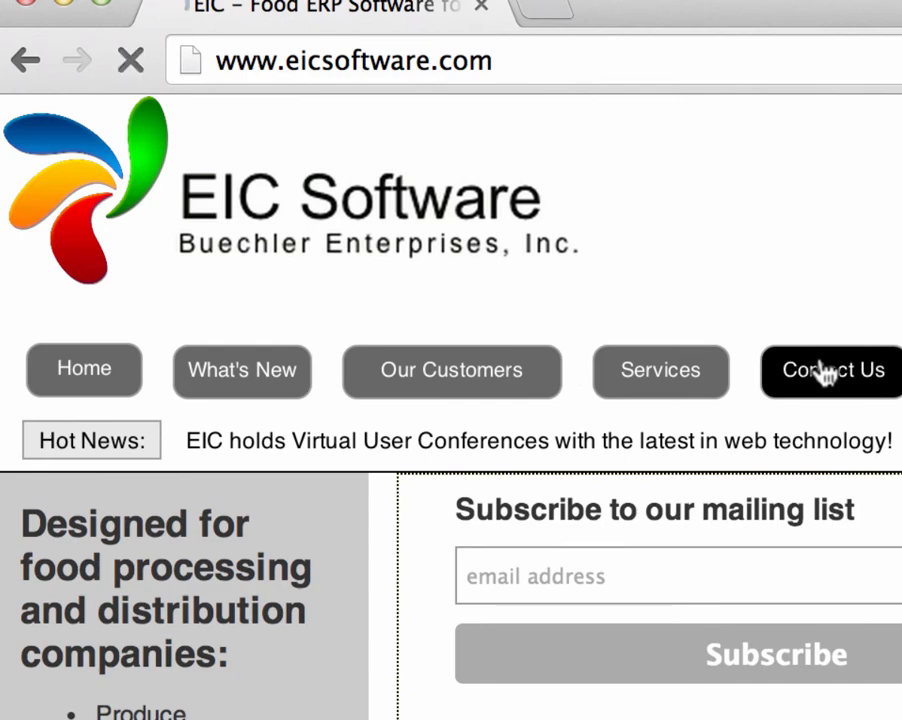
{"action": "left_click", "coordinate": [830, 370]}
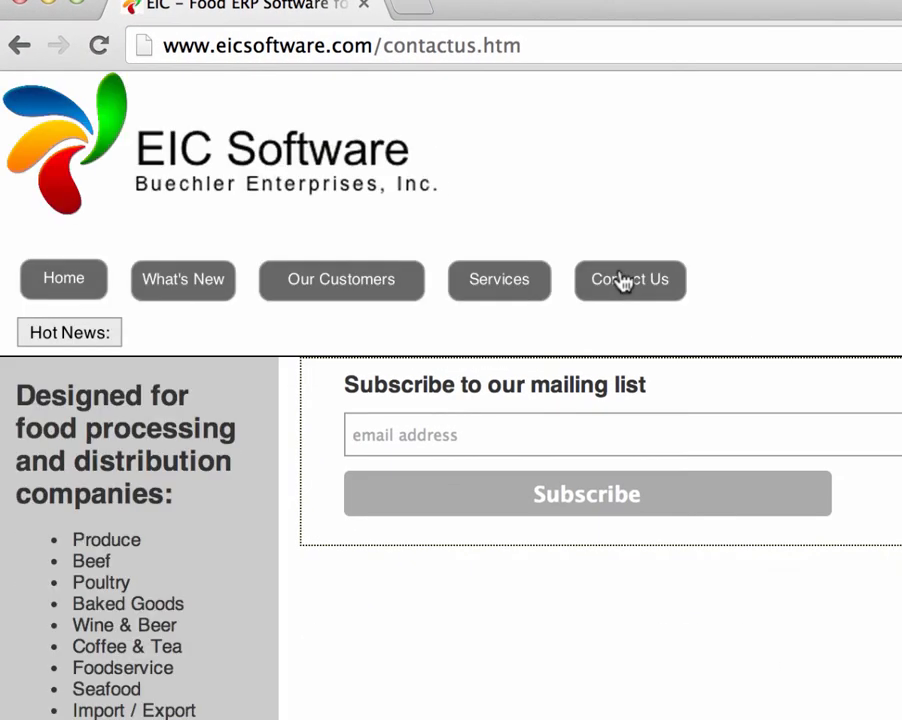
{"action": "scroll", "scroll_direction": "down", "scroll_amount": 3}
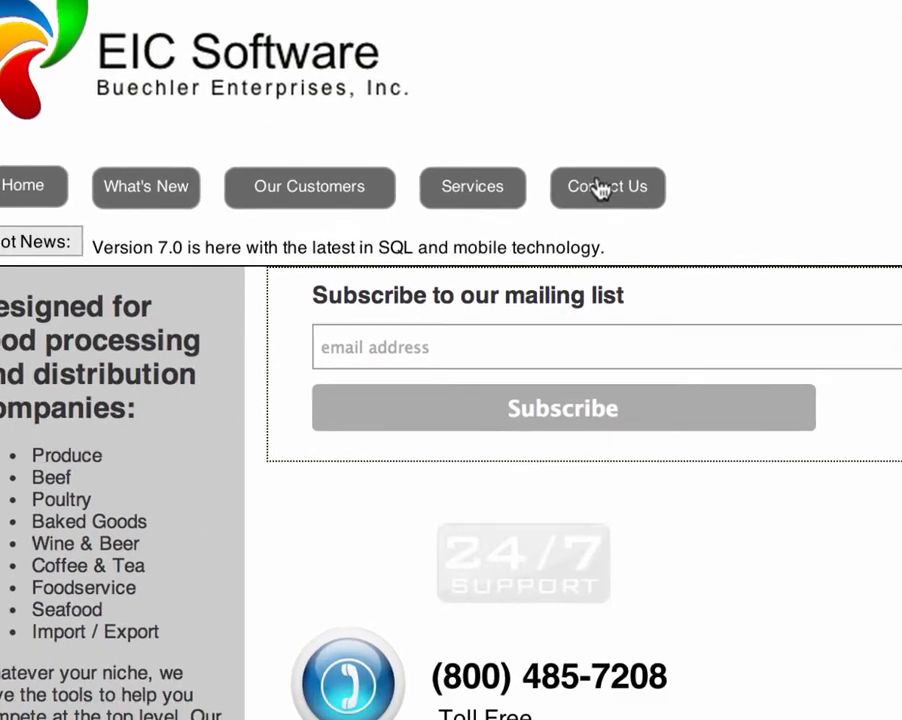